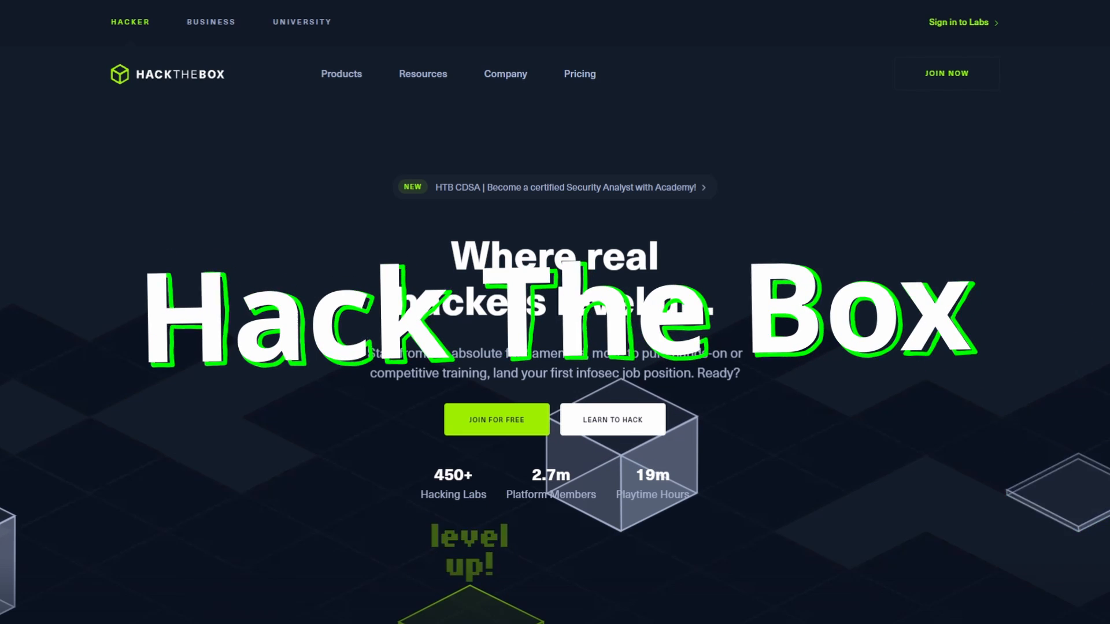
Step: Scroll down the homepage and open the HTB Academy card
{"action": "scroll", "scroll_direction": "down", "scroll_amount": 3}
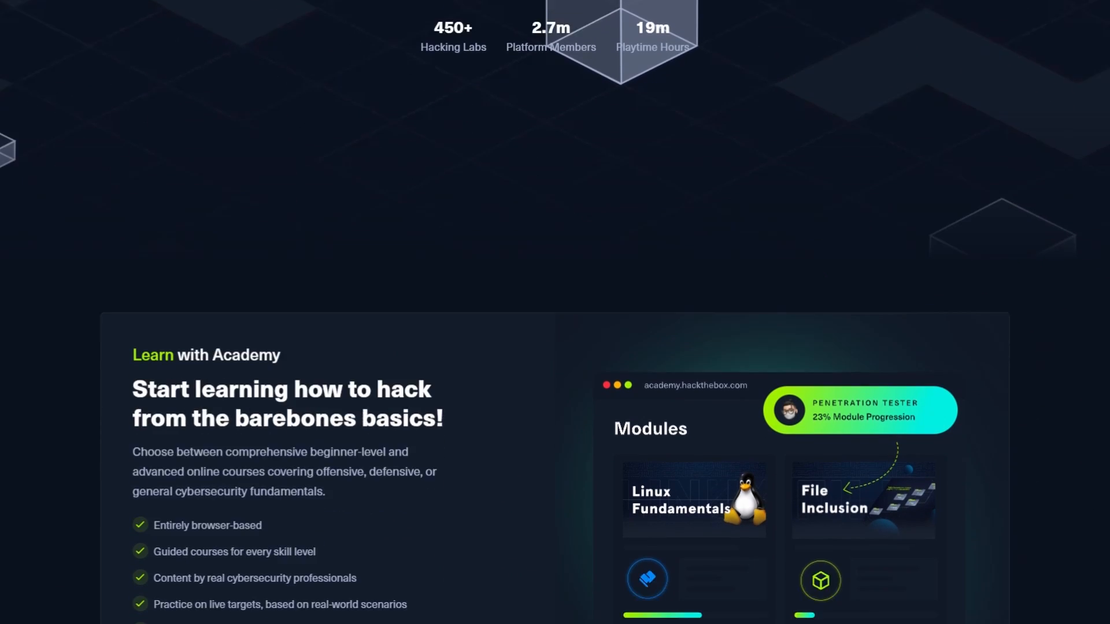
{"action": "scroll", "scroll_direction": "down", "scroll_amount": 3}
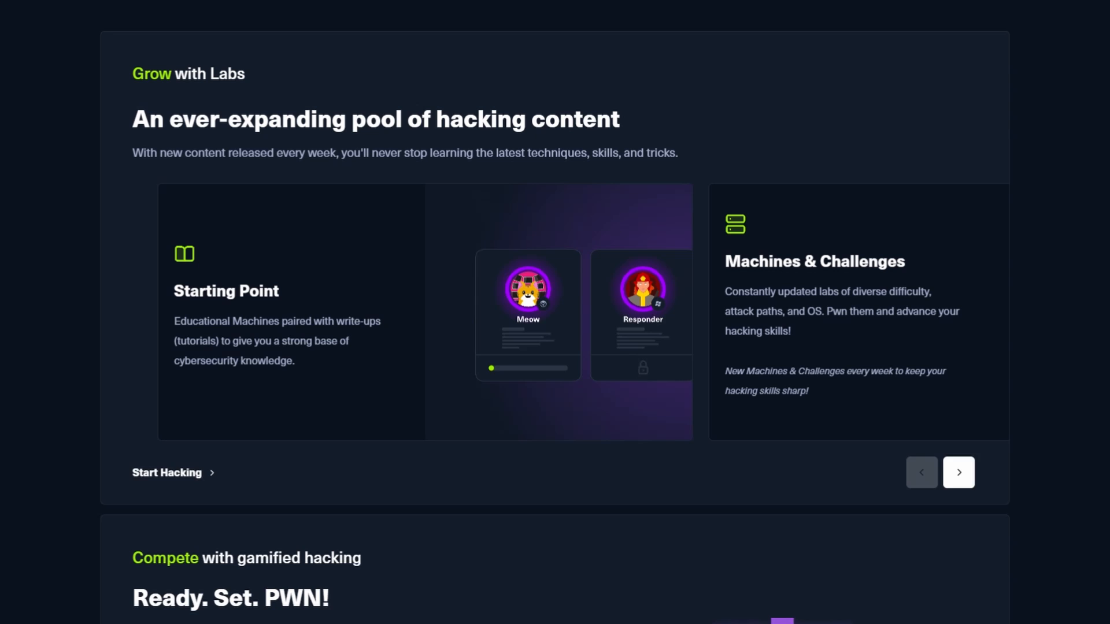
{"action": "scroll", "scroll_direction": "down", "scroll_amount": 3}
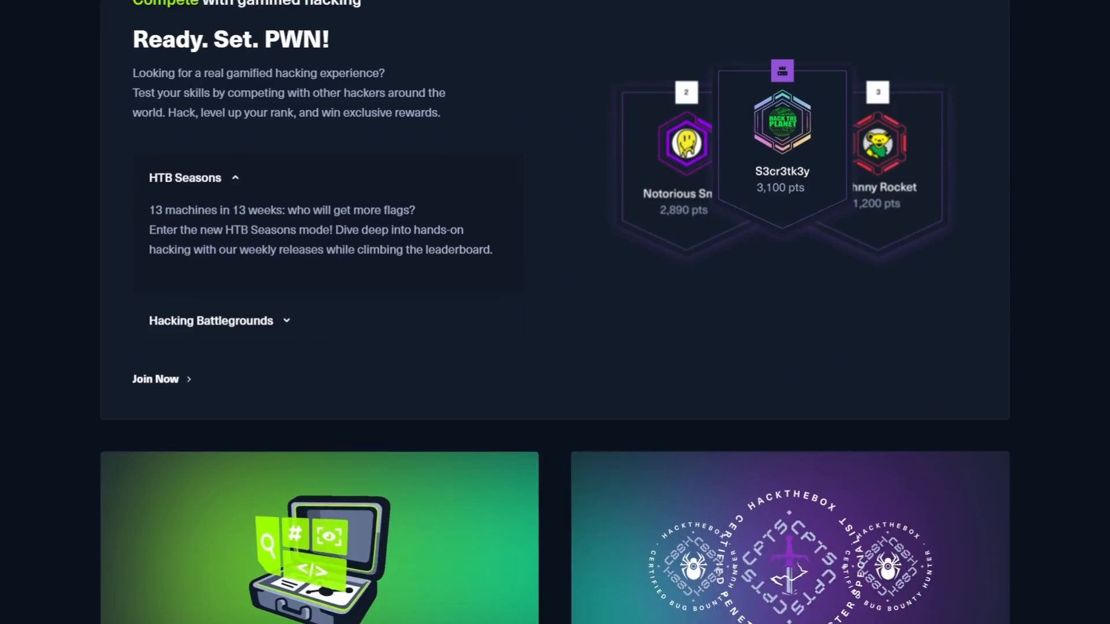
{"action": "scroll", "scroll_direction": "down", "scroll_amount": 3}
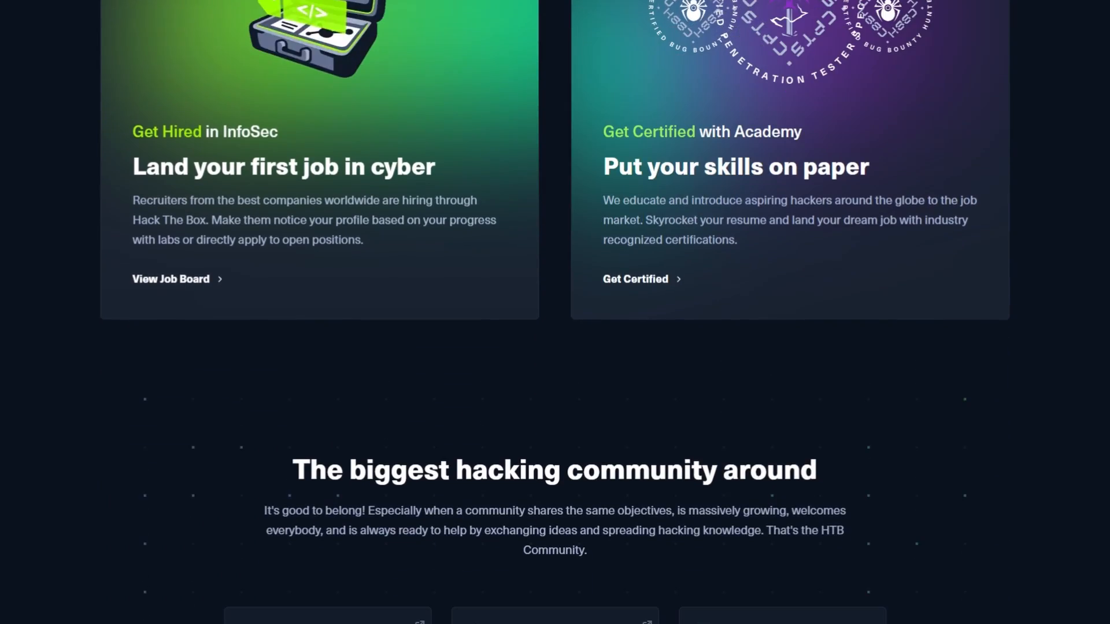
{"action": "scroll", "scroll_direction": "down", "scroll_amount": 3}
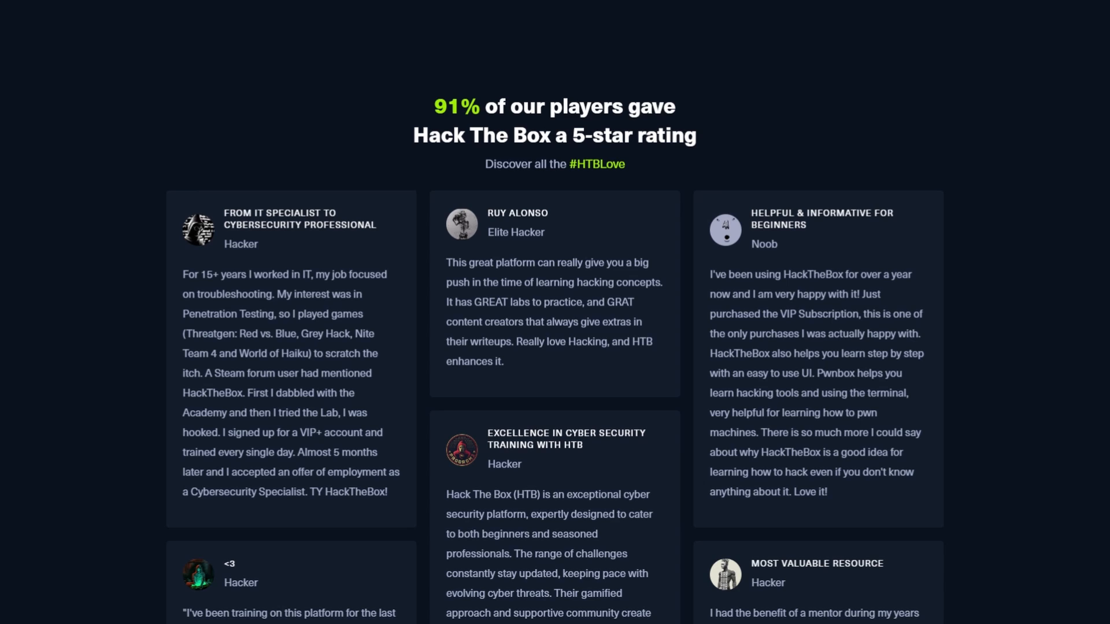
{"action": "scroll", "scroll_direction": "down", "scroll_amount": 3}
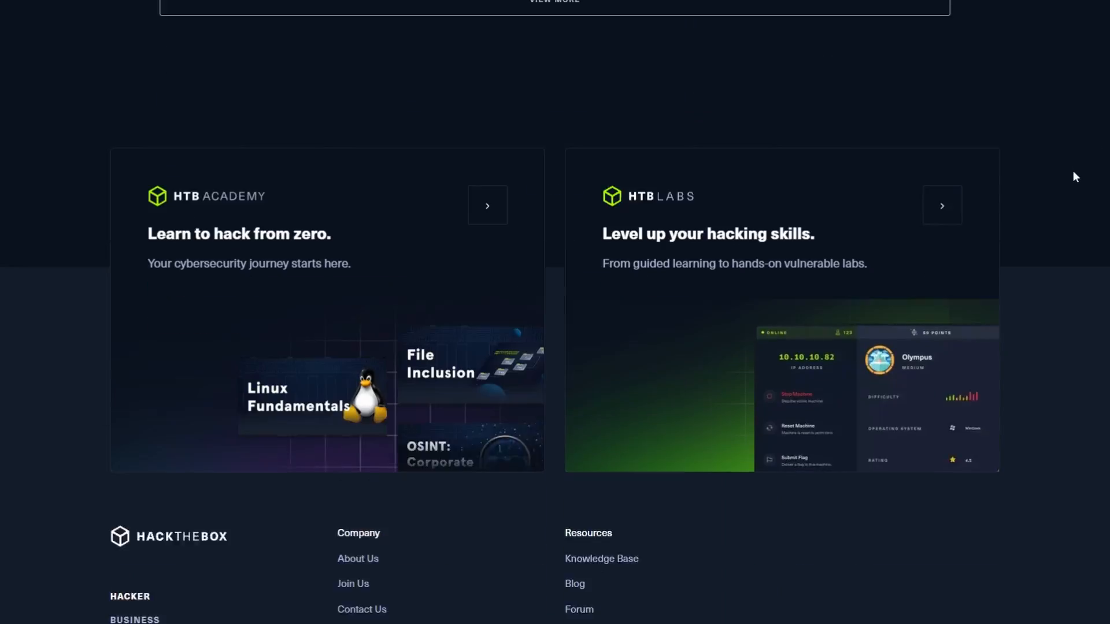
{"action": "scroll", "scroll_direction": "down", "scroll_amount": 3}
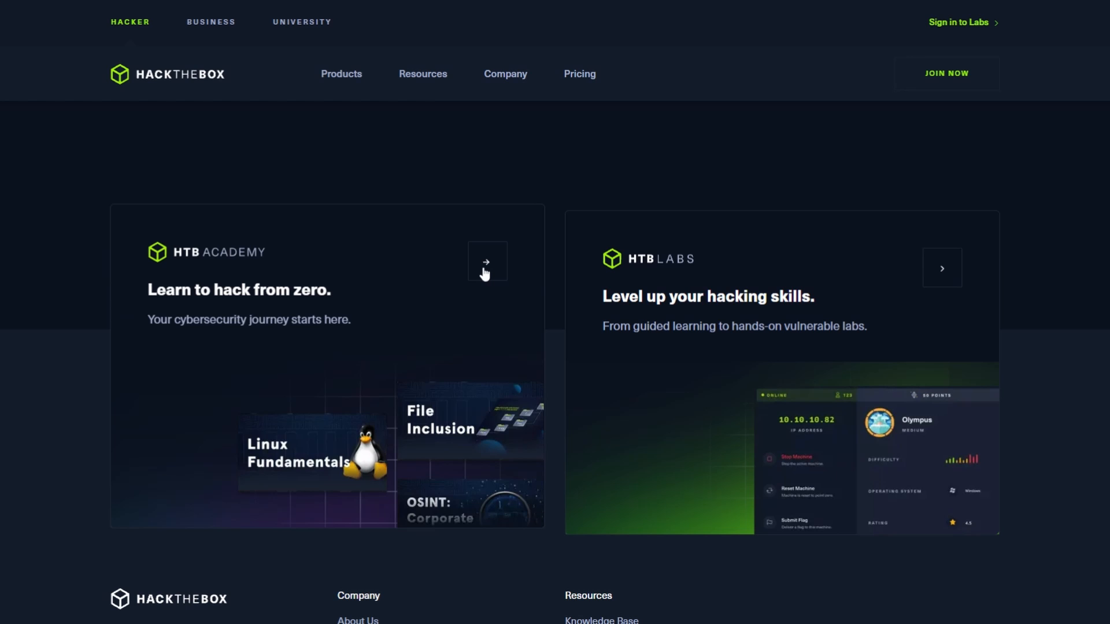
{"action": "left_click", "coordinate": [486, 261]}
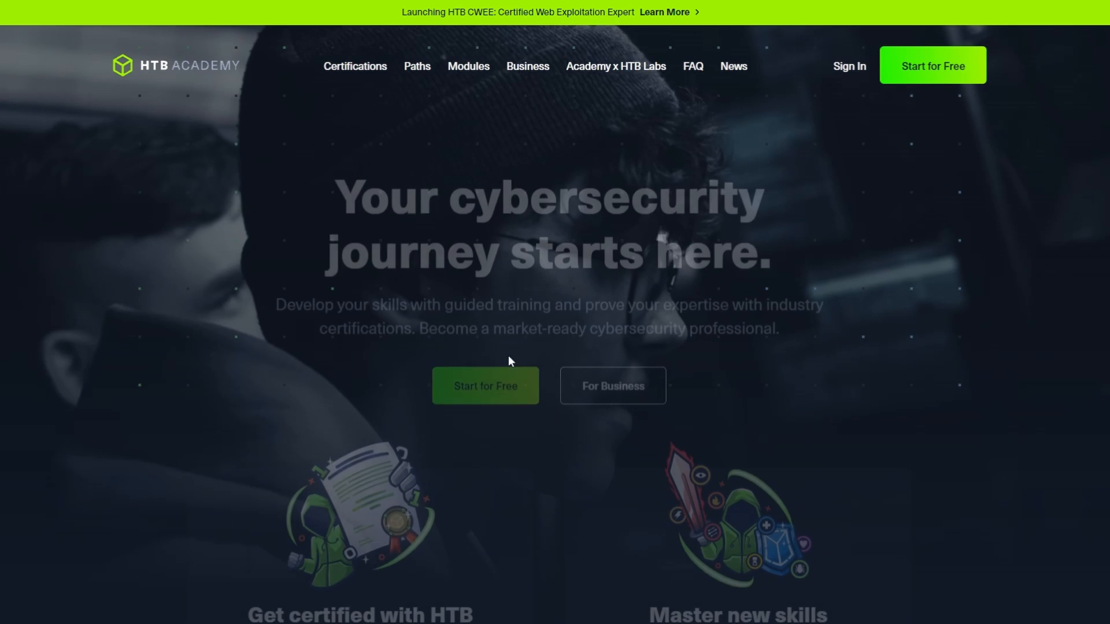
Step: Show Skill Paths, open Basic Toolset, and expand its '7 Modules included' list
{"action": "scroll", "scroll_direction": "down", "scroll_amount": 3}
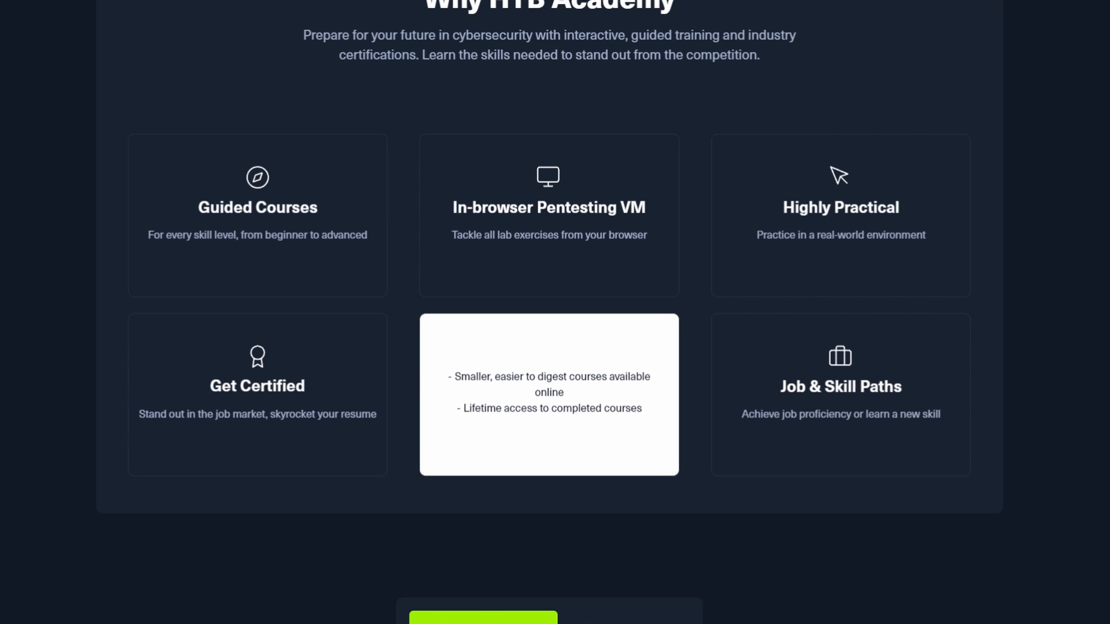
{"action": "scroll", "scroll_direction": "down", "scroll_amount": 3}
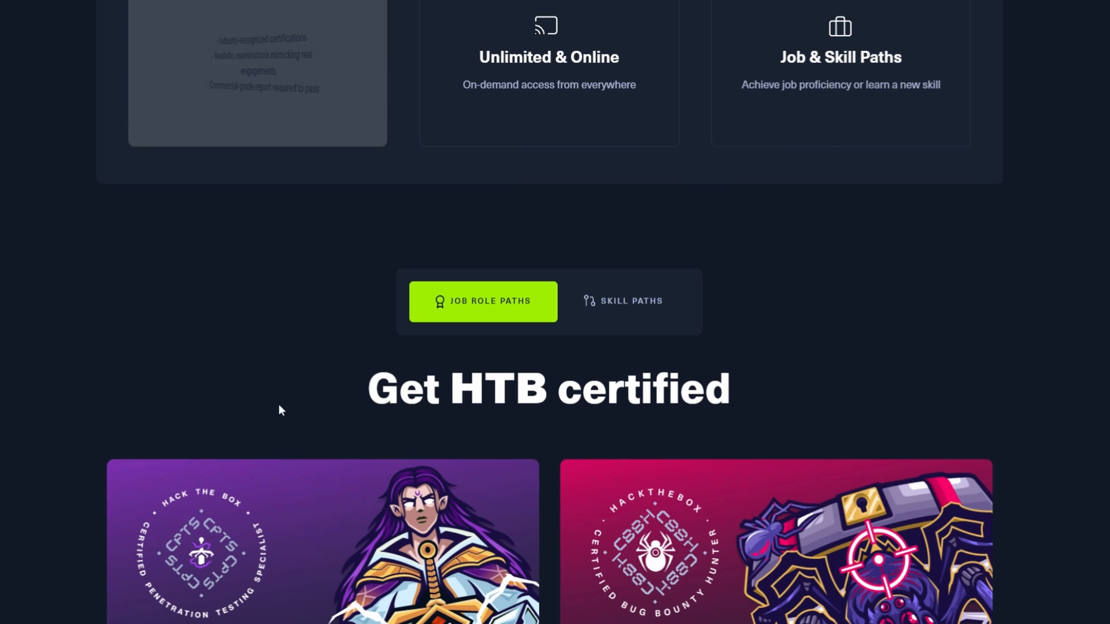
{"action": "left_click", "coordinate": [622, 300]}
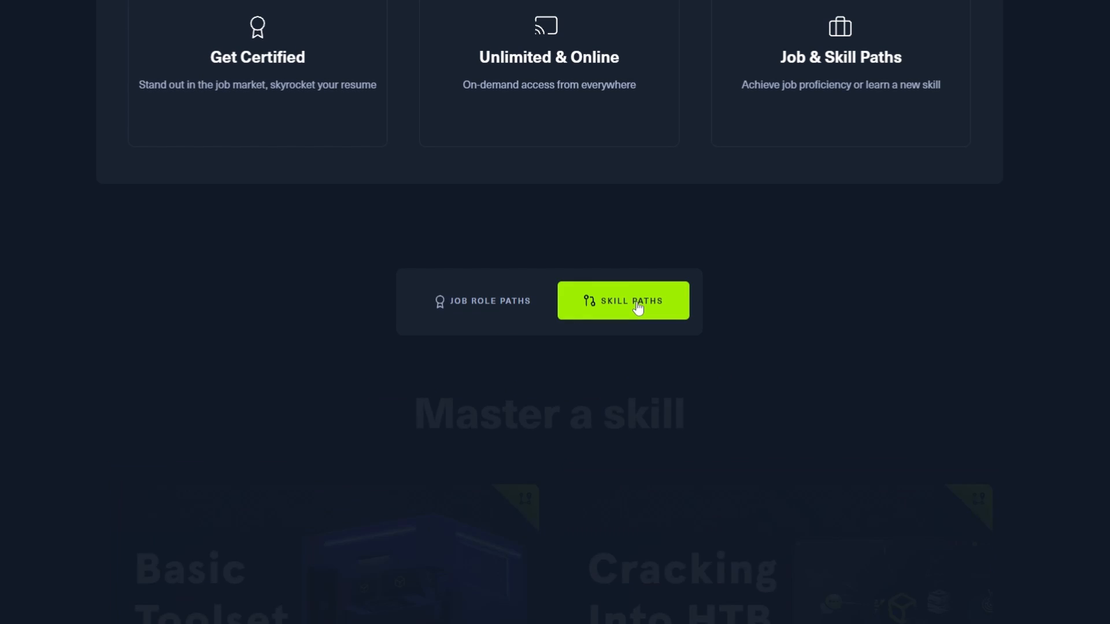
{"action": "scroll", "scroll_direction": "down", "scroll_amount": 3}
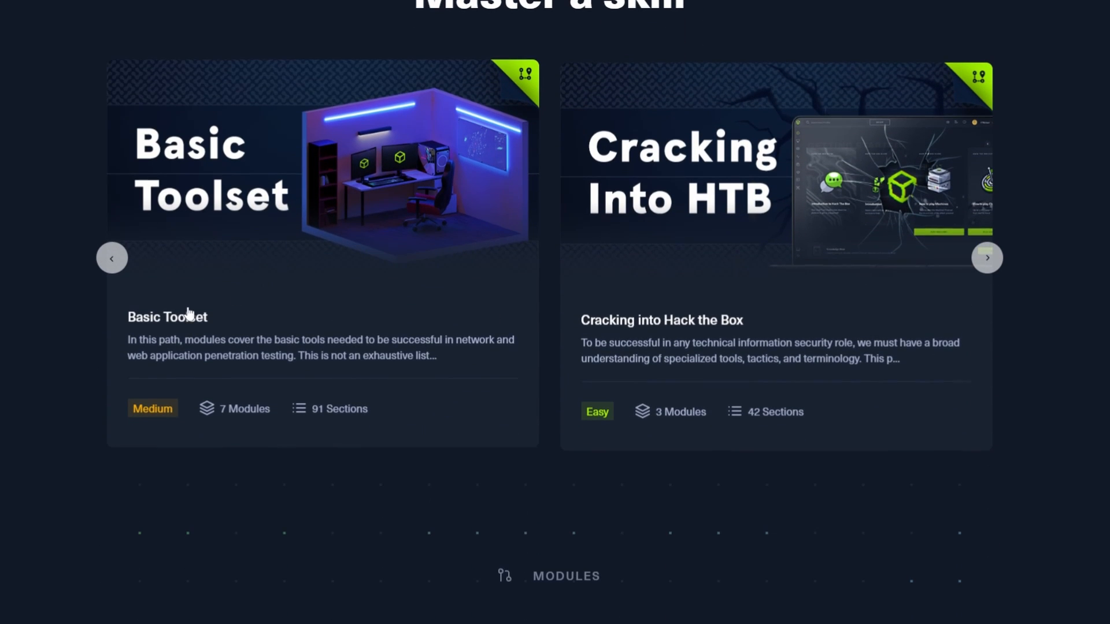
{"action": "left_click", "coordinate": [167, 316]}
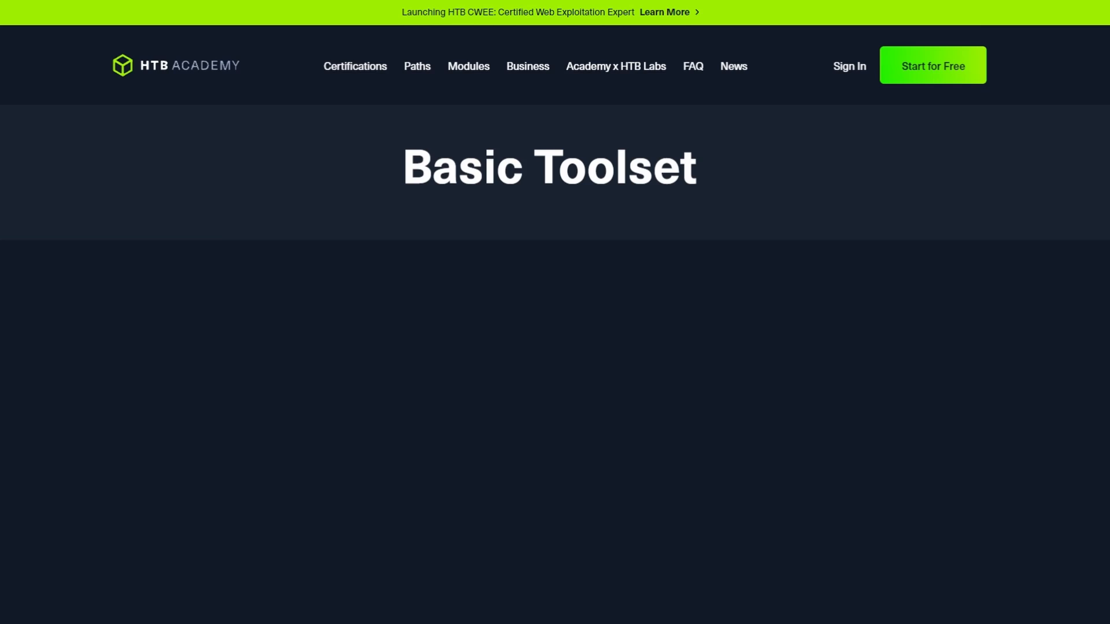
{"action": "scroll", "scroll_direction": "down", "scroll_amount": 3}
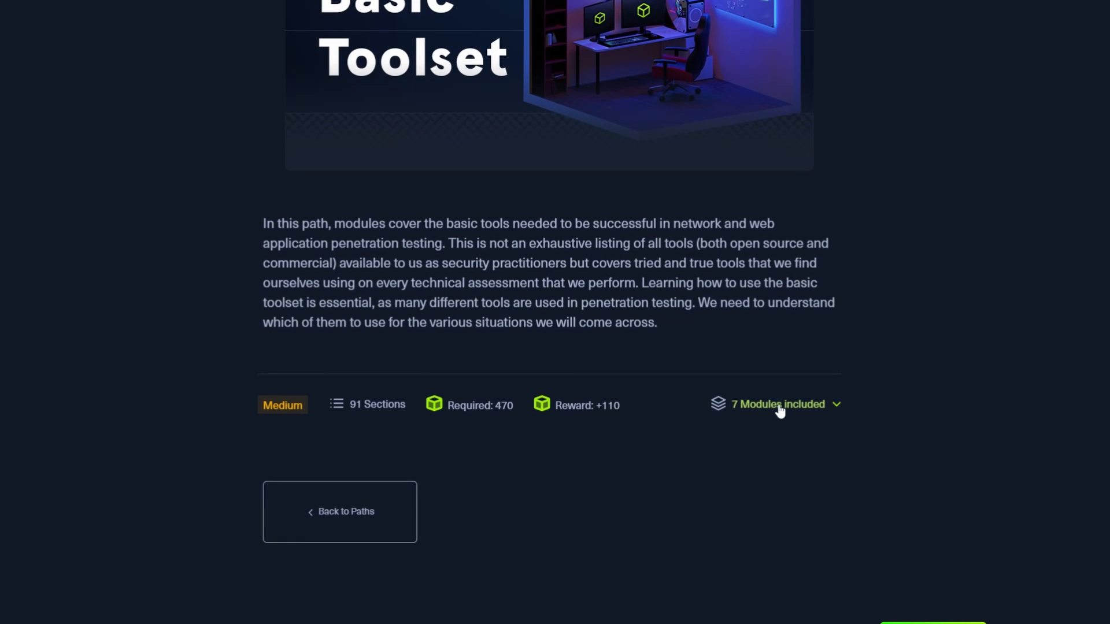
{"action": "left_click", "coordinate": [777, 404]}
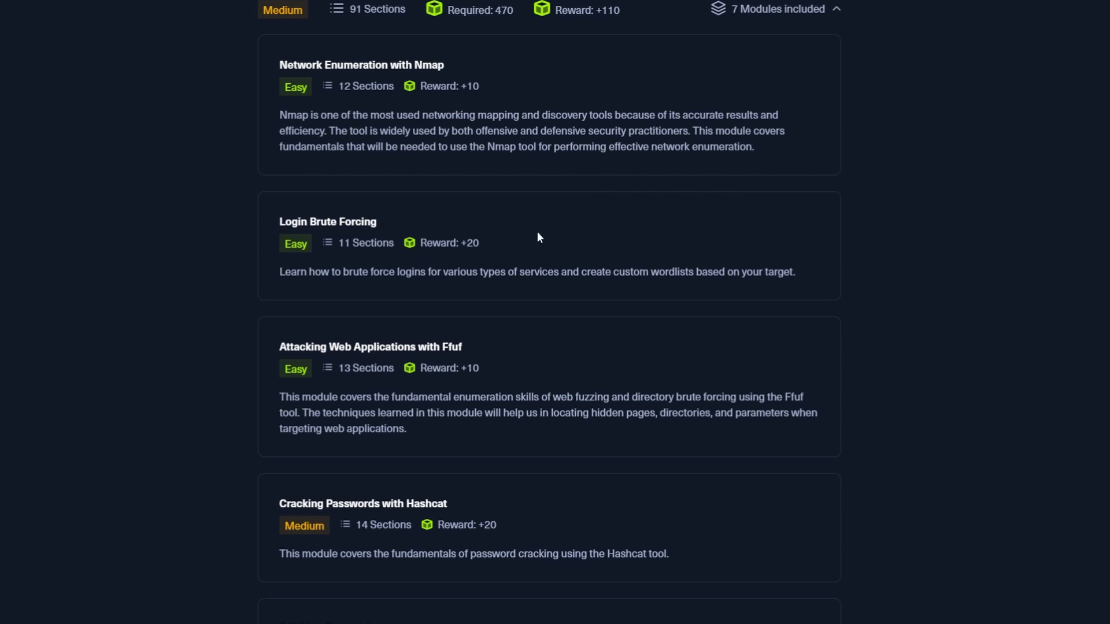
{"action": "mouse_move", "coordinate": [451, 488]}
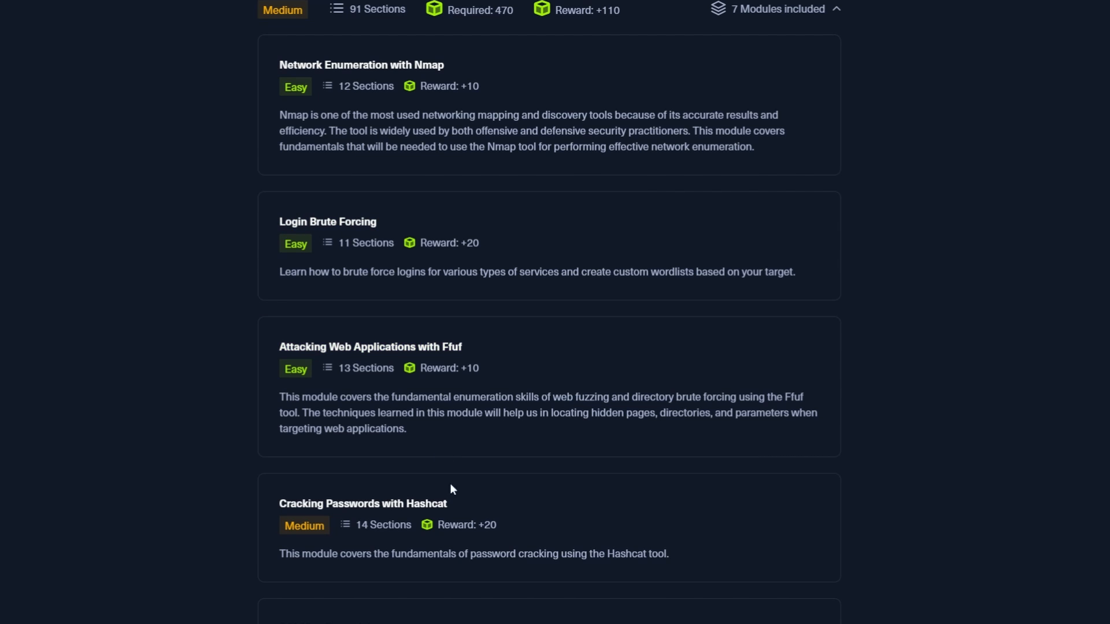
{"action": "scroll", "scroll_direction": "down", "scroll_amount": 3}
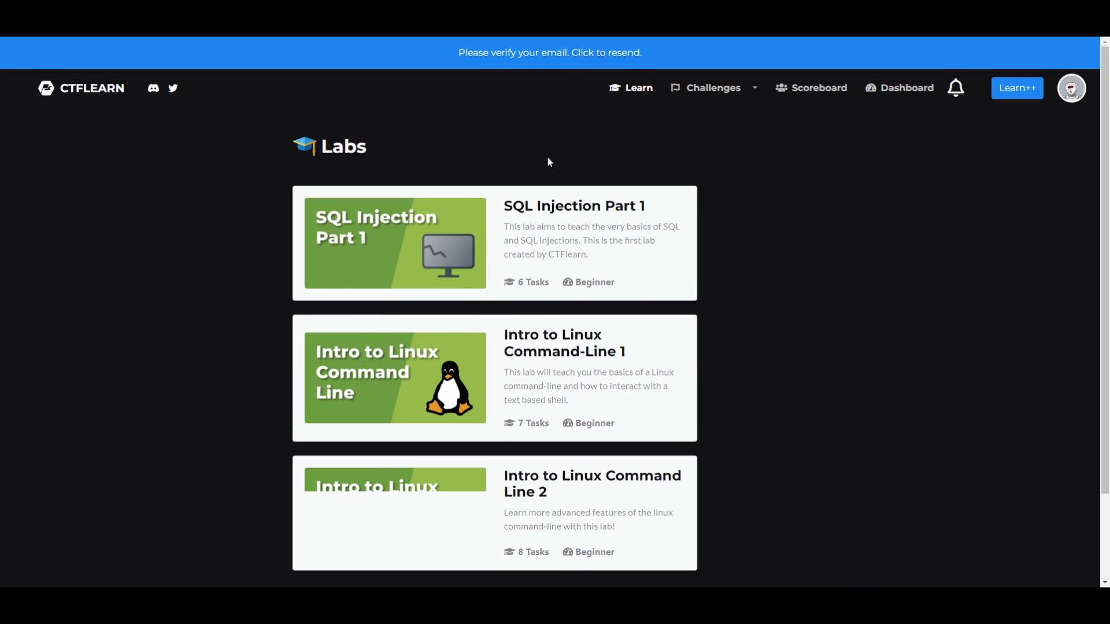
Step: Open CTFlearn's SQL Injection Part 1 lab and expand task '5. SQL Injection'
{"action": "scroll", "scroll_direction": "down", "scroll_amount": 3}
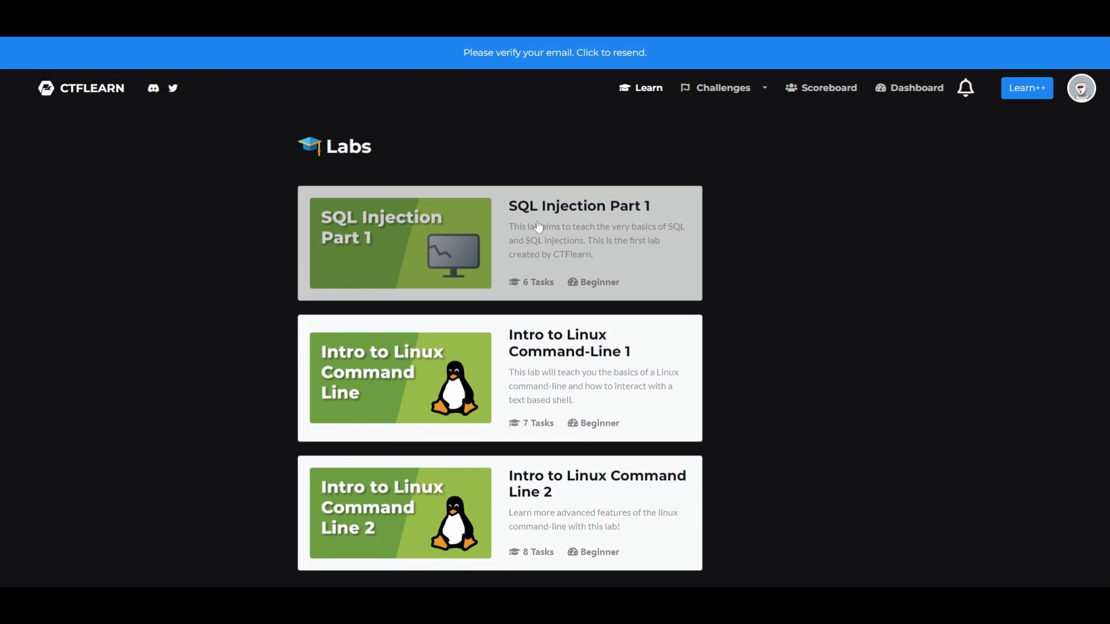
{"action": "mouse_move", "coordinate": [744, 211]}
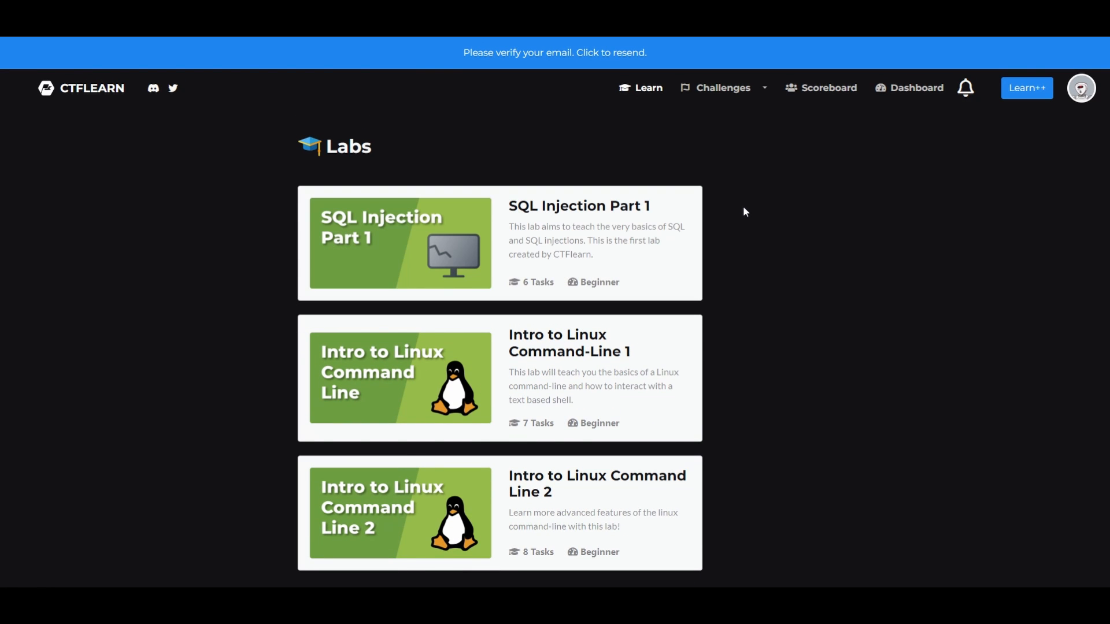
{"action": "left_click", "coordinate": [400, 244]}
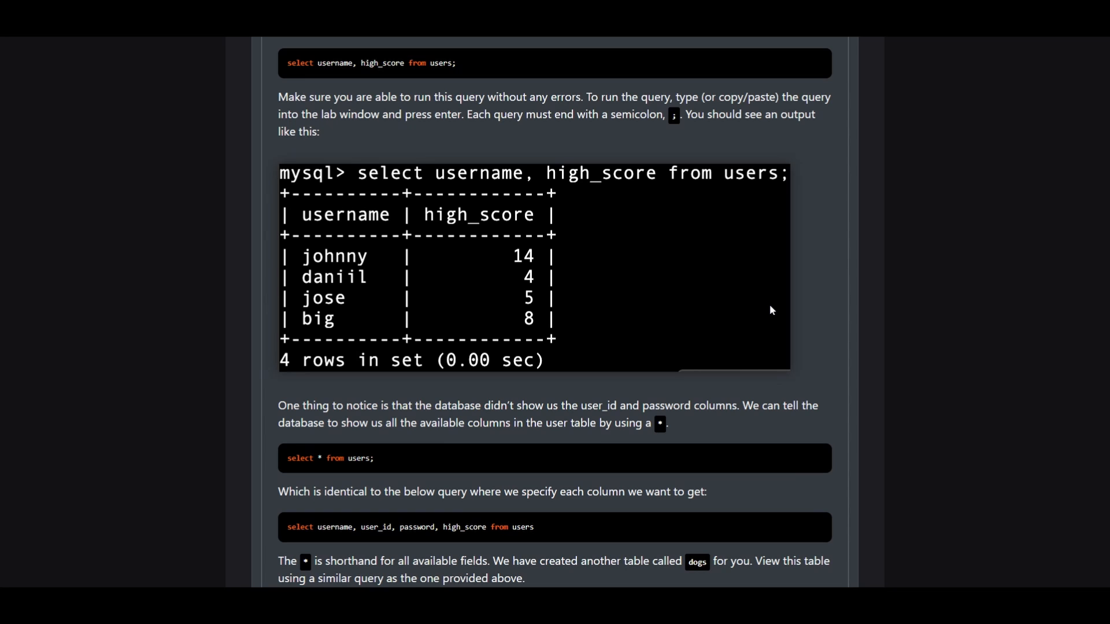
{"action": "scroll", "scroll_direction": "down", "scroll_amount": 3}
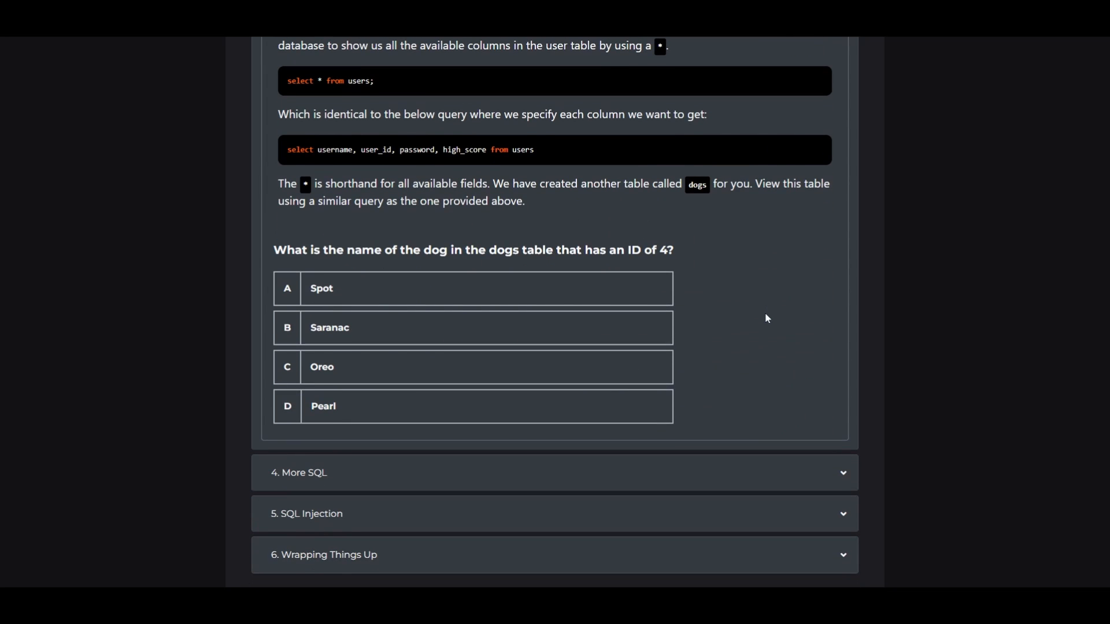
{"action": "left_click", "coordinate": [554, 472]}
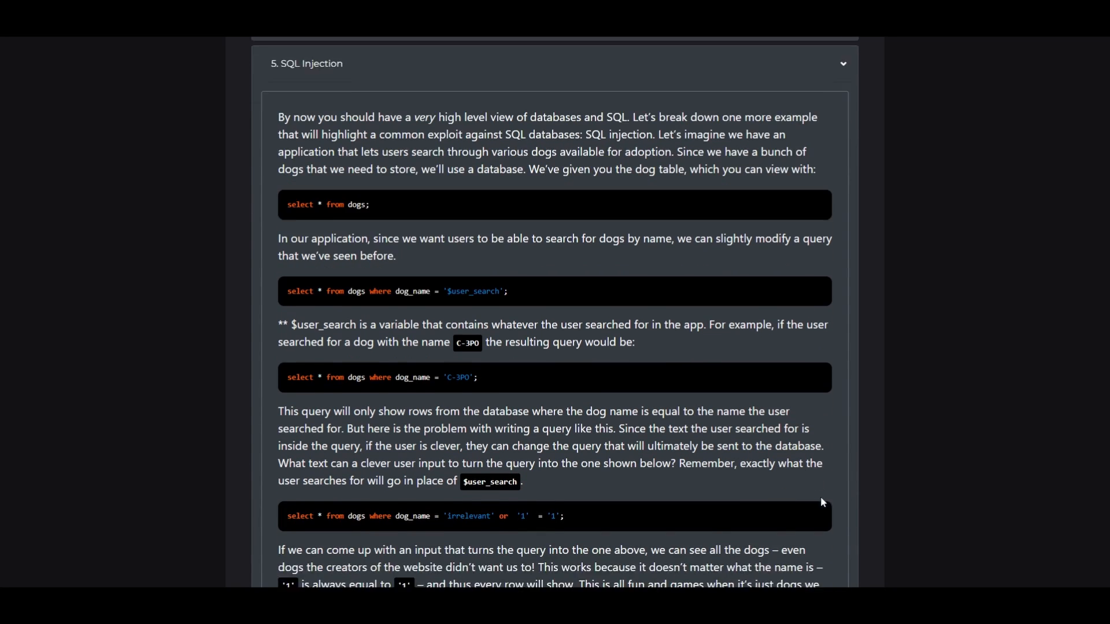
{"action": "scroll", "scroll_direction": "down", "scroll_amount": 3}
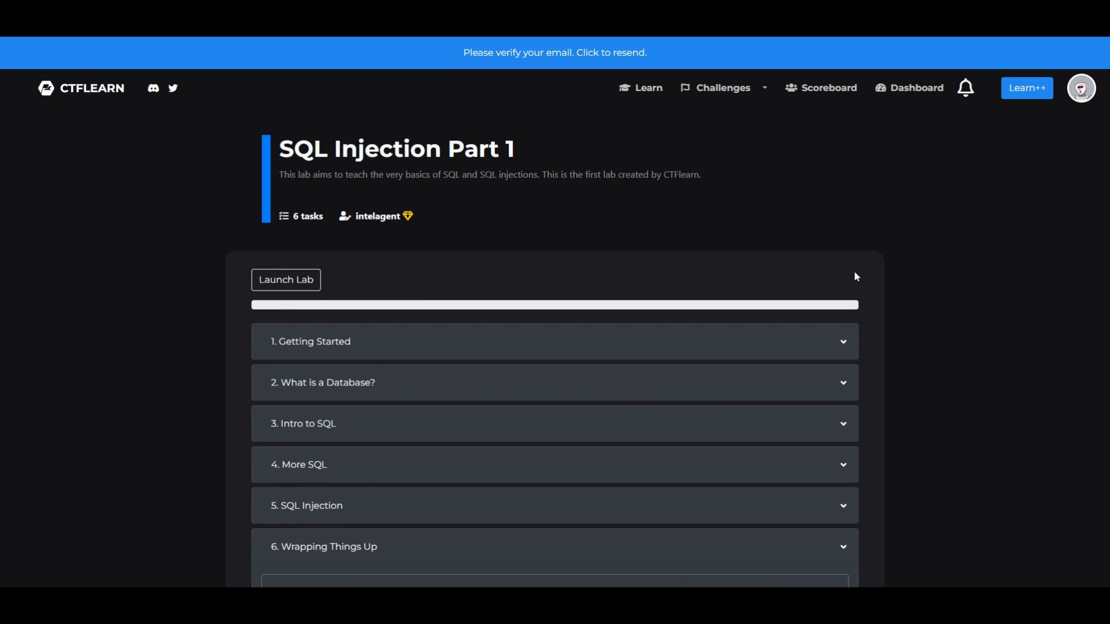
{"action": "left_click", "coordinate": [722, 88]}
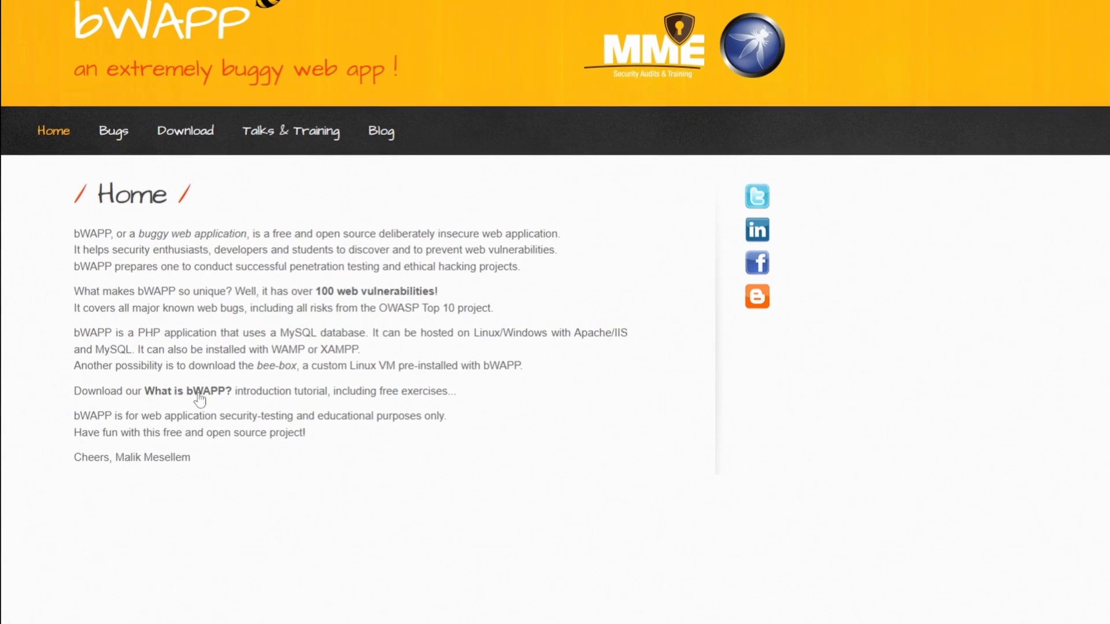
Step: Open bWAPP's bugs page and highlight the injection, parameter pollution and remaining bullets
{"action": "scroll", "scroll_direction": "down", "scroll_amount": 3}
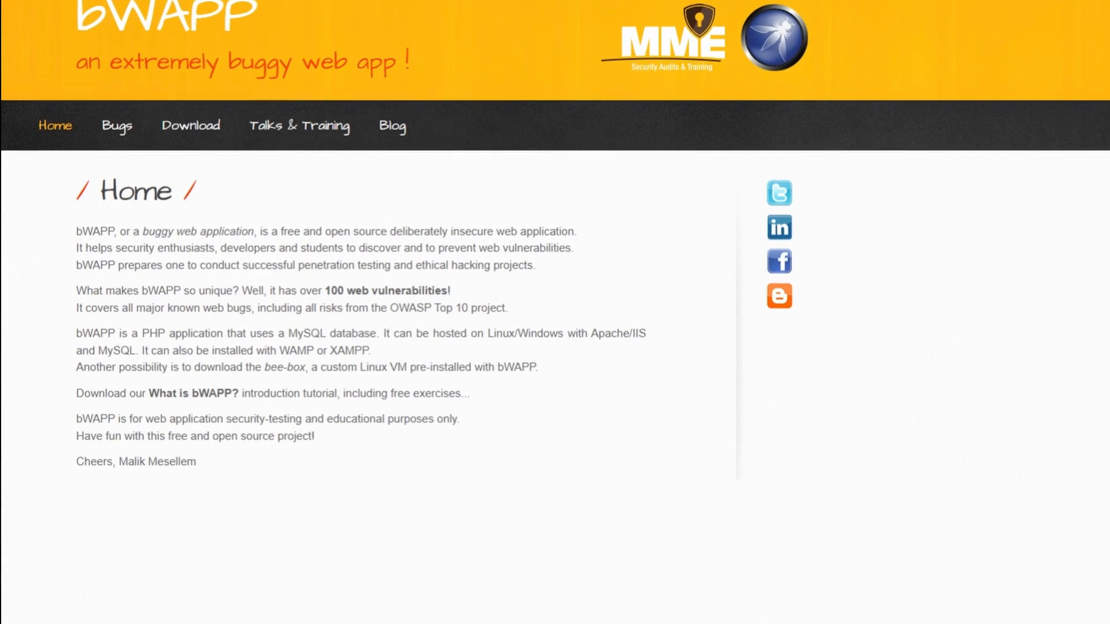
{"action": "left_click", "coordinate": [116, 126]}
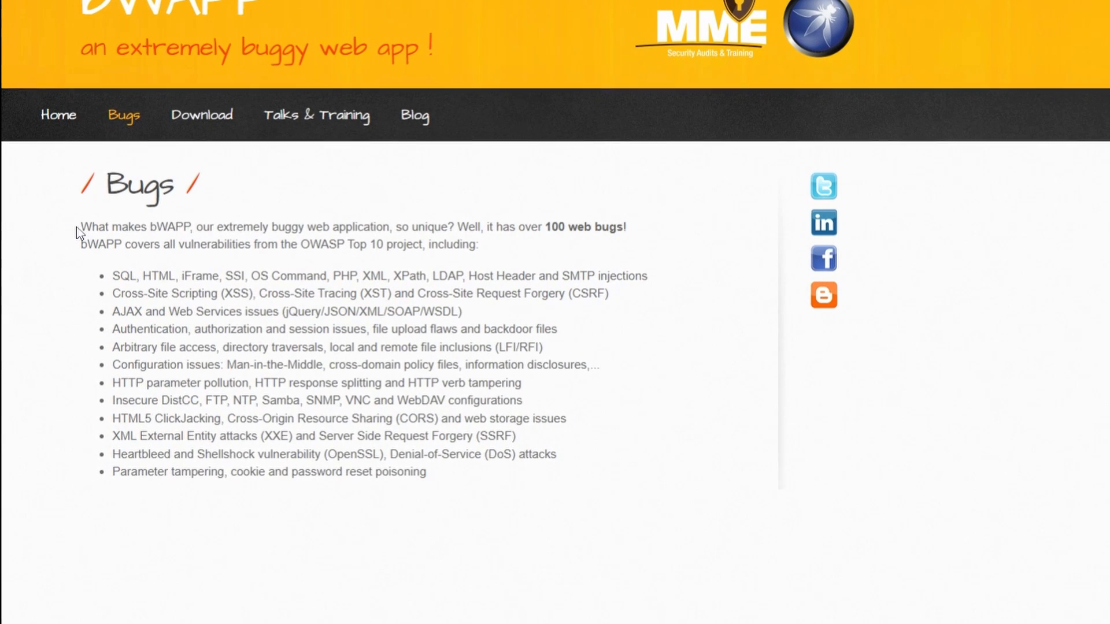
{"action": "left_click_drag", "start_coordinate": [81, 226], "coordinate": [489, 224]}
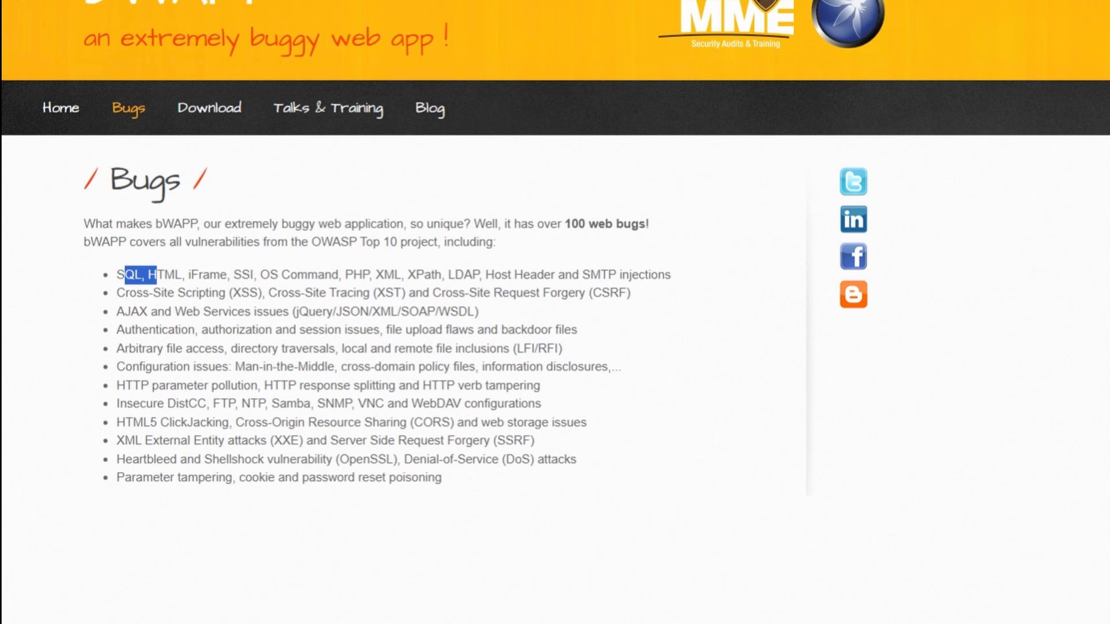
{"action": "left_click_drag", "start_coordinate": [145, 274], "coordinate": [669, 274]}
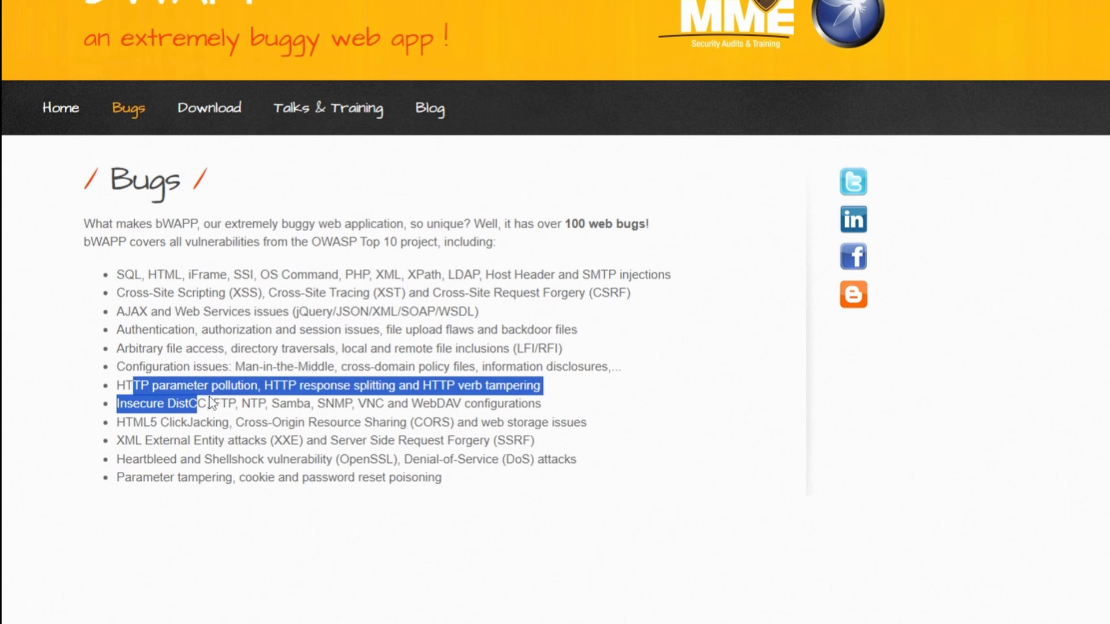
{"action": "left_click_drag", "start_coordinate": [205, 404], "coordinate": [440, 477]}
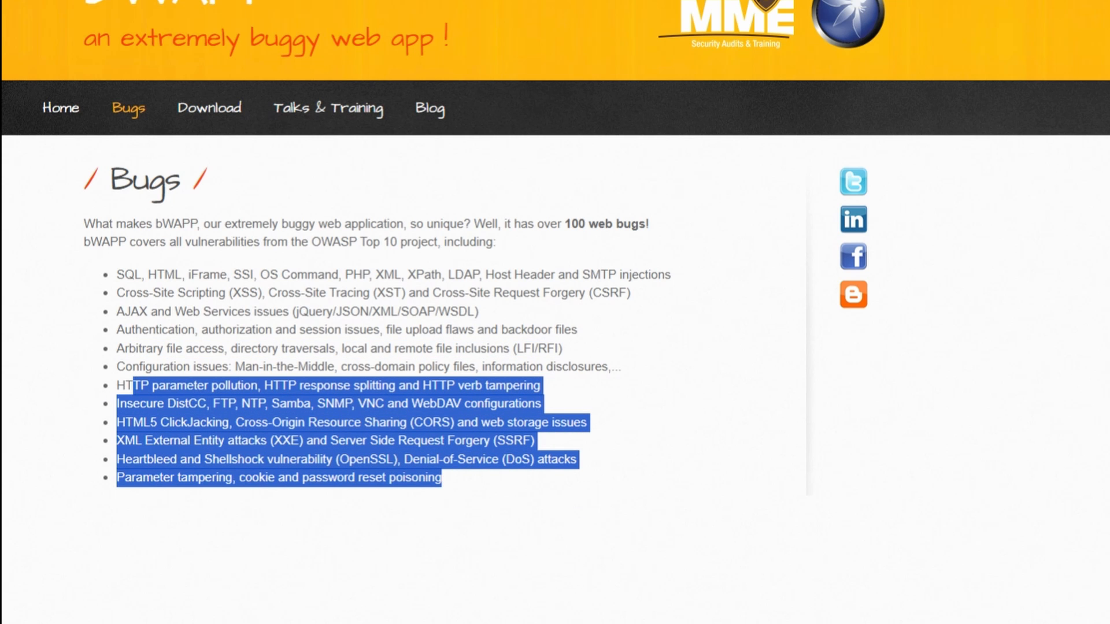
{"action": "mouse_move", "coordinate": [347, 117]}
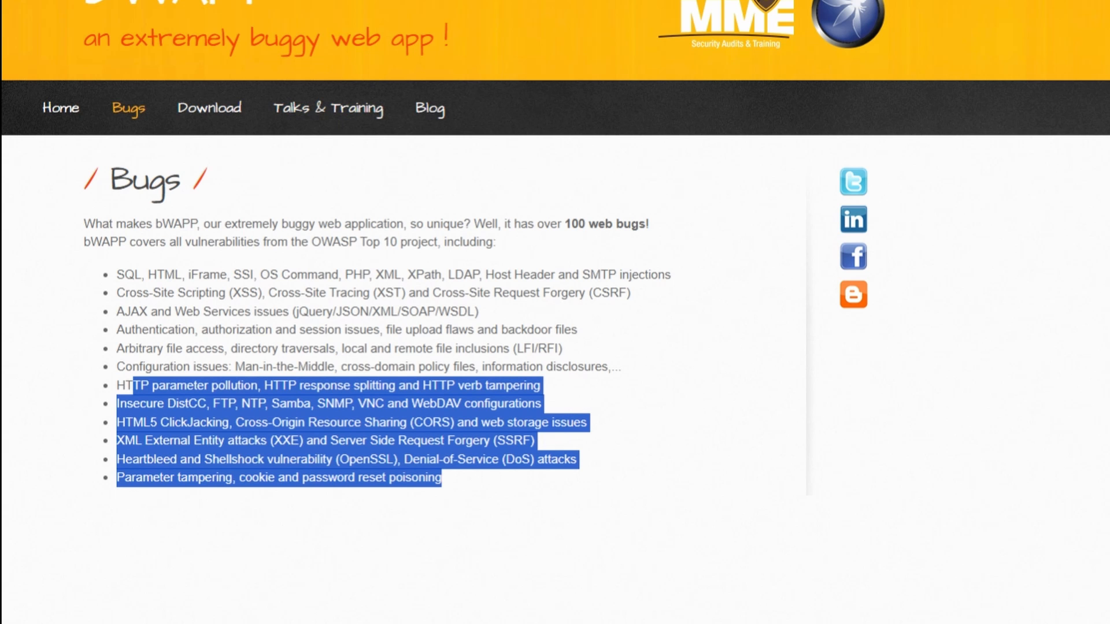
{"action": "mouse_move", "coordinate": [208, 108]}
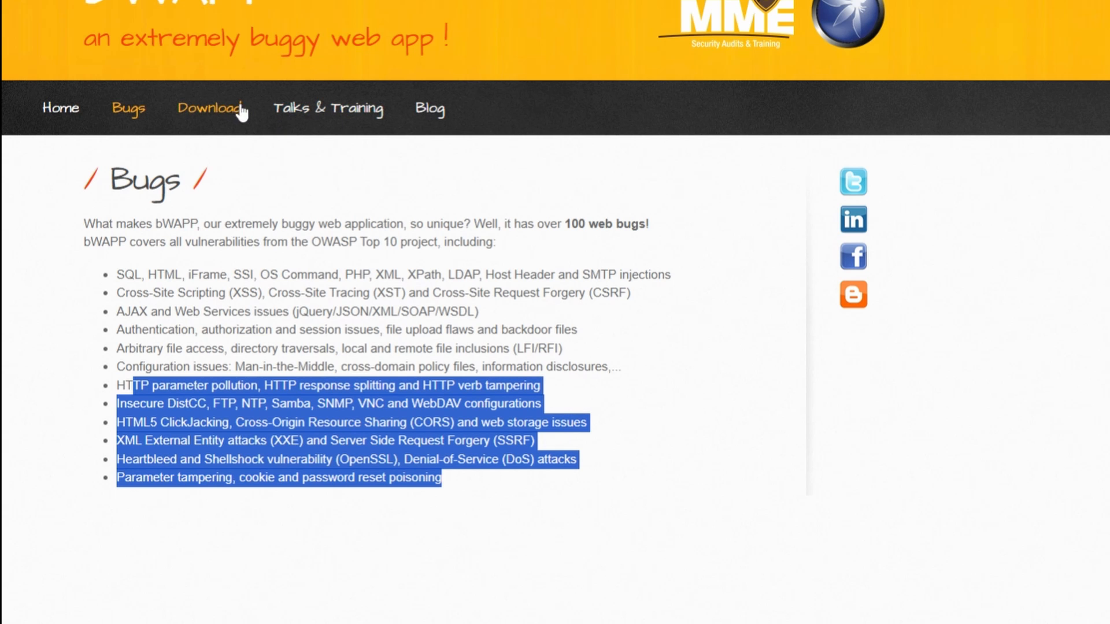
Step: Open Talks & Training and highlight the workshop and bootcamp course descriptions
{"action": "left_click", "coordinate": [328, 108]}
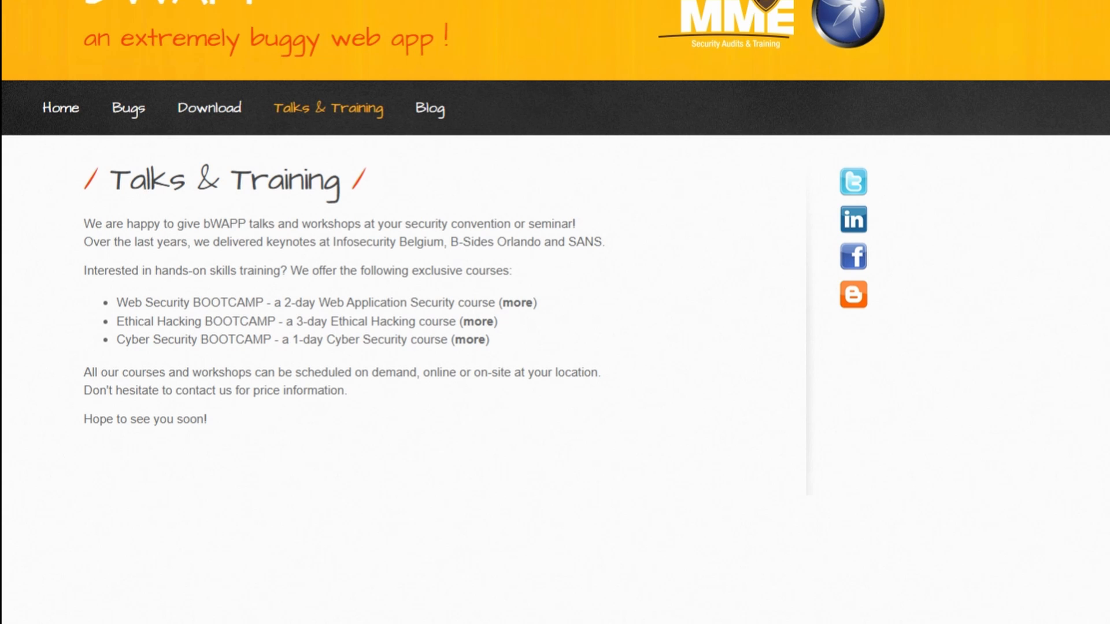
{"action": "left_click_drag", "start_coordinate": [95, 242], "coordinate": [489, 339]}
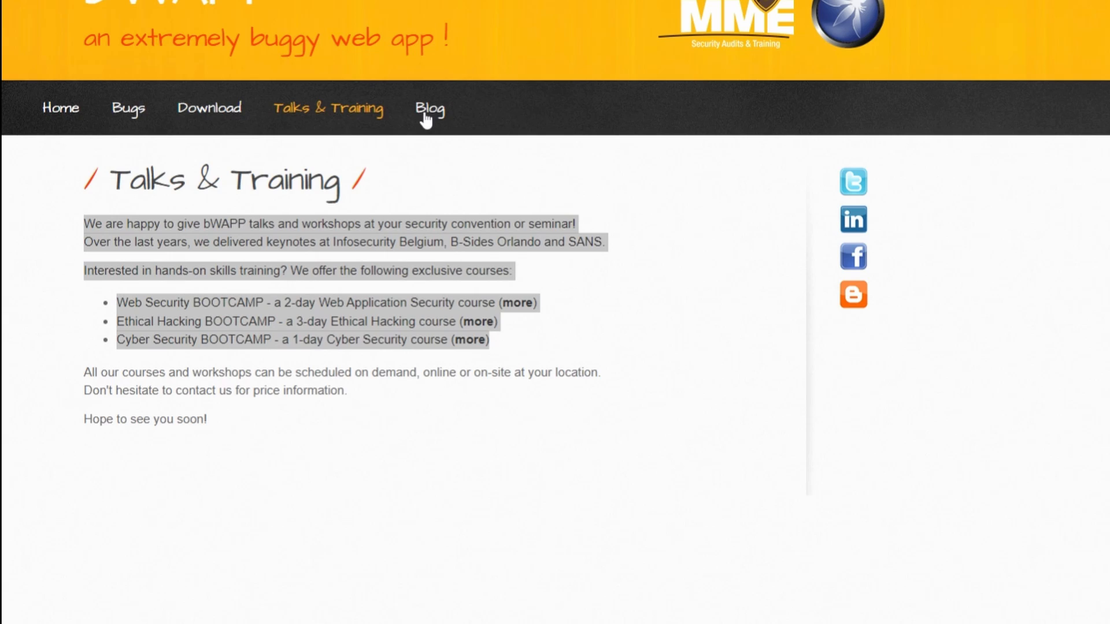
{"action": "left_click", "coordinate": [428, 109]}
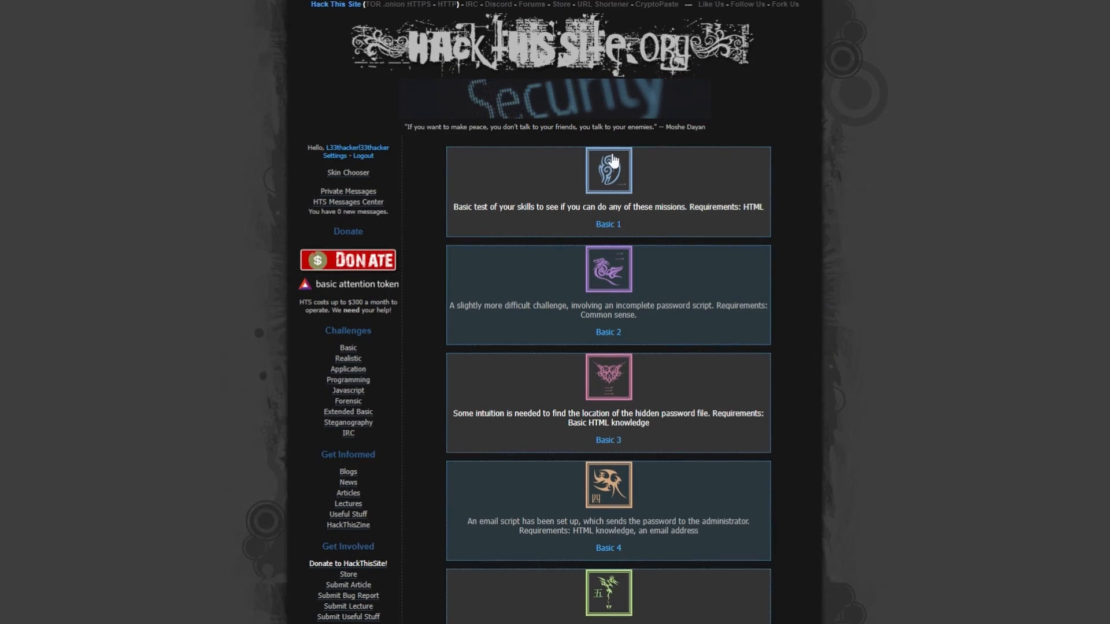
Step: Scroll through the Basic missions, then switch to the Realistic challenges list
{"action": "scroll", "scroll_direction": "down", "scroll_amount": 3}
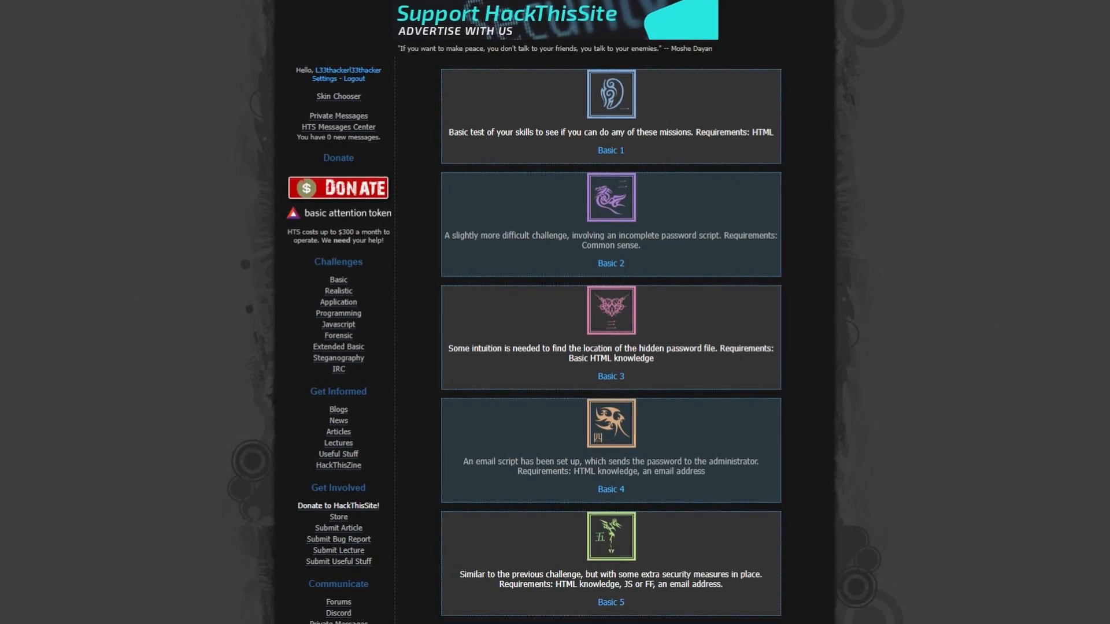
{"action": "scroll", "scroll_direction": "down", "scroll_amount": 3}
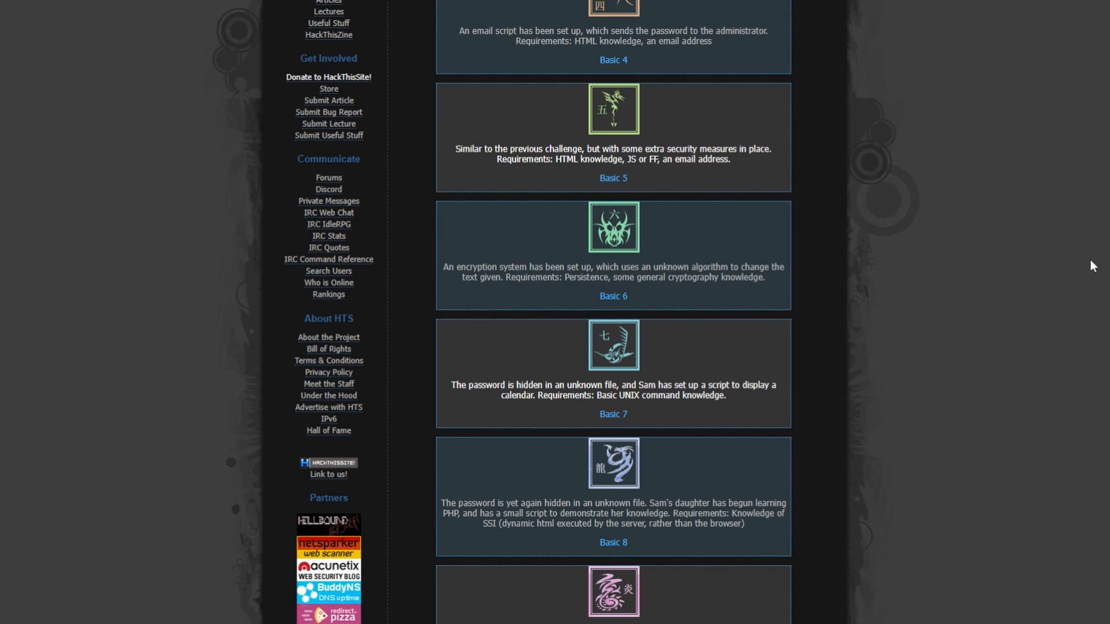
{"action": "scroll", "scroll_direction": "down", "scroll_amount": 3}
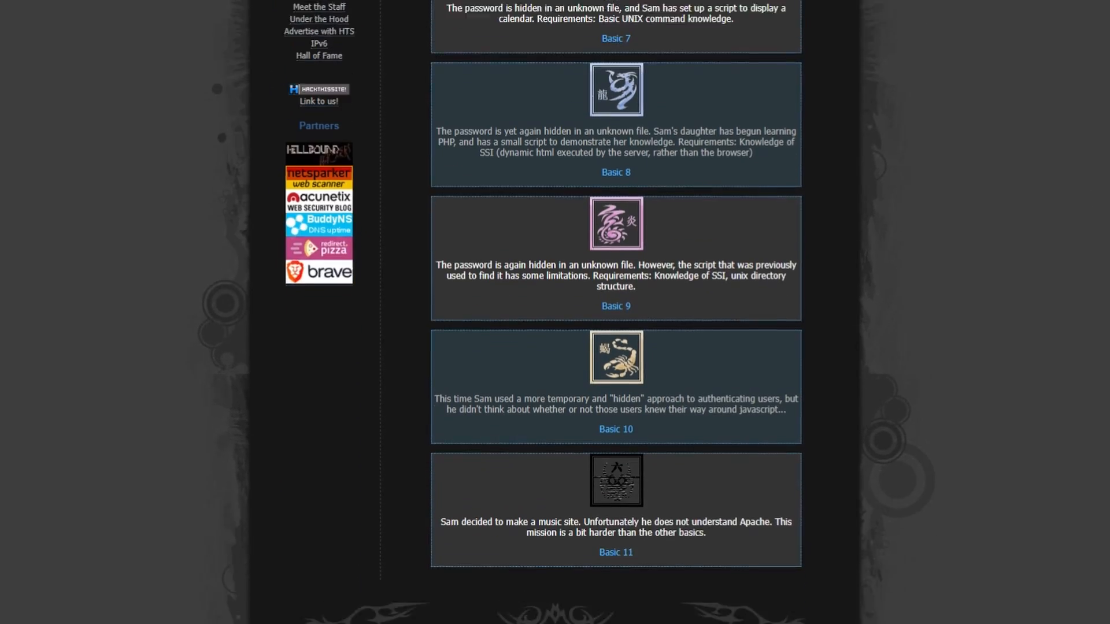
{"action": "scroll", "scroll_direction": "up", "scroll_amount": 3}
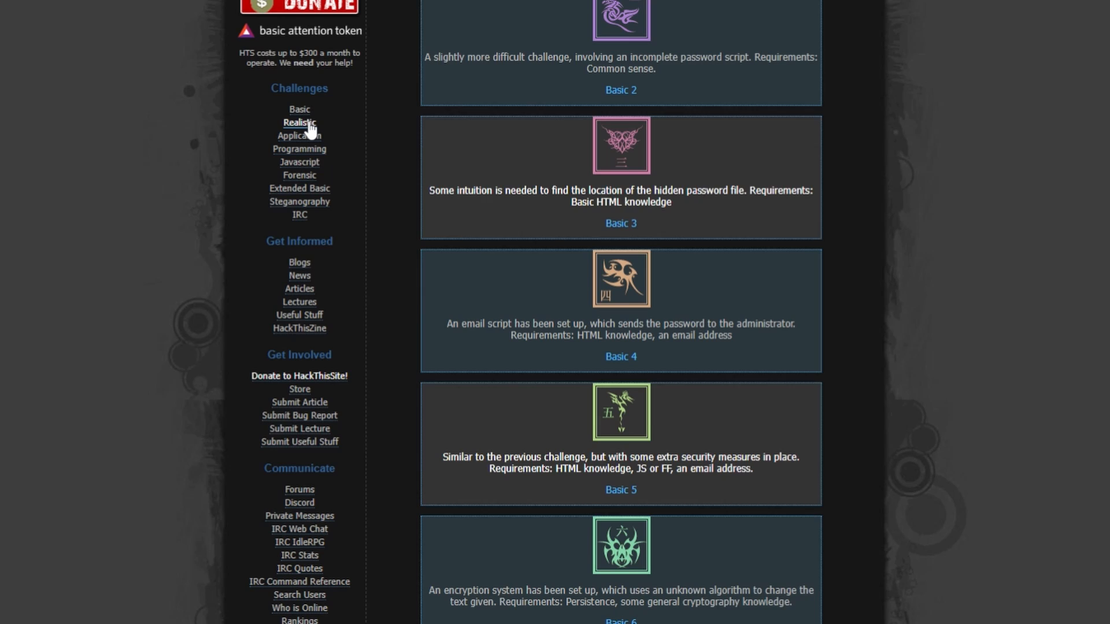
{"action": "left_click", "coordinate": [299, 123]}
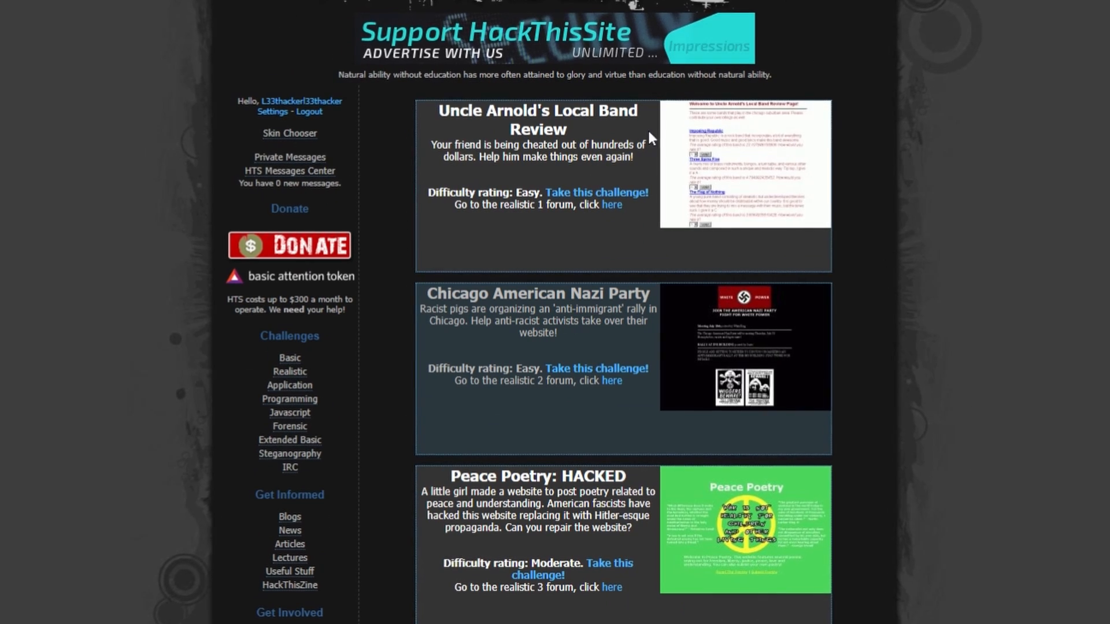
{"action": "scroll", "scroll_direction": "down", "scroll_amount": 3}
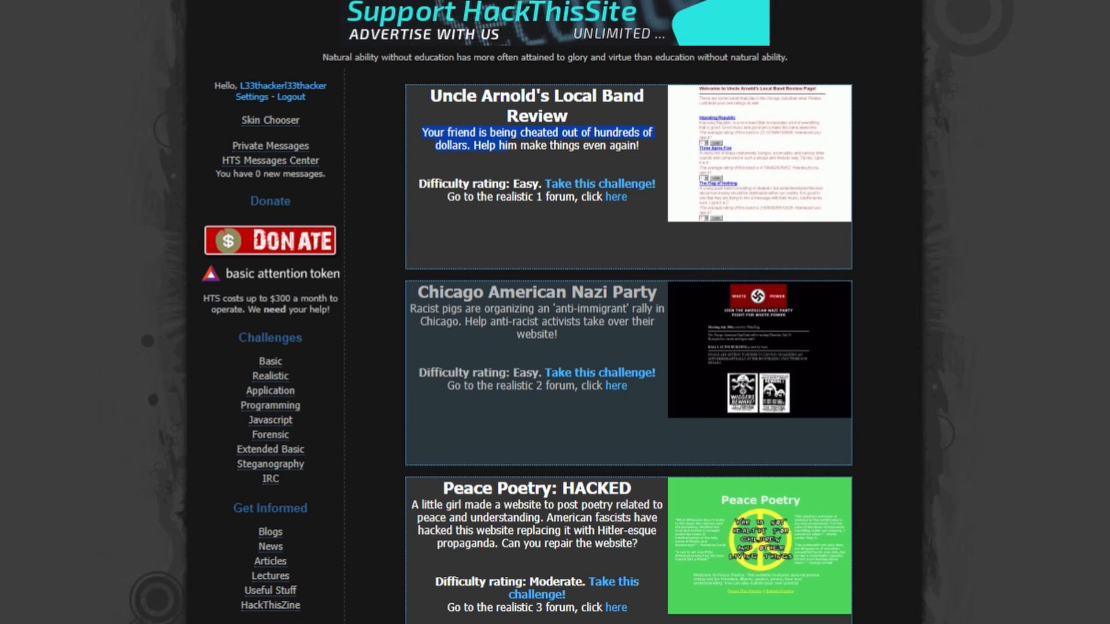
Step: Scroll the Realistic challenges down to seculas Ltd., Simple Mail and Hack This Site
{"action": "scroll", "scroll_direction": "down", "scroll_amount": 3}
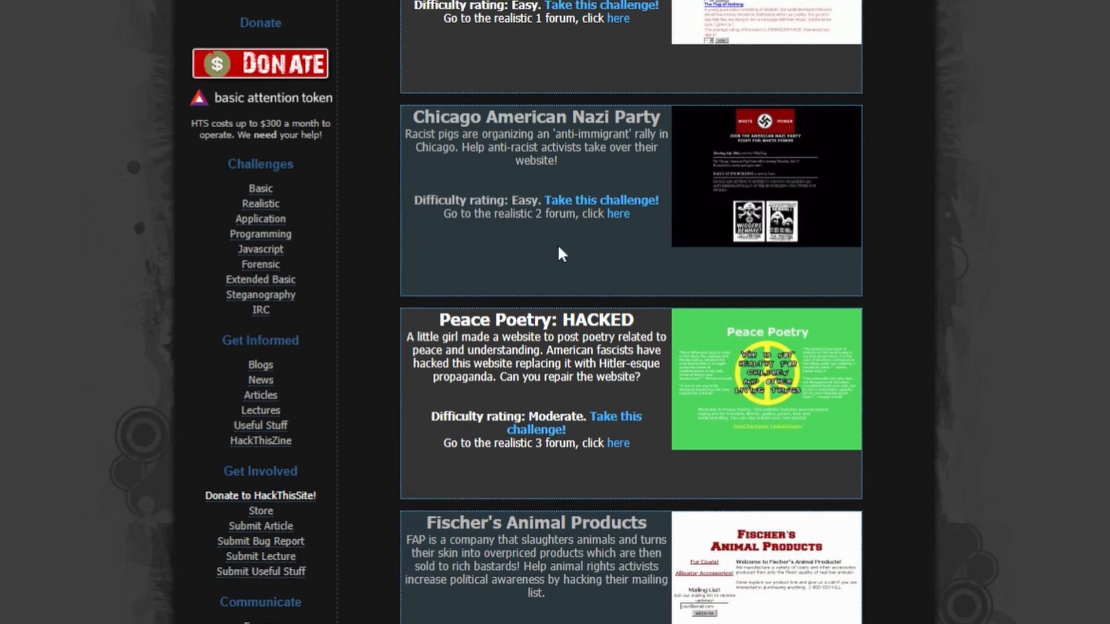
{"action": "scroll", "scroll_direction": "down", "scroll_amount": 3}
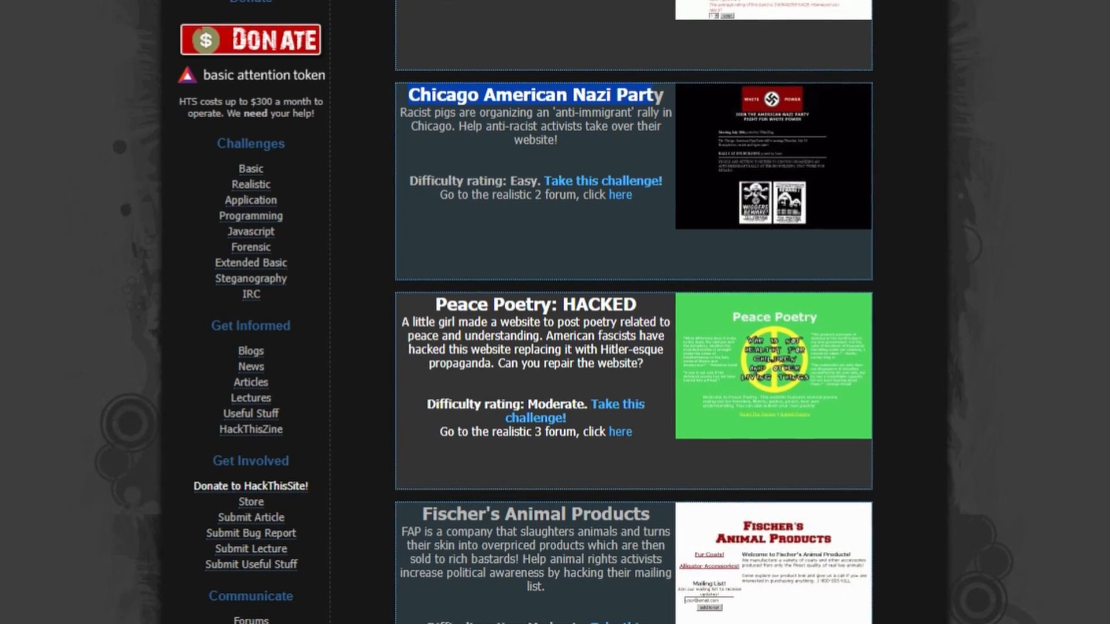
{"action": "scroll", "scroll_direction": "down", "scroll_amount": 3}
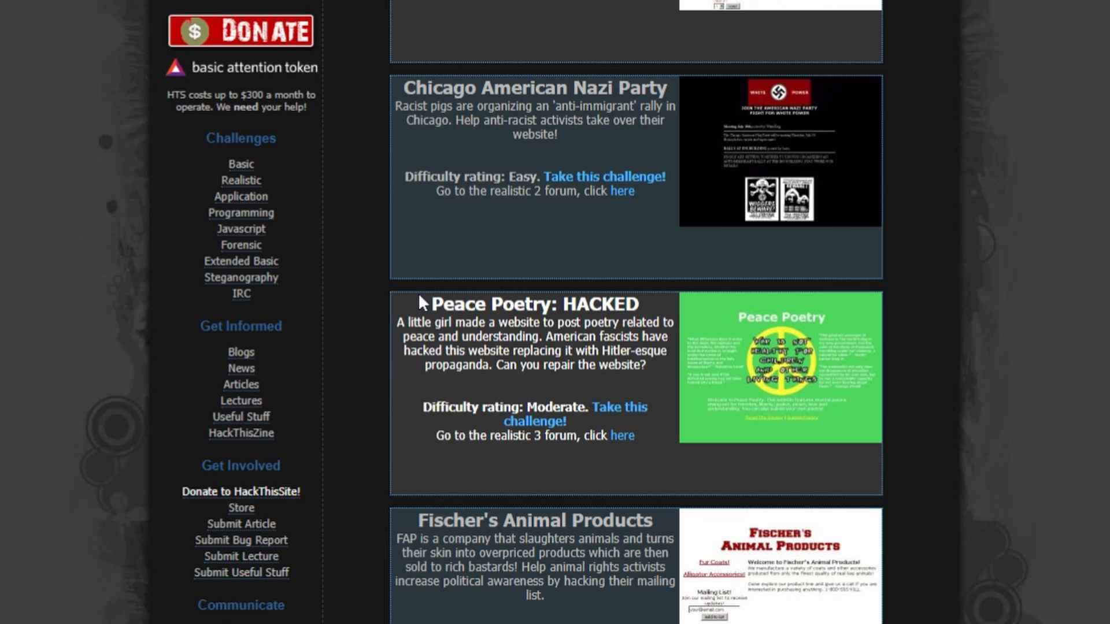
{"action": "scroll", "scroll_direction": "down", "scroll_amount": 3}
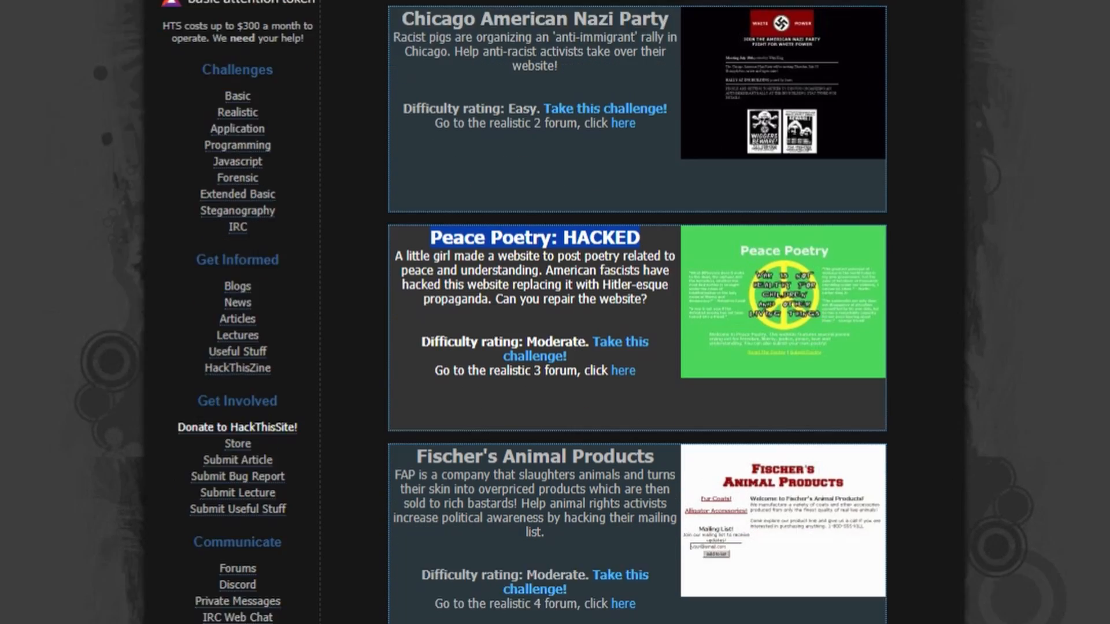
{"action": "scroll", "scroll_direction": "down", "scroll_amount": 3}
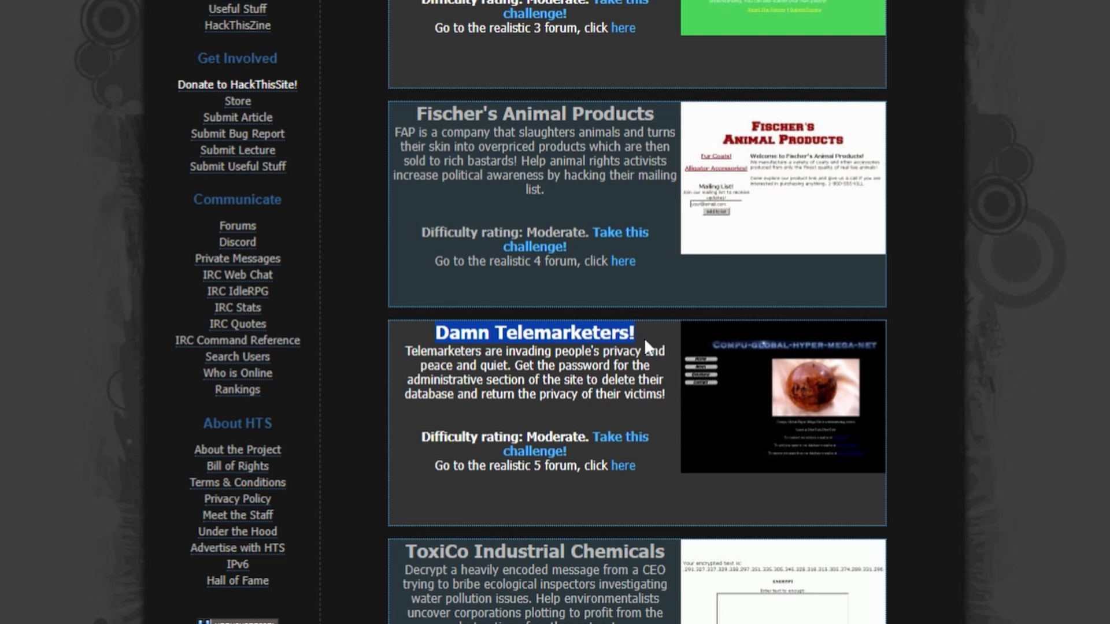
{"action": "scroll", "scroll_direction": "down", "scroll_amount": 3}
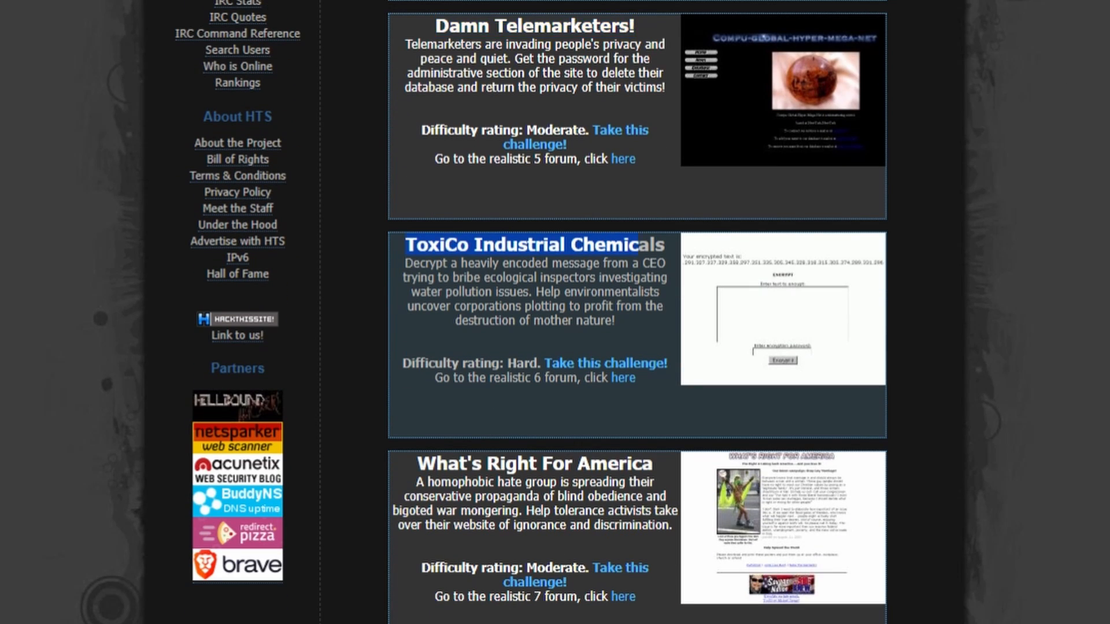
{"action": "scroll", "scroll_direction": "down", "scroll_amount": 3}
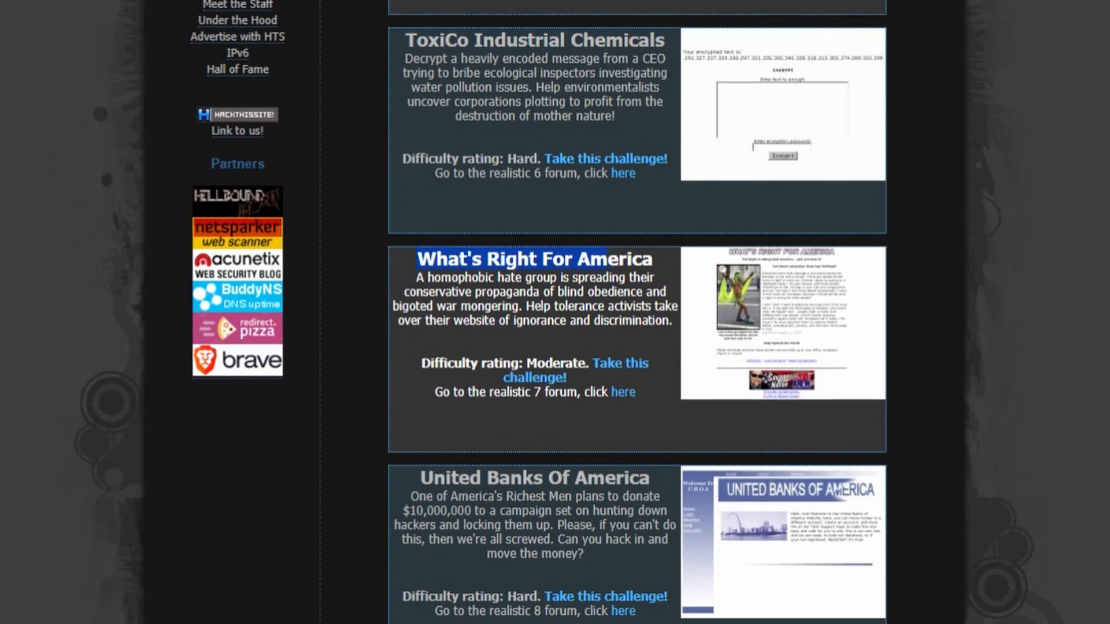
{"action": "scroll", "scroll_direction": "down", "scroll_amount": 3}
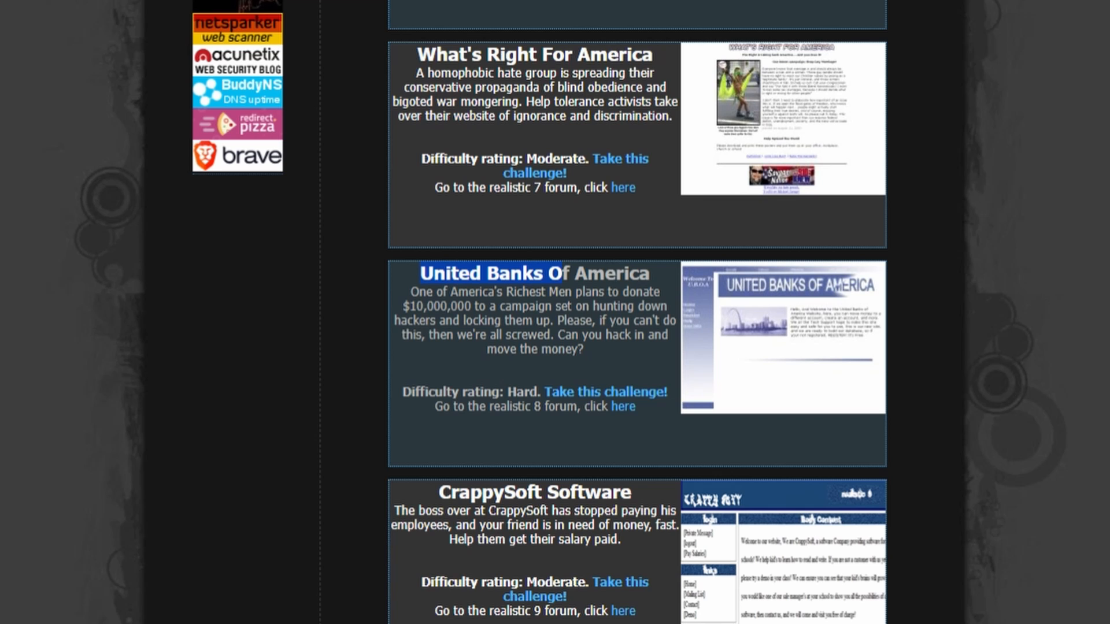
{"action": "scroll", "scroll_direction": "down", "scroll_amount": 3}
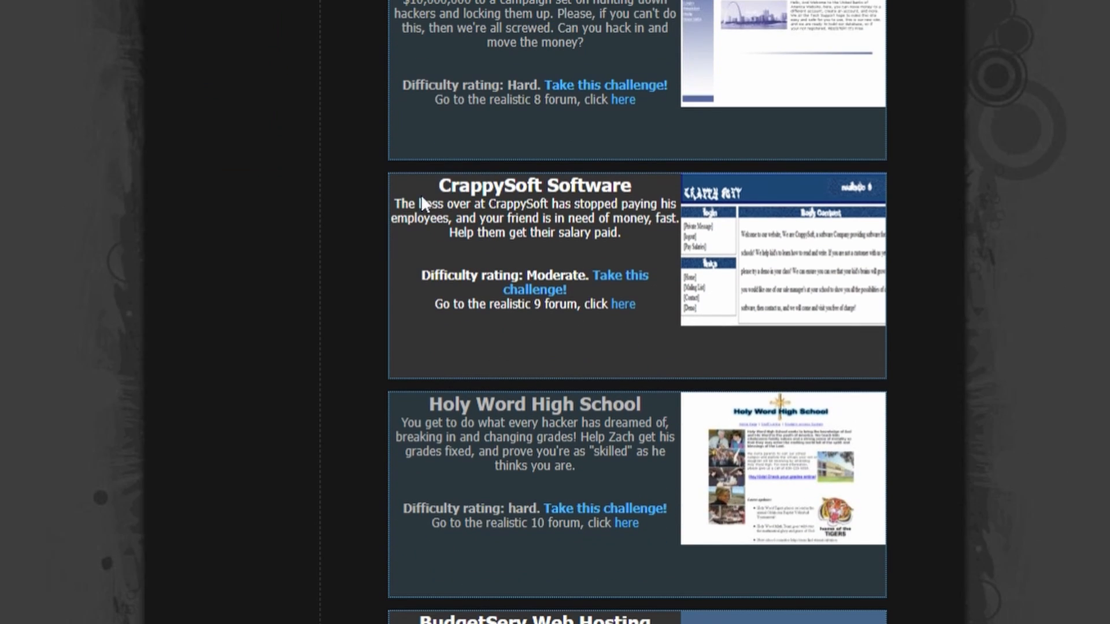
{"action": "scroll", "scroll_direction": "down", "scroll_amount": 3}
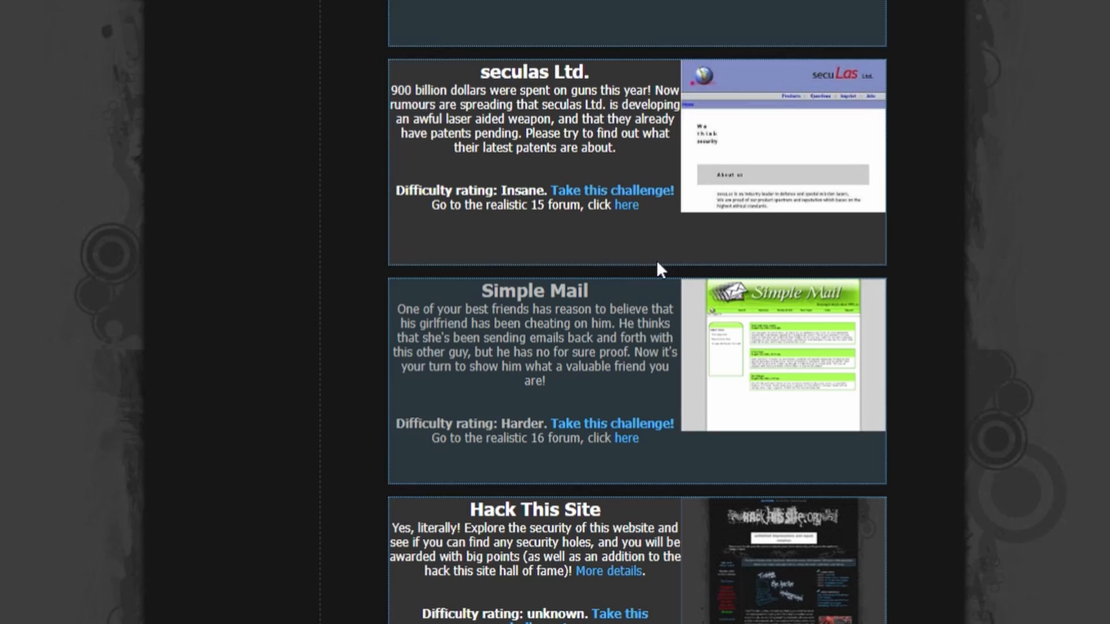
{"action": "scroll", "scroll_direction": "down", "scroll_amount": 3}
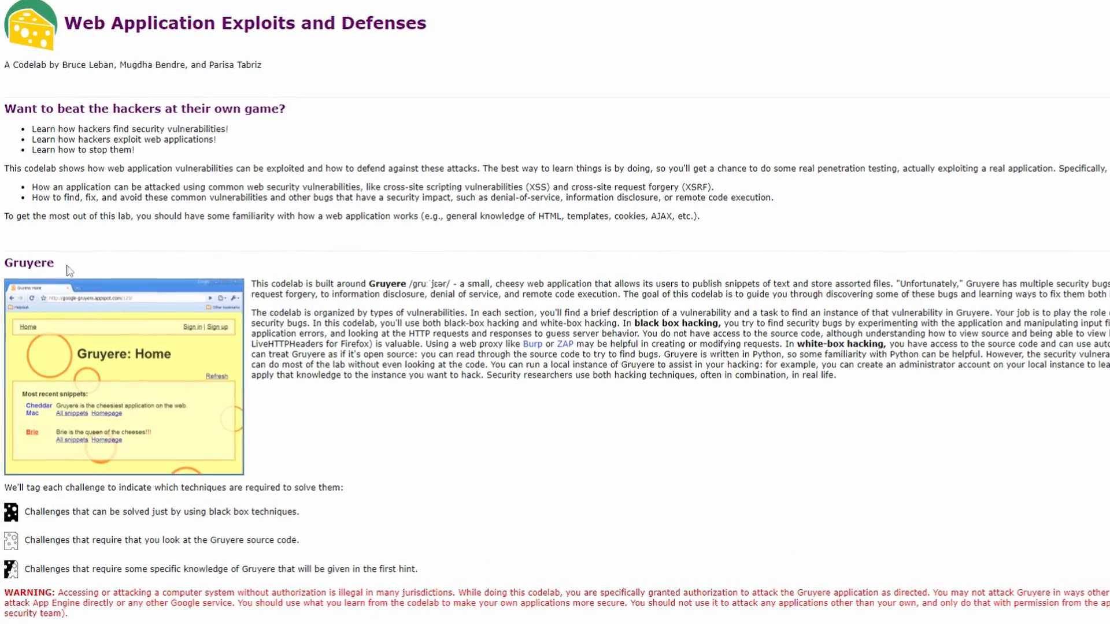
Step: Scroll from the Gruyere intro through Part 1's setup and code overview to Using Gruyere
{"action": "scroll", "scroll_direction": "down", "scroll_amount": 3}
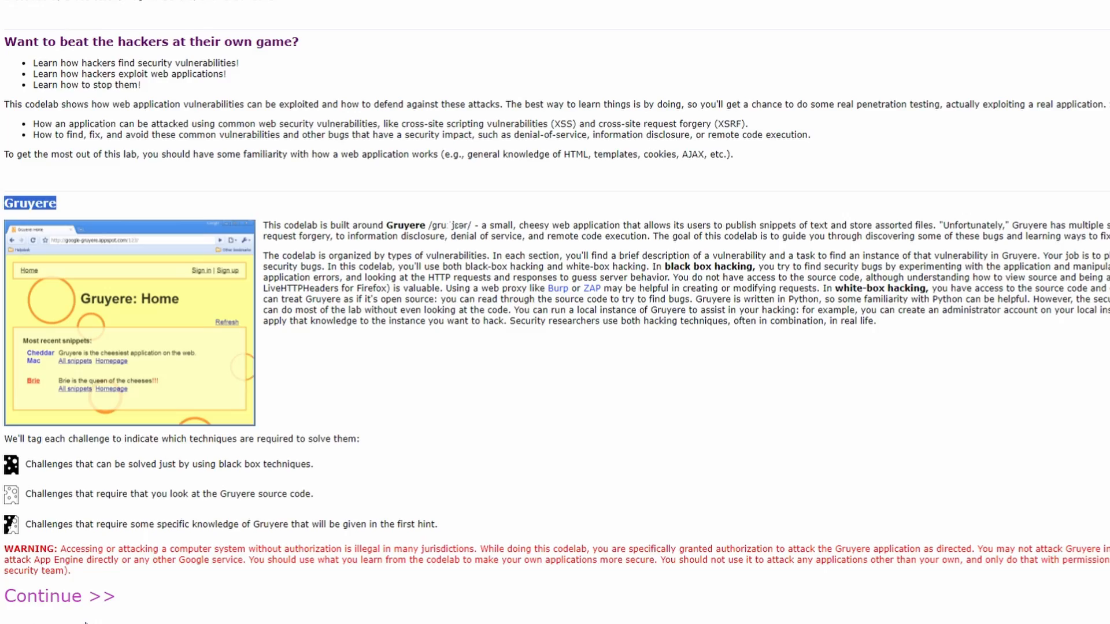
{"action": "scroll", "scroll_direction": "down", "scroll_amount": 3}
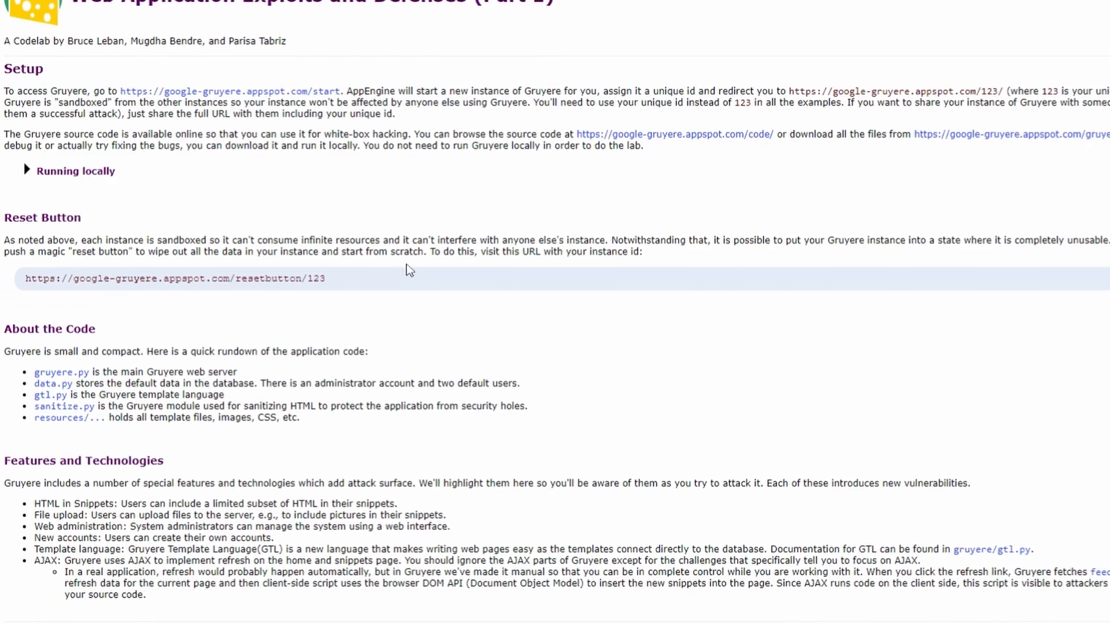
{"action": "scroll", "scroll_direction": "down", "scroll_amount": 3}
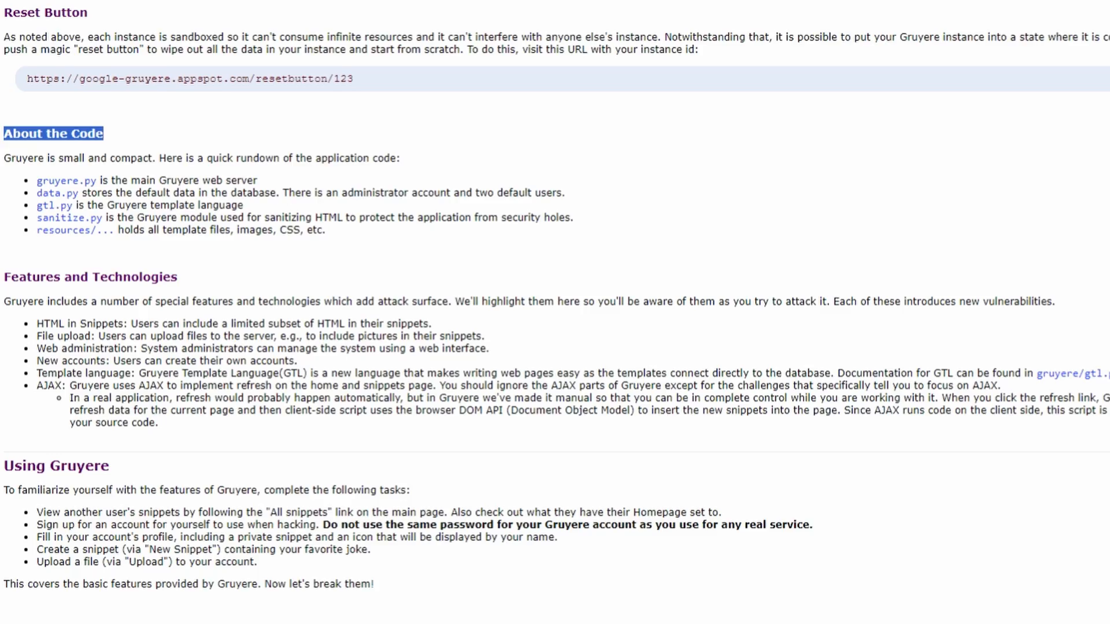
{"action": "scroll", "scroll_direction": "down", "scroll_amount": 3}
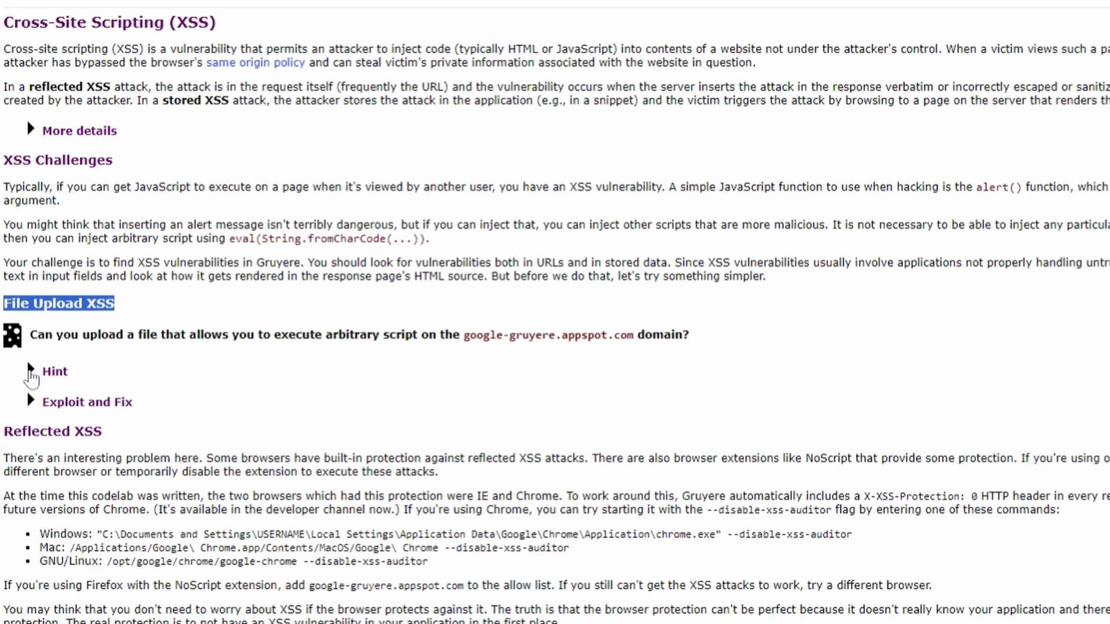
Step: Reveal the File Upload XSS hint and exploit, then scroll to Client-State Manipulation and XSRF
{"action": "left_click", "coordinate": [29, 371]}
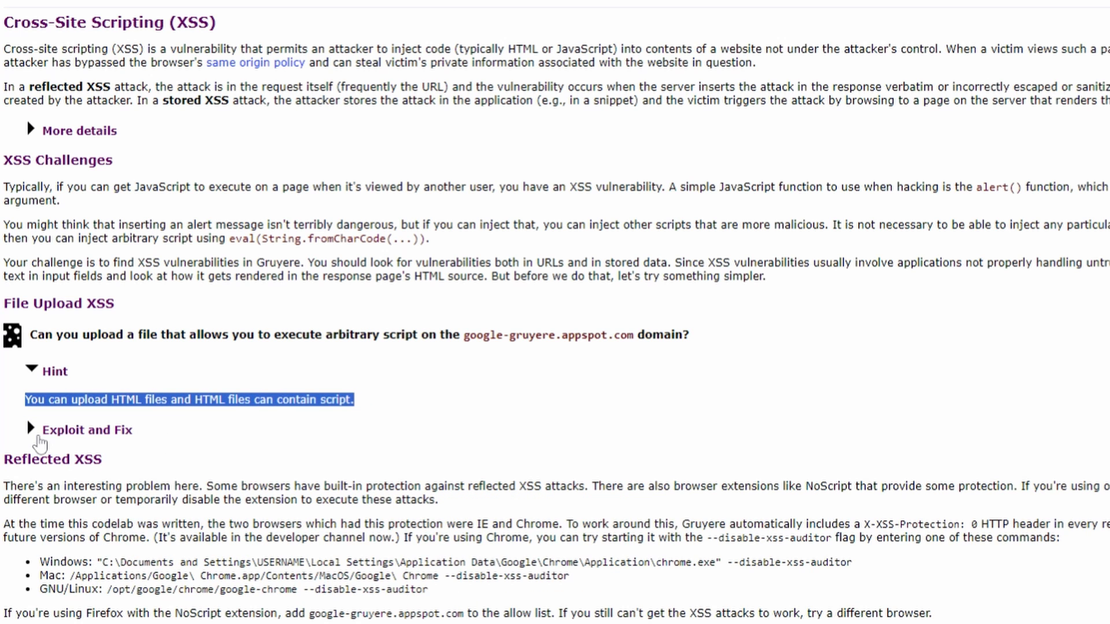
{"action": "left_click", "coordinate": [31, 429]}
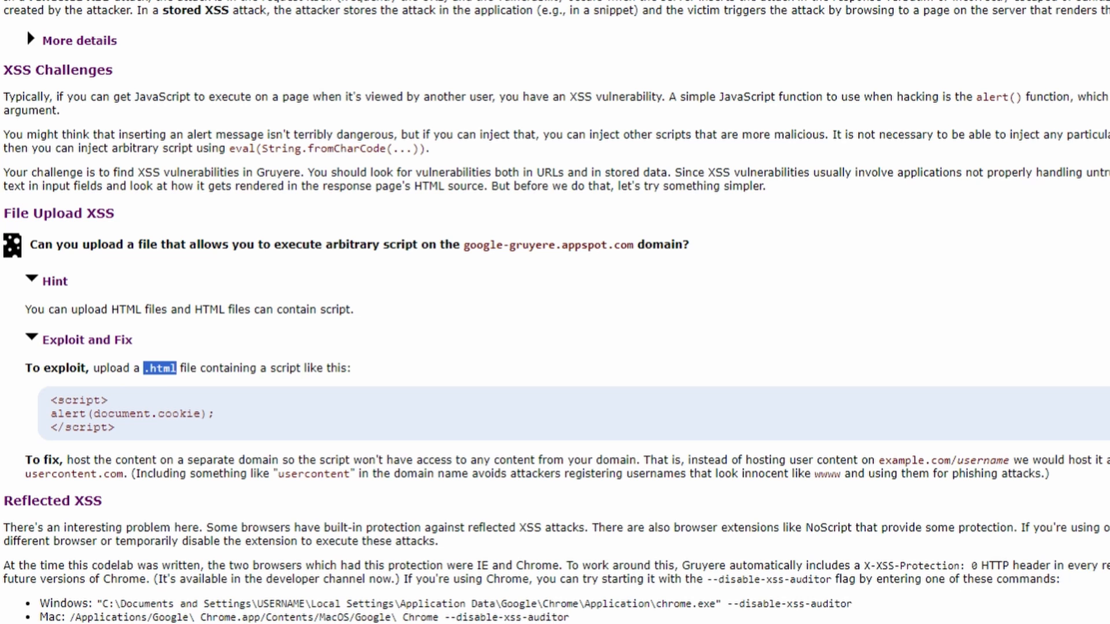
{"action": "scroll", "scroll_direction": "down", "scroll_amount": 3}
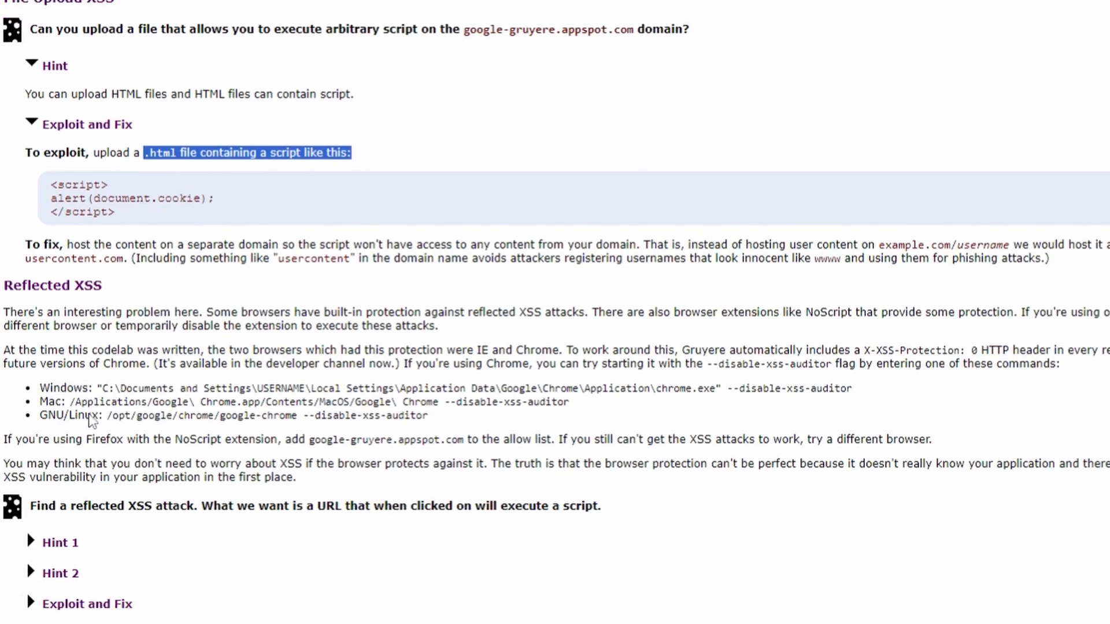
{"action": "scroll", "scroll_direction": "down", "scroll_amount": 3}
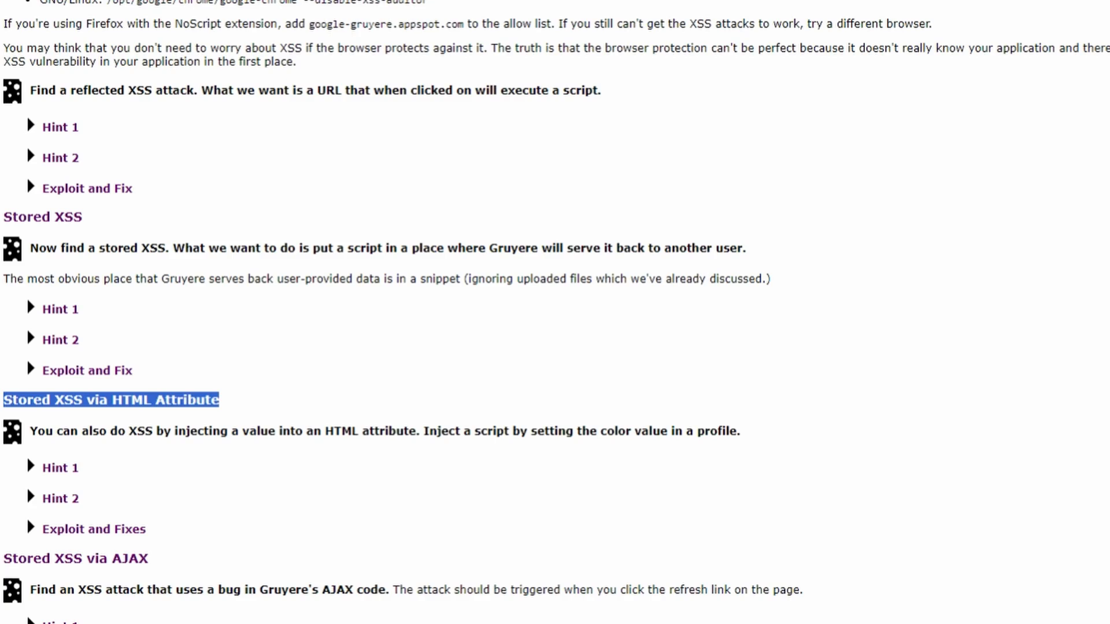
{"action": "scroll", "scroll_direction": "down", "scroll_amount": 3}
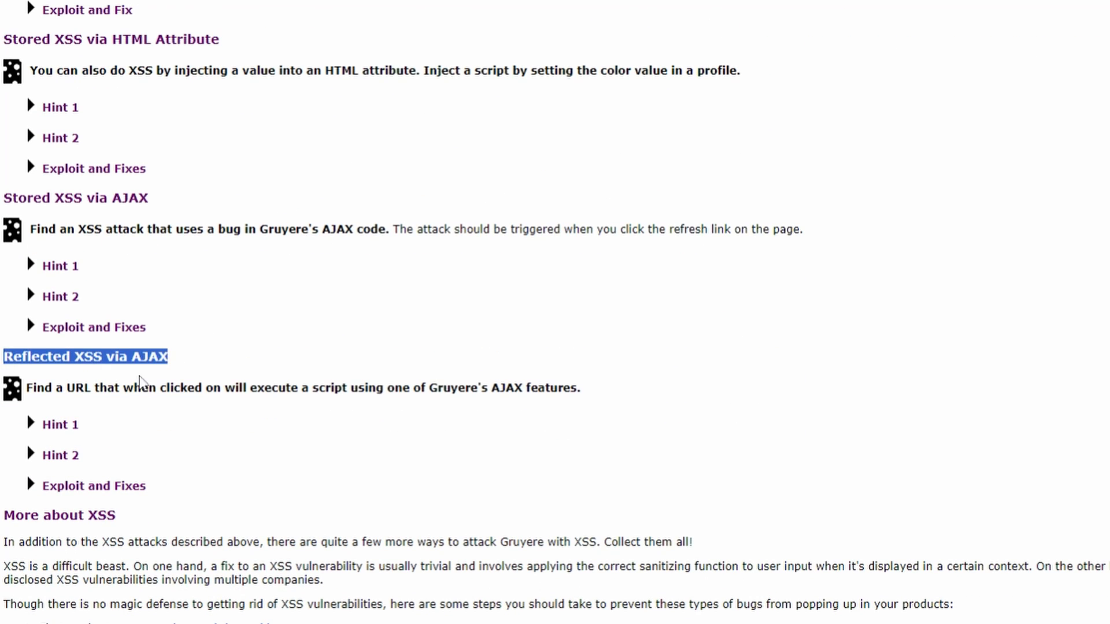
{"action": "scroll", "scroll_direction": "down", "scroll_amount": 3}
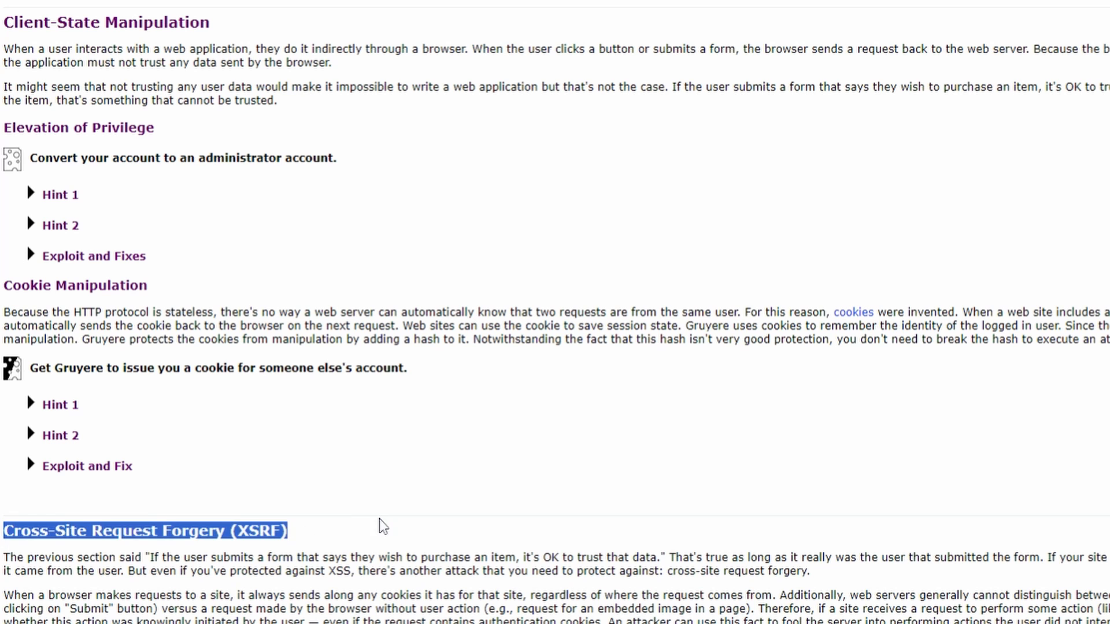
{"action": "scroll", "scroll_direction": "down", "scroll_amount": 3}
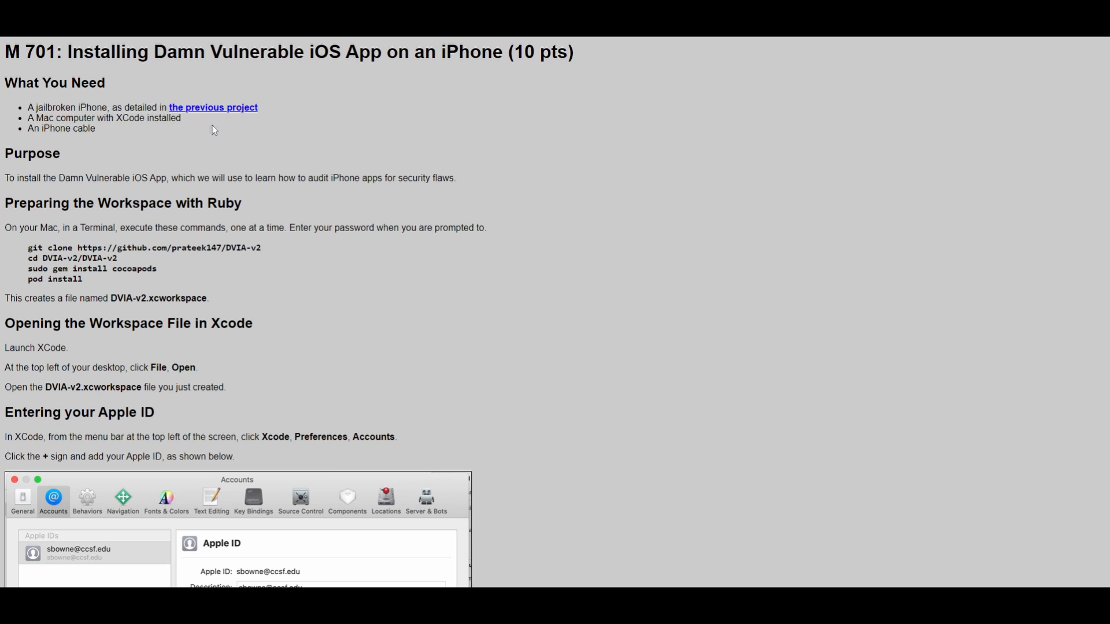
Step: Highlight the DVIA app's purpose sentence and the workspace-opening heading
{"action": "left_click_drag", "start_coordinate": [32, 178], "coordinate": [297, 178]}
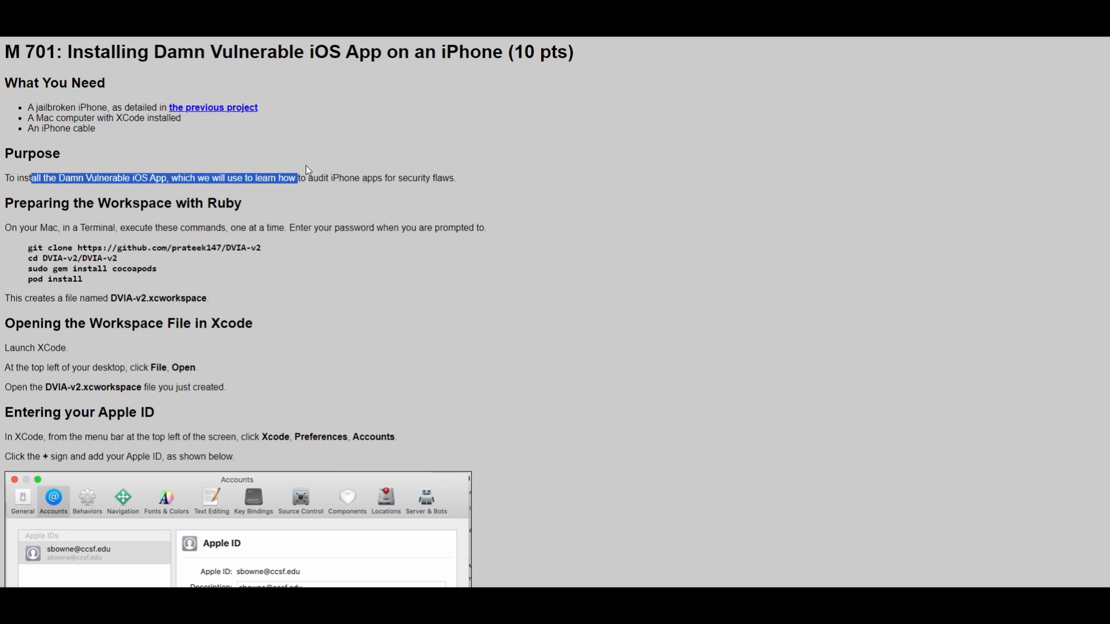
{"action": "left_click", "coordinate": [6, 200]}
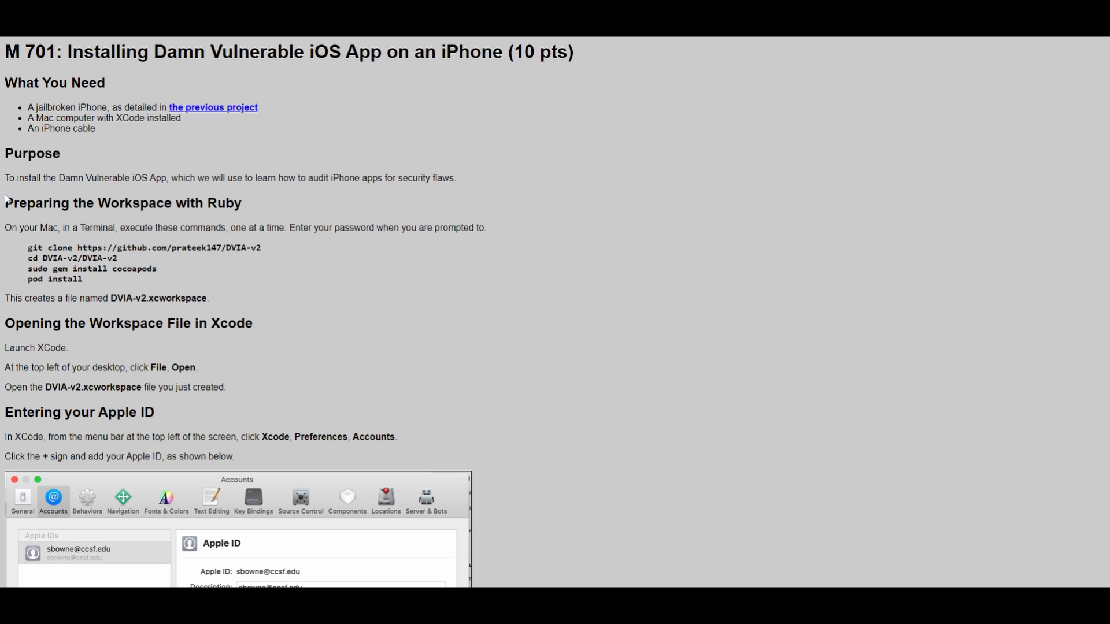
{"action": "left_click_drag", "start_coordinate": [4, 323], "coordinate": [166, 322]}
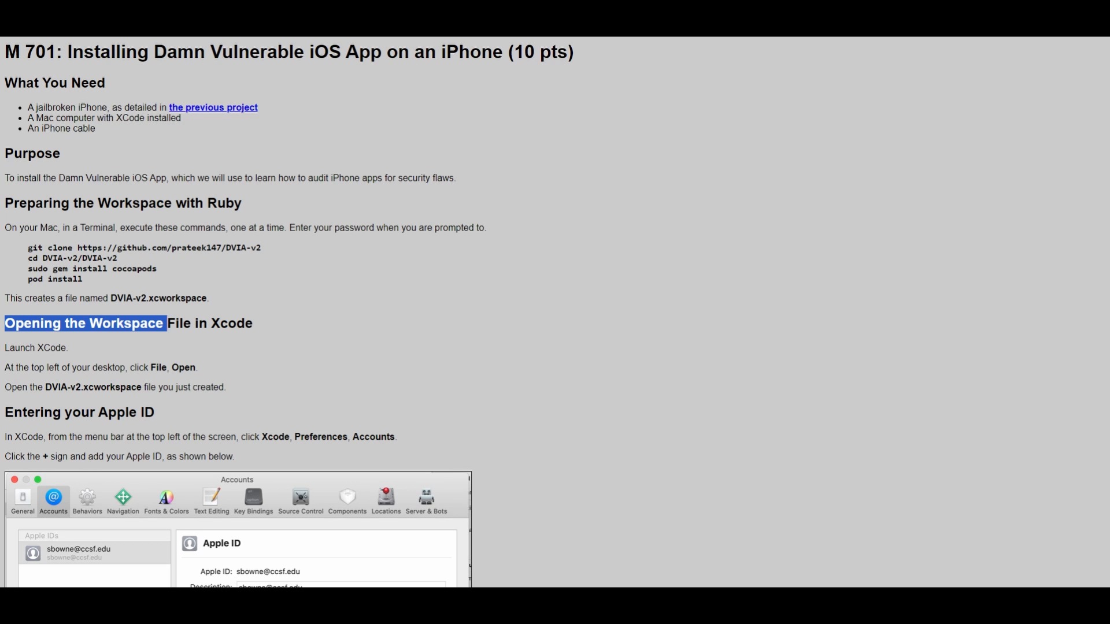
Step: Scroll through signing, running the app and Binary Protections down to References
{"action": "scroll", "scroll_direction": "down", "scroll_amount": 3}
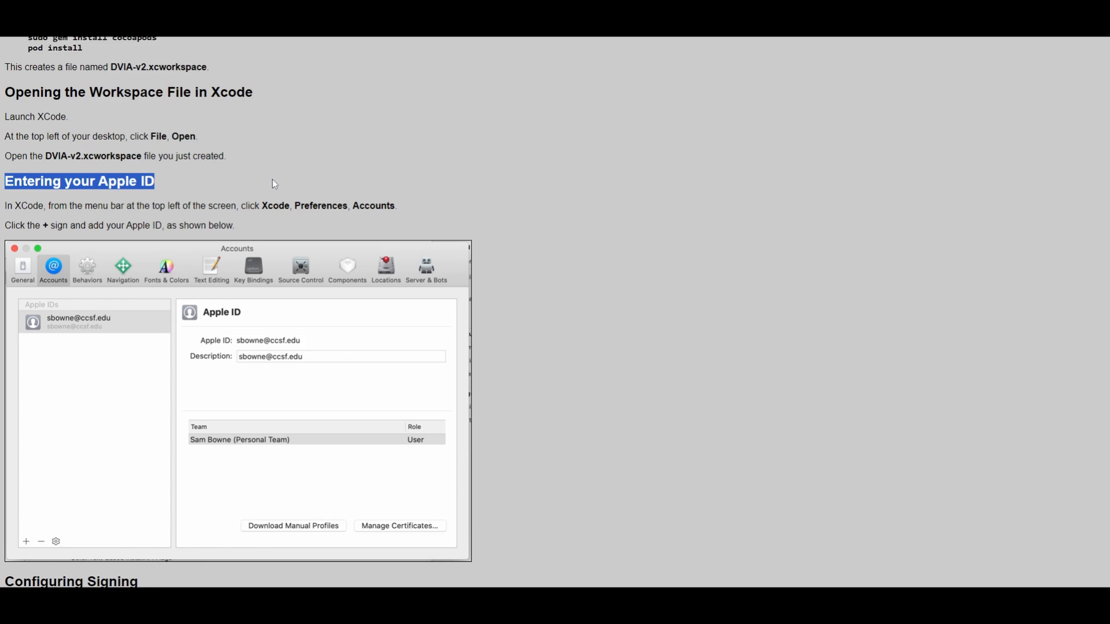
{"action": "scroll", "scroll_direction": "down", "scroll_amount": 3}
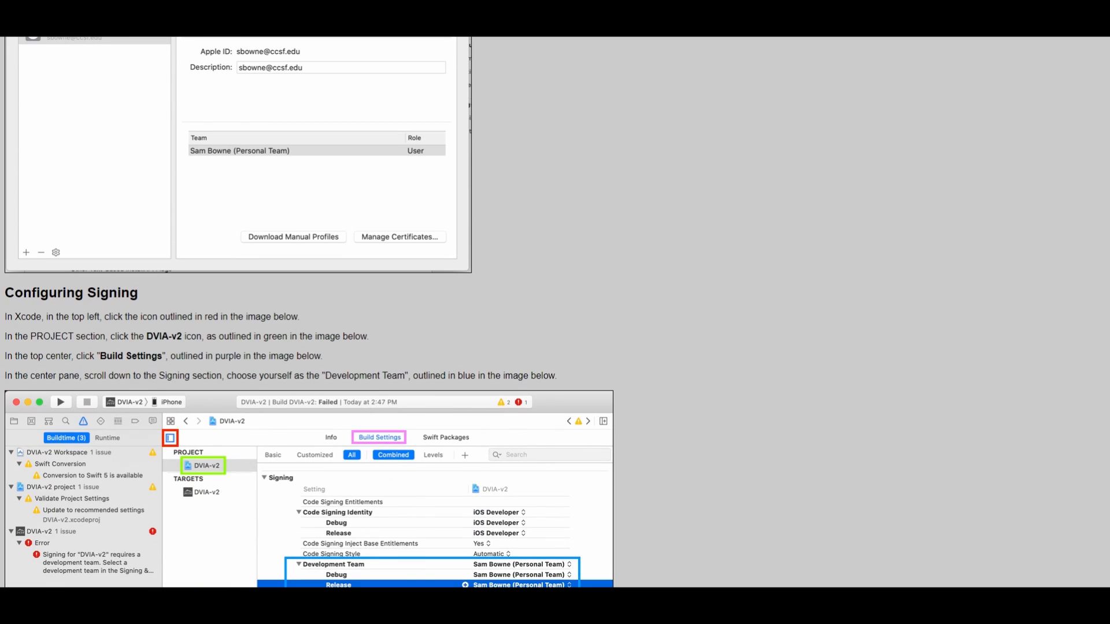
{"action": "scroll", "scroll_direction": "down", "scroll_amount": 3}
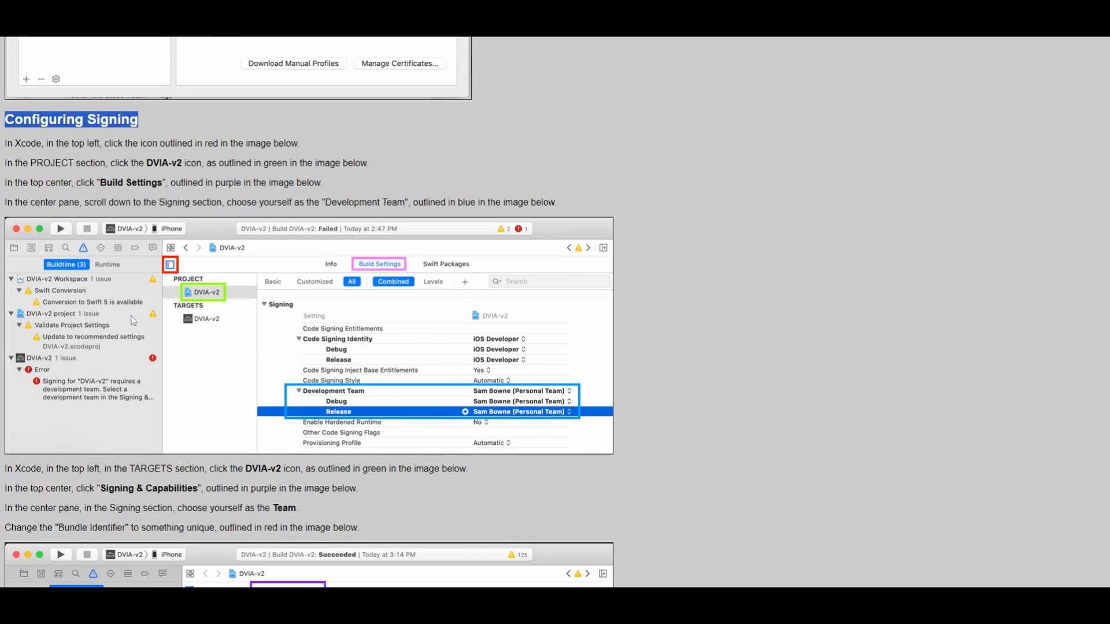
{"action": "scroll", "scroll_direction": "down", "scroll_amount": 3}
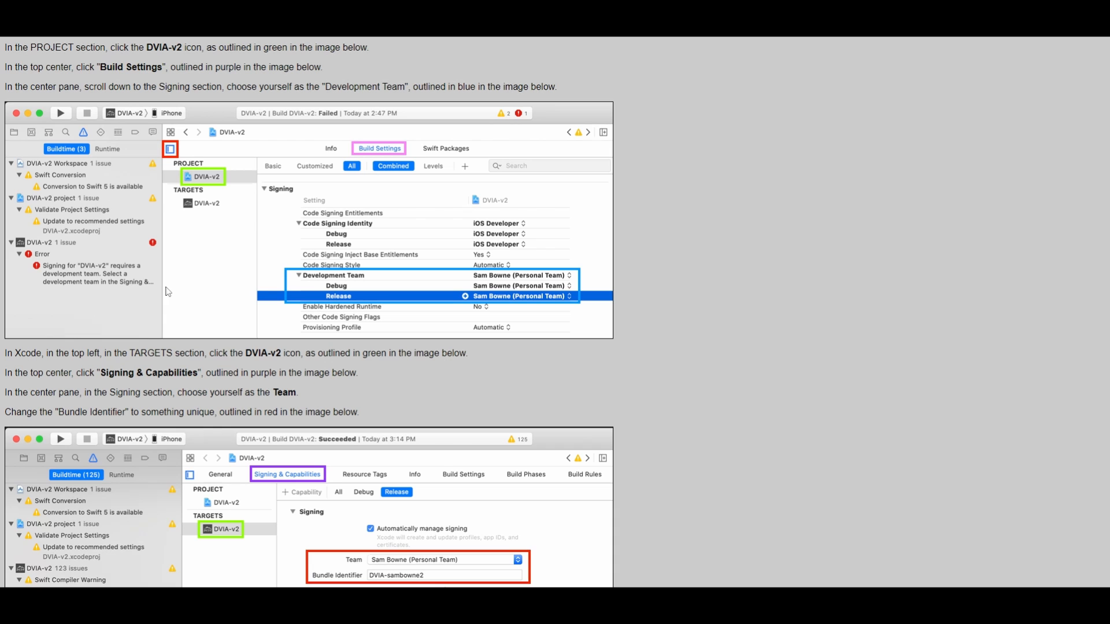
{"action": "mouse_move", "coordinate": [696, 259]}
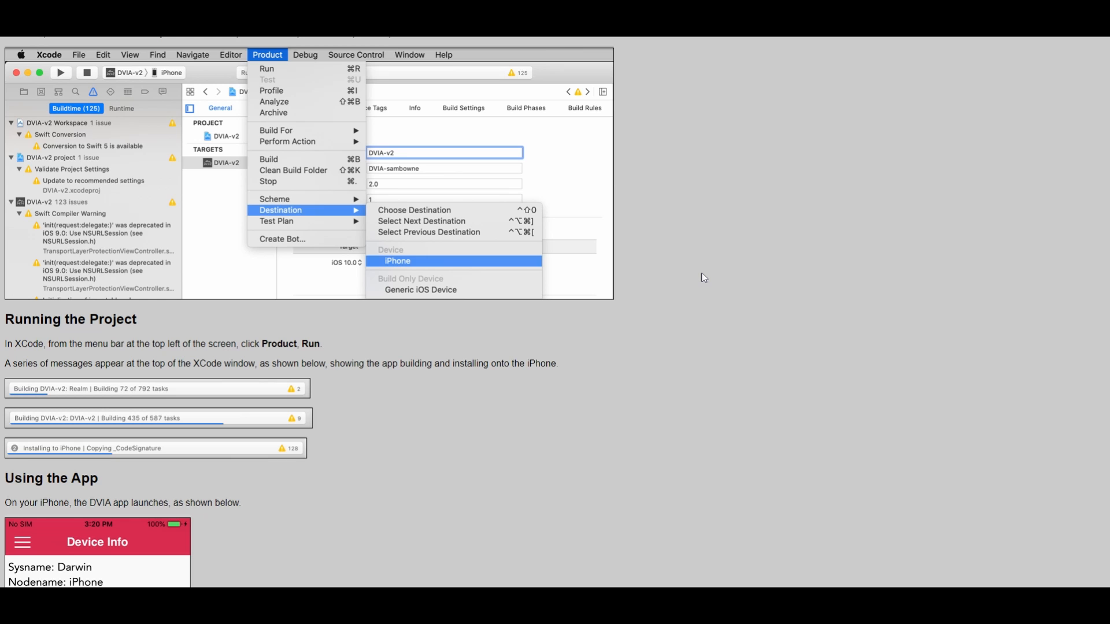
{"action": "scroll", "scroll_direction": "down", "scroll_amount": 3}
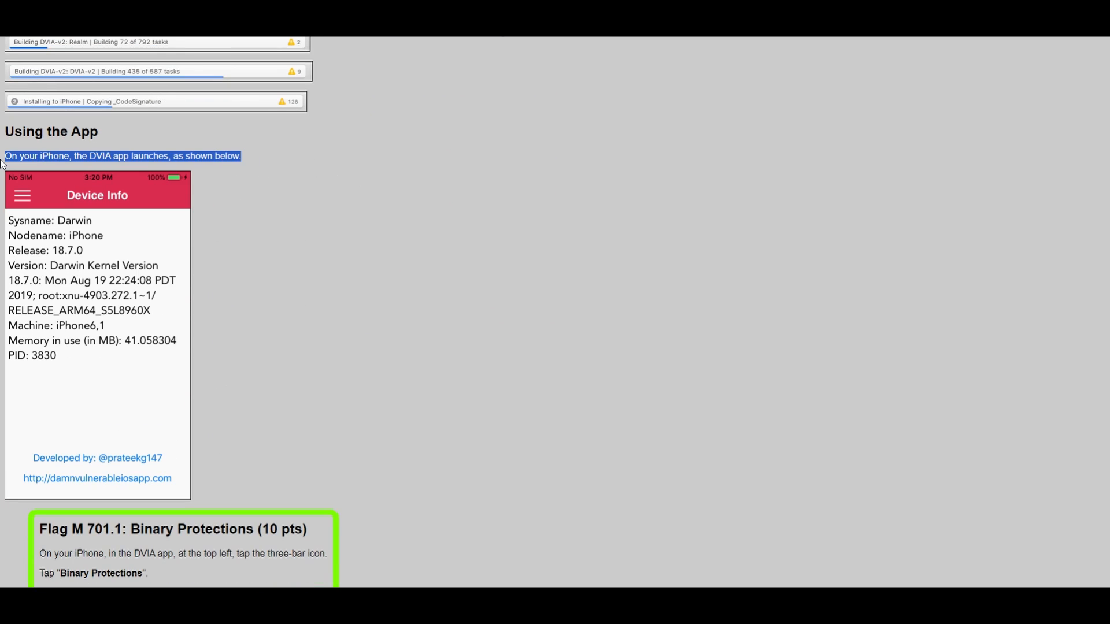
{"action": "scroll", "scroll_direction": "down", "scroll_amount": 3}
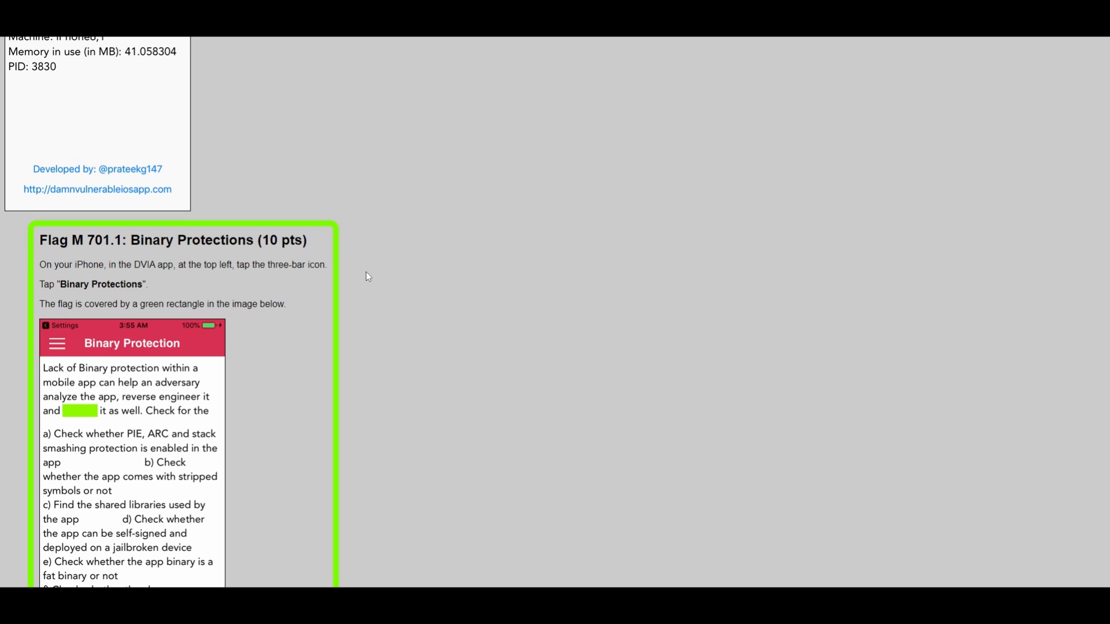
{"action": "scroll", "scroll_direction": "down", "scroll_amount": 3}
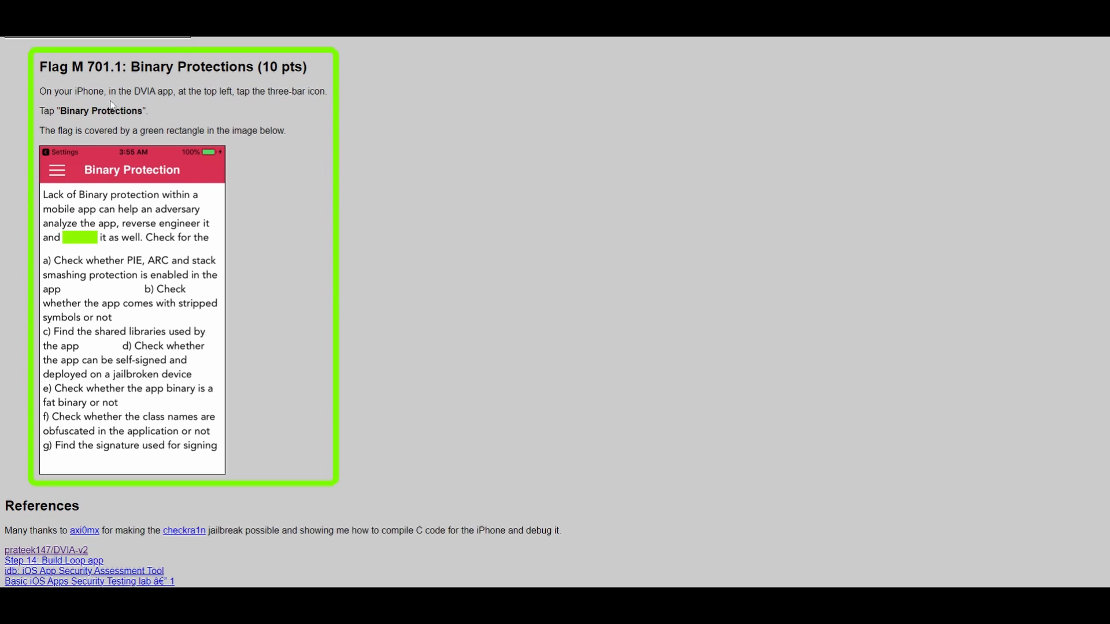
{"action": "mouse_move", "coordinate": [92, 322]}
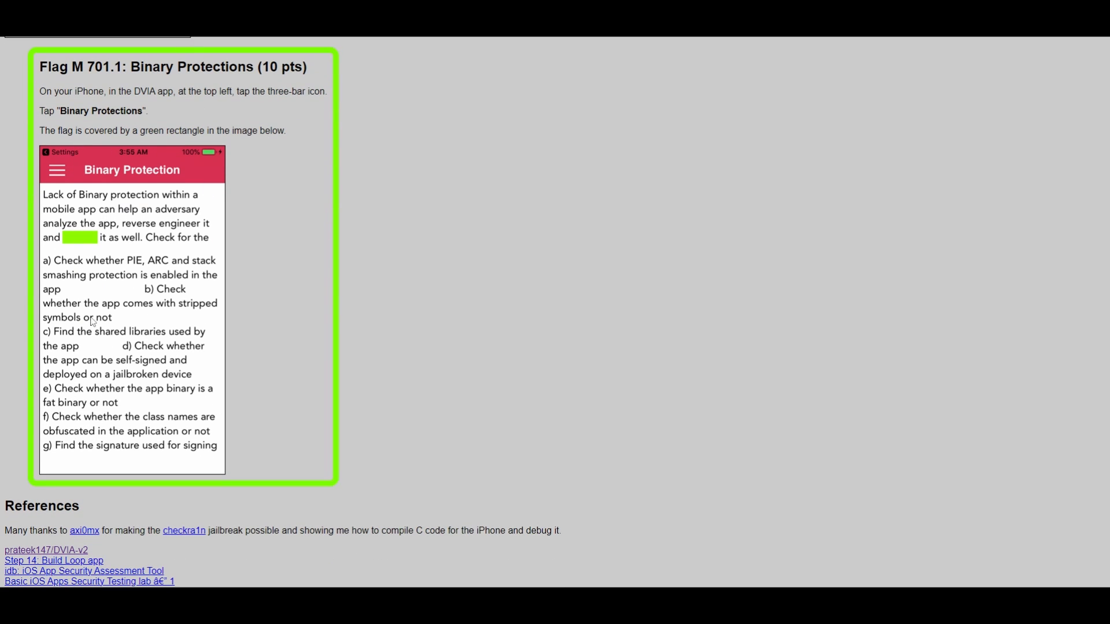
{"action": "scroll", "scroll_direction": "down", "scroll_amount": 3}
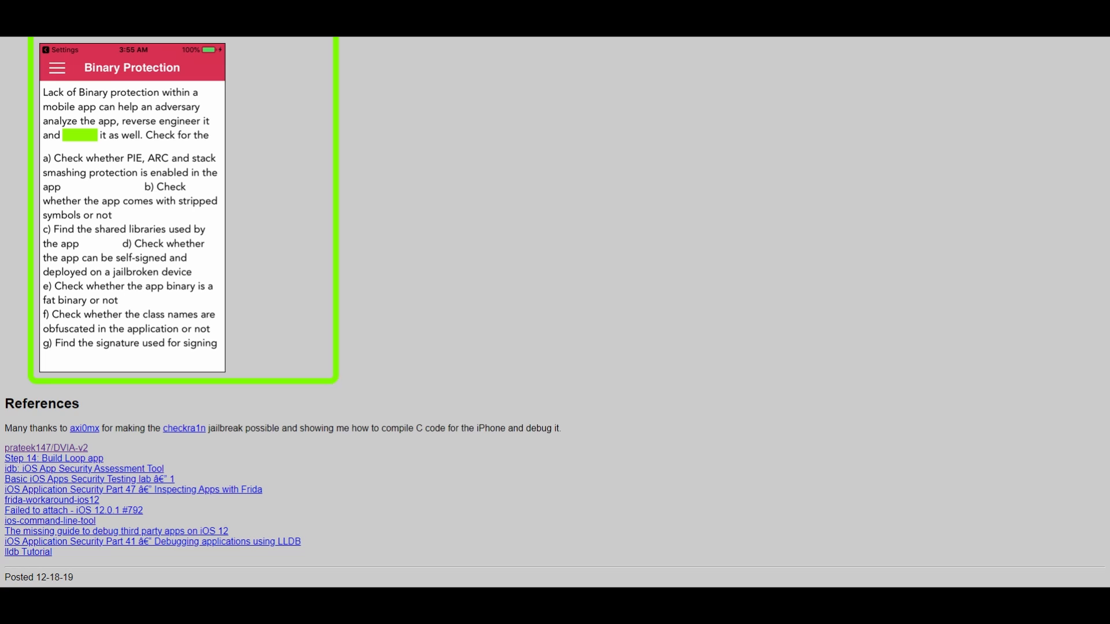
{"action": "mouse_move", "coordinate": [192, 432]}
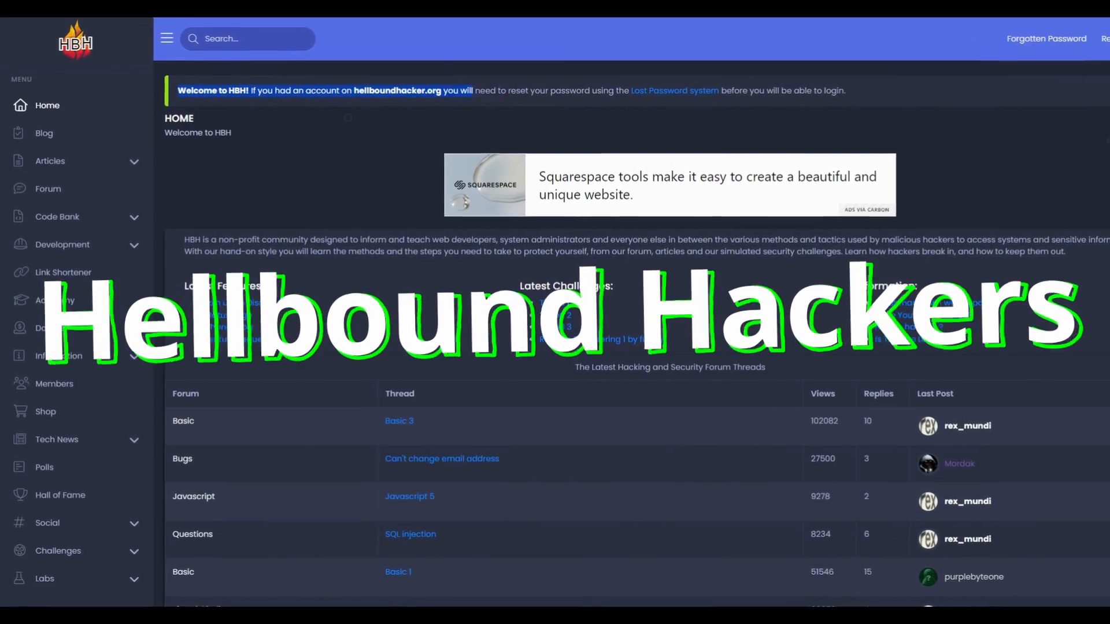
Step: Scroll past the HBH forum threads and blog posts, then open the sidebar Members list
{"action": "scroll", "scroll_direction": "down", "scroll_amount": 3}
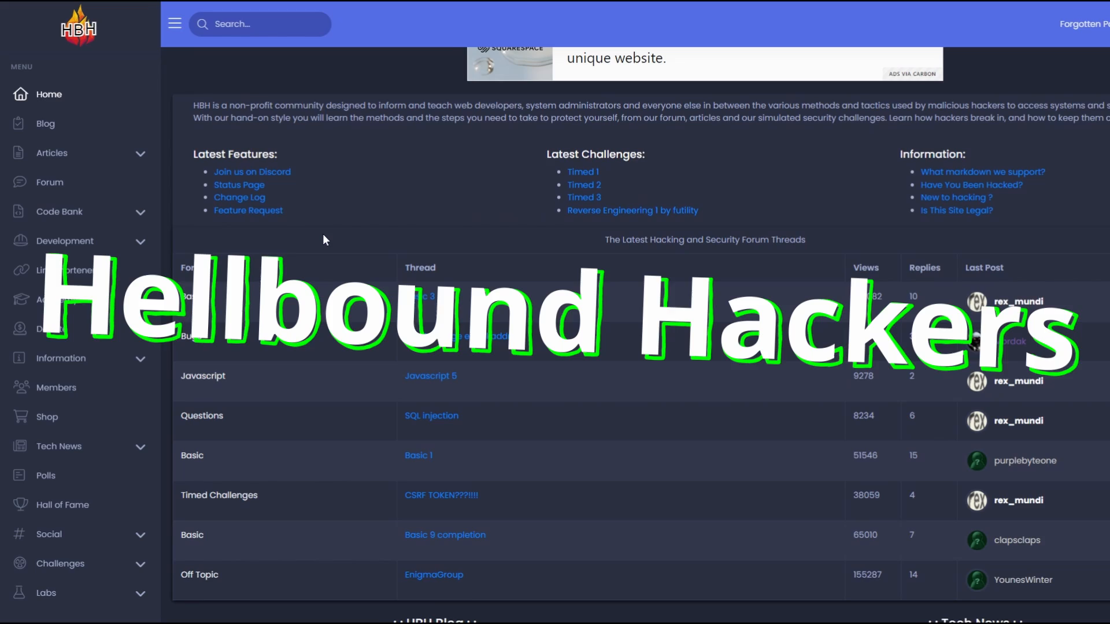
{"action": "scroll", "scroll_direction": "down", "scroll_amount": 3}
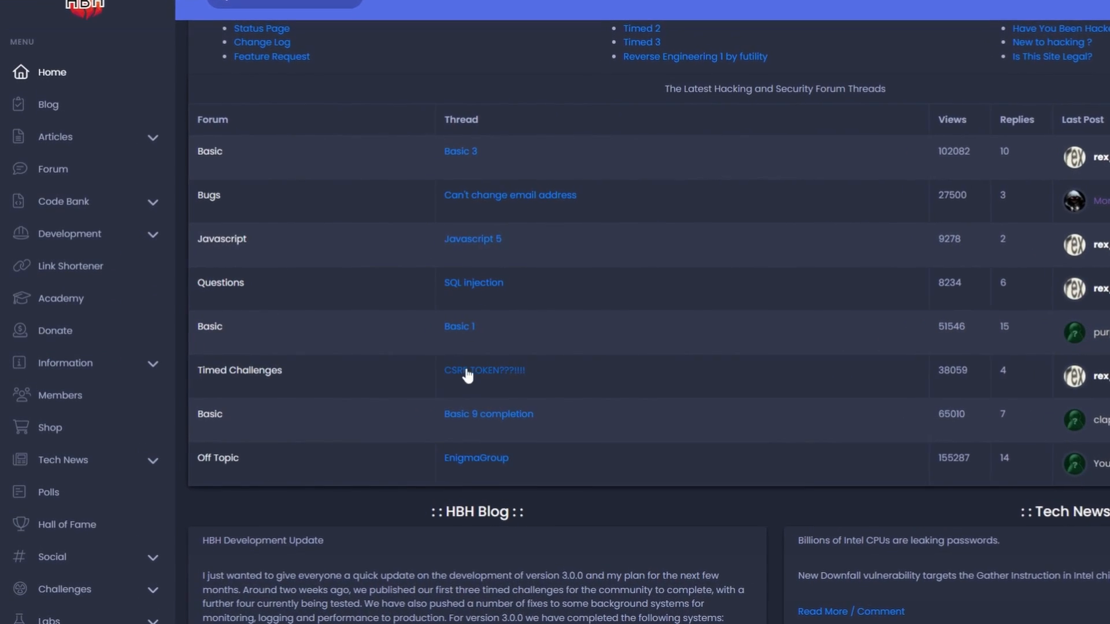
{"action": "scroll", "scroll_direction": "down", "scroll_amount": 3}
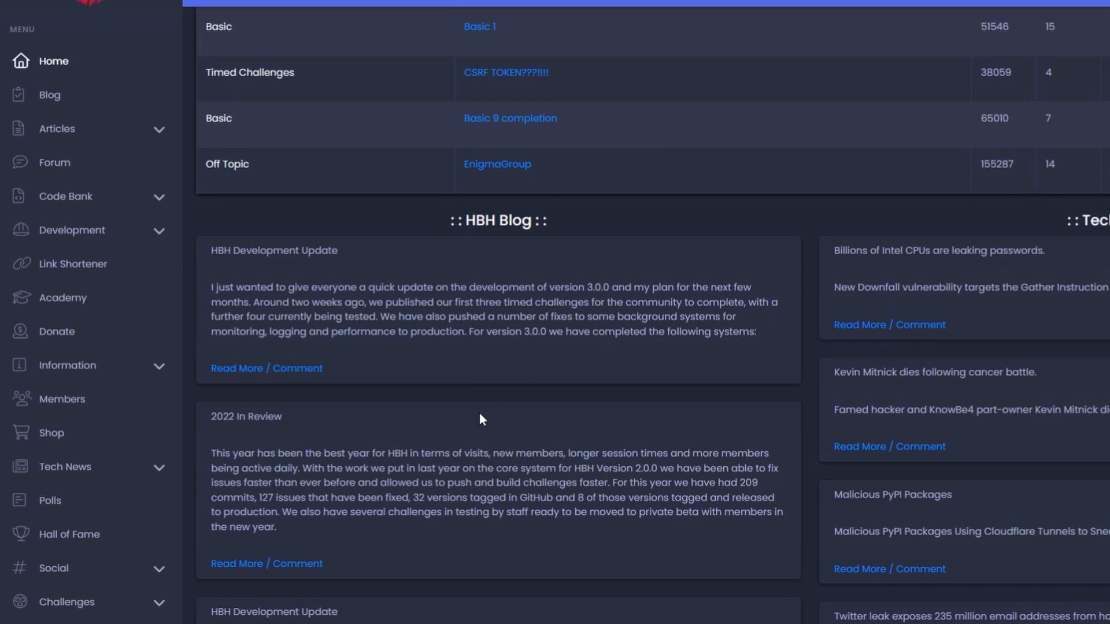
{"action": "scroll", "scroll_direction": "down", "scroll_amount": 3}
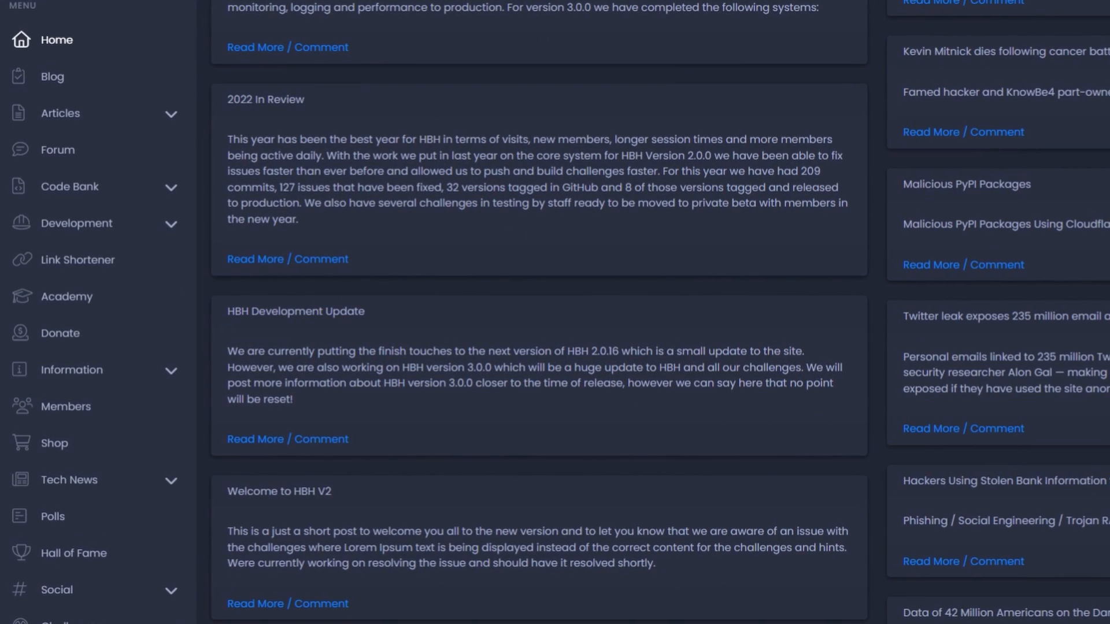
{"action": "mouse_move", "coordinate": [827, 356]}
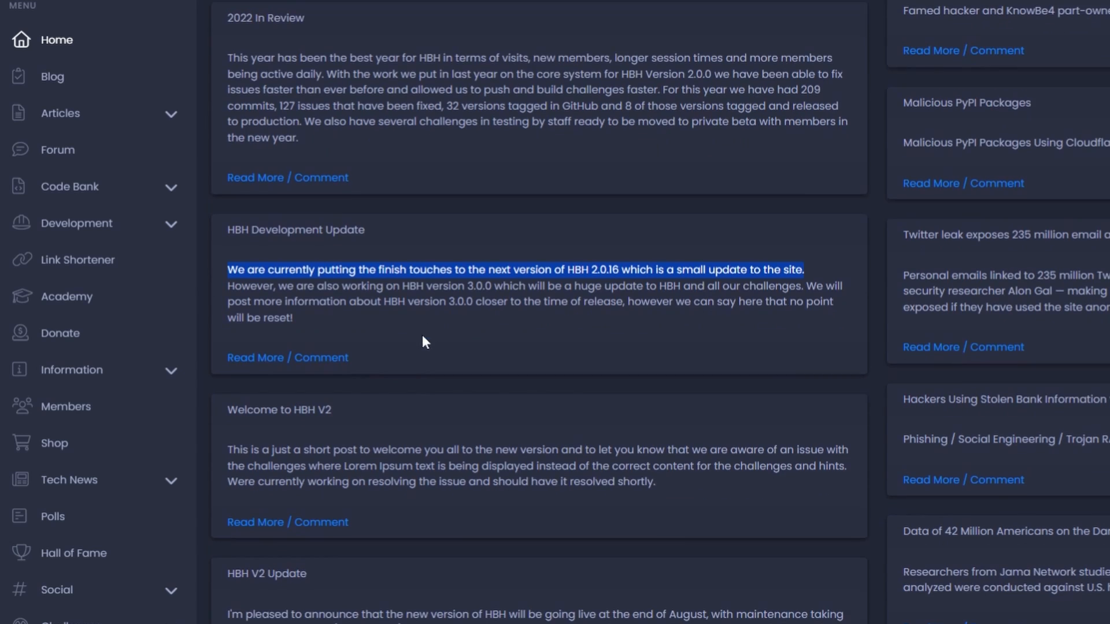
{"action": "scroll", "scroll_direction": "down", "scroll_amount": 3}
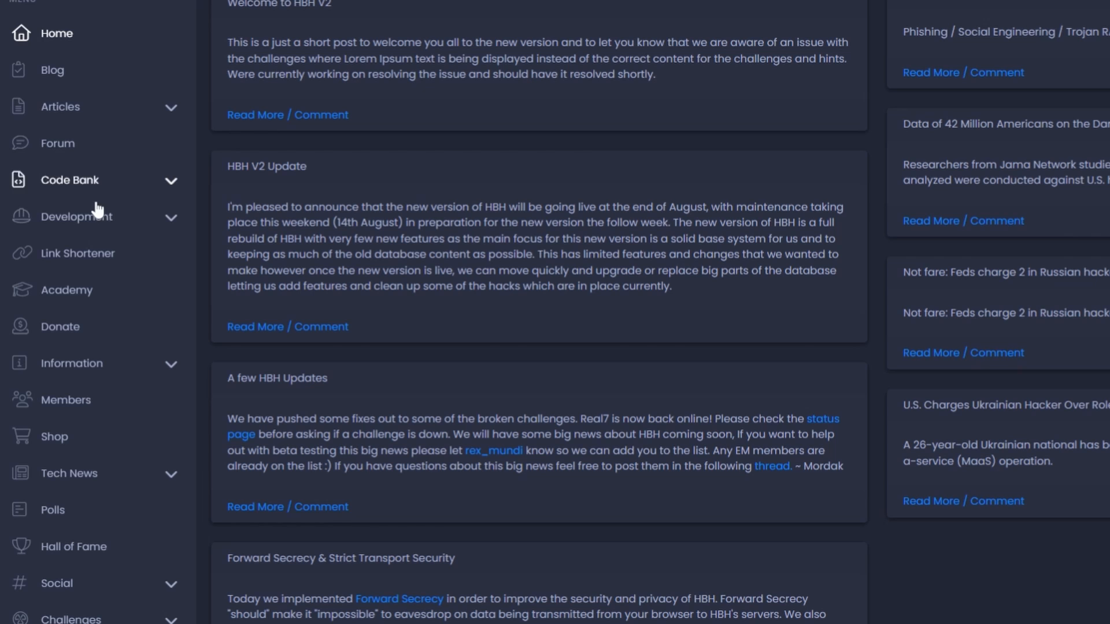
{"action": "mouse_move", "coordinate": [72, 363]}
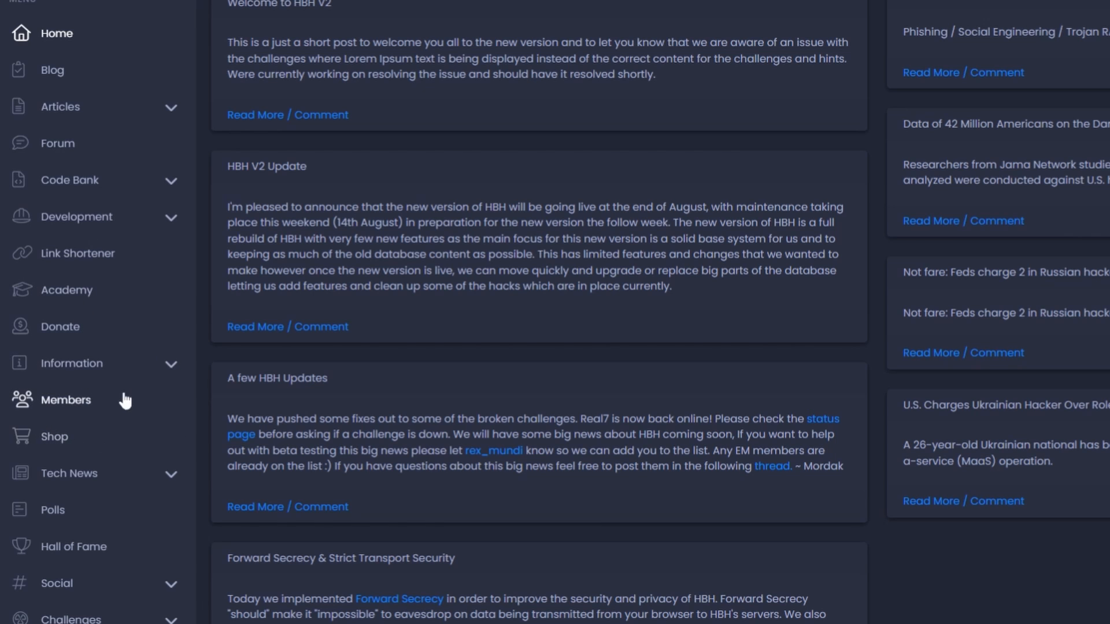
{"action": "left_click", "coordinate": [65, 400]}
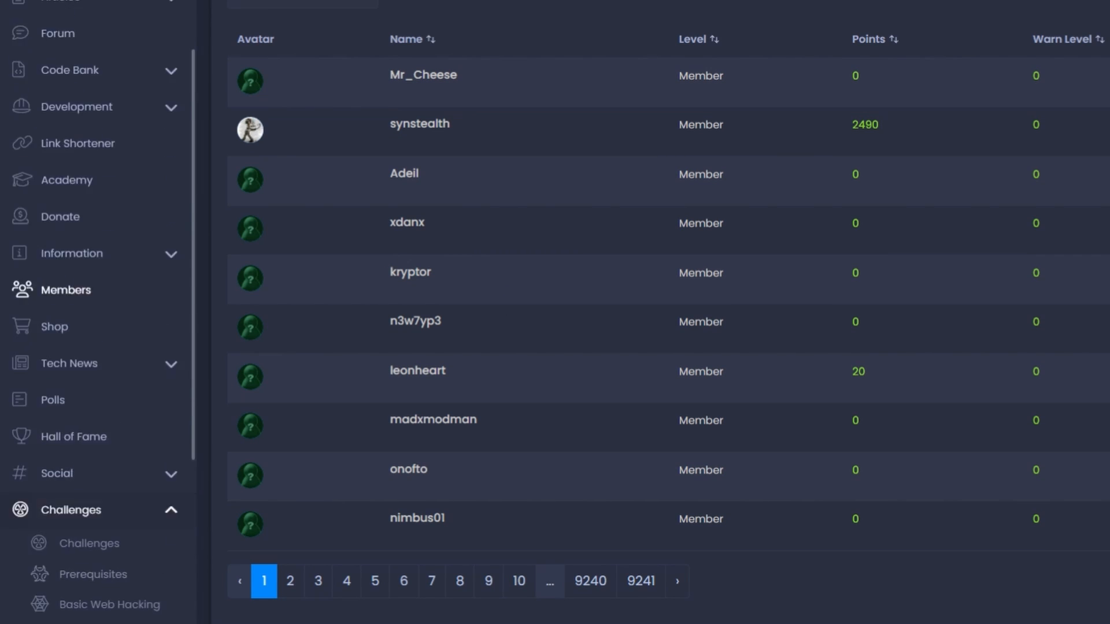
{"action": "scroll", "scroll_direction": "down", "scroll_amount": 3}
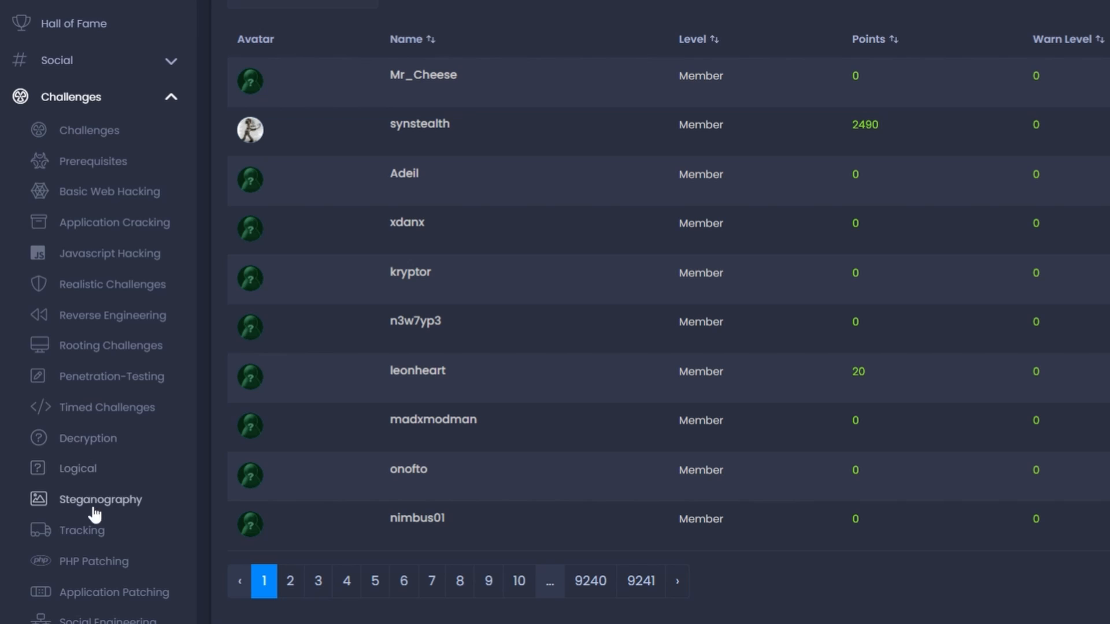
{"action": "mouse_move", "coordinate": [81, 530]}
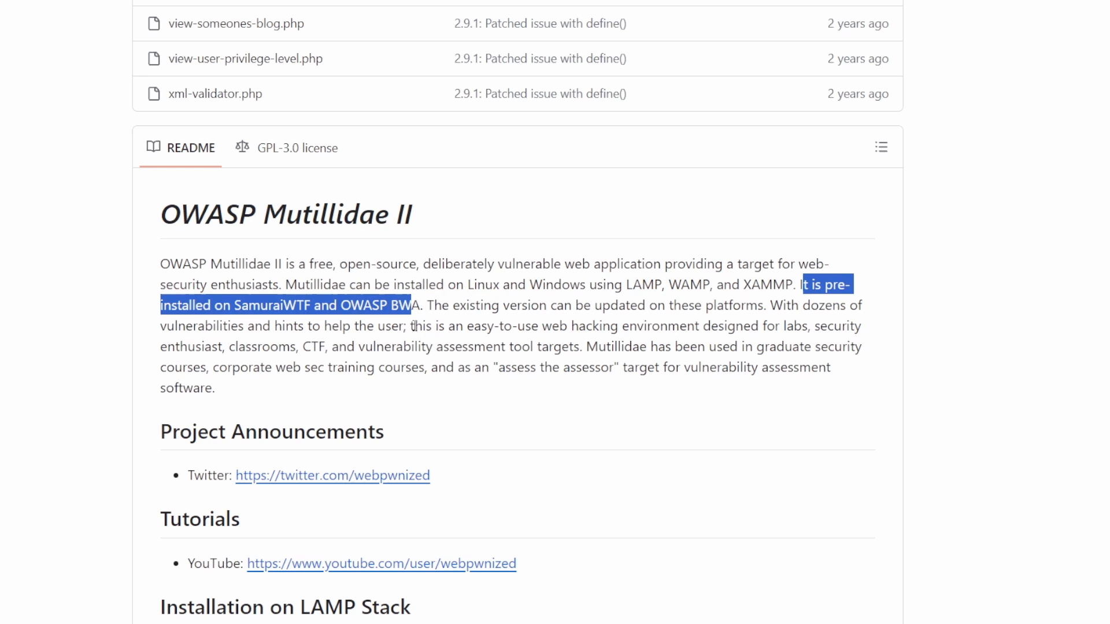
Step: Scroll the Mutillidae README to Features and highlight 'Has over 40 vulnerabilities and challenges'
{"action": "left_click_drag", "start_coordinate": [427, 326], "coordinate": [862, 326]}
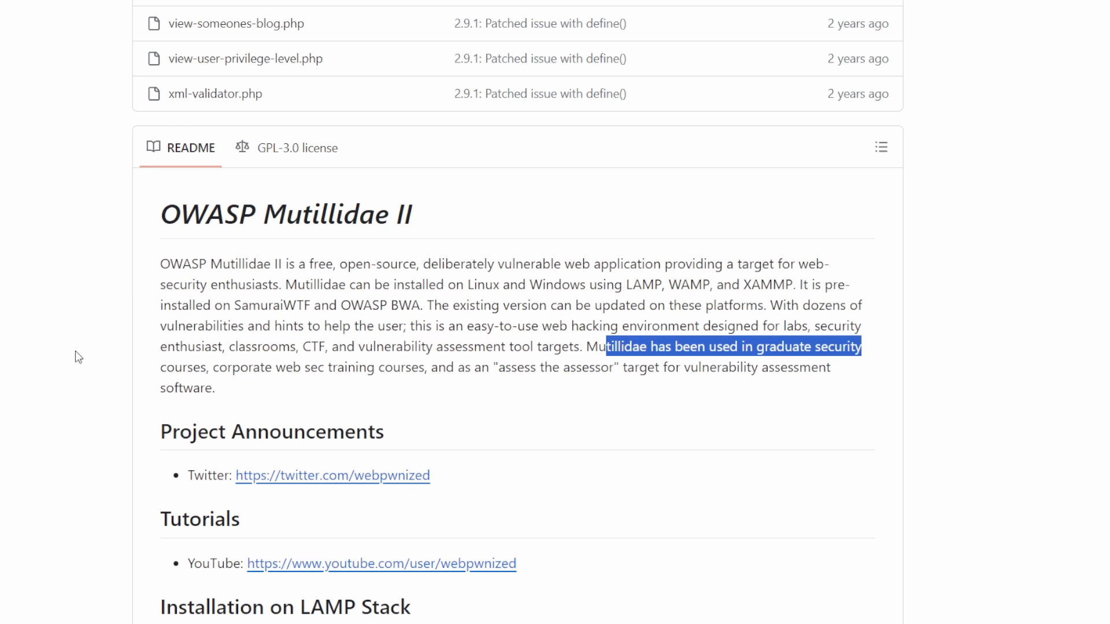
{"action": "scroll", "scroll_direction": "down", "scroll_amount": 3}
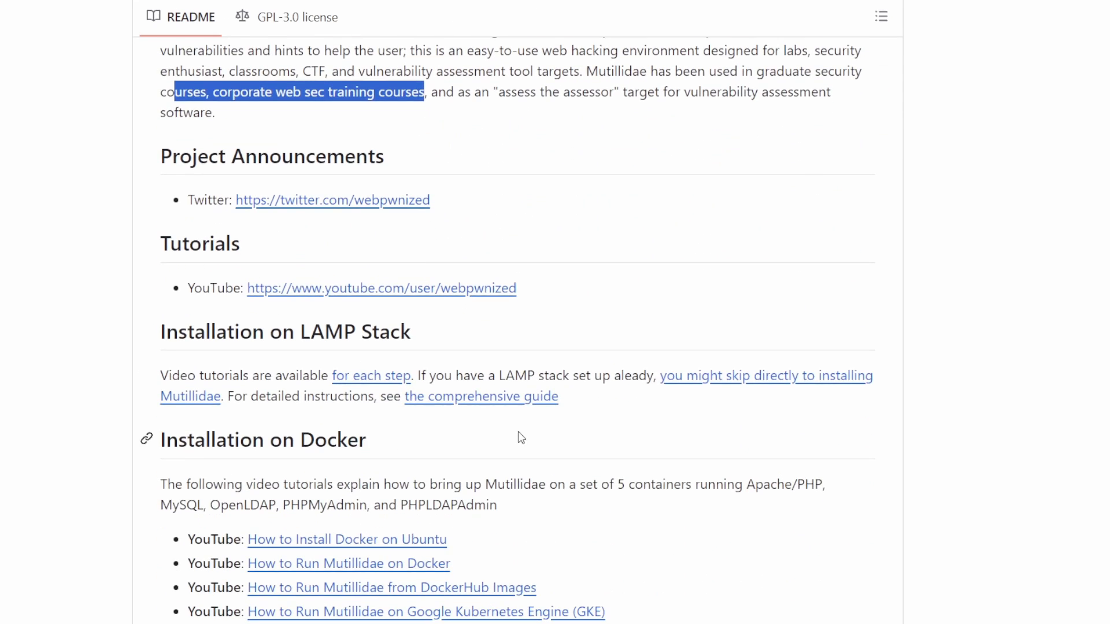
{"action": "scroll", "scroll_direction": "down", "scroll_amount": 3}
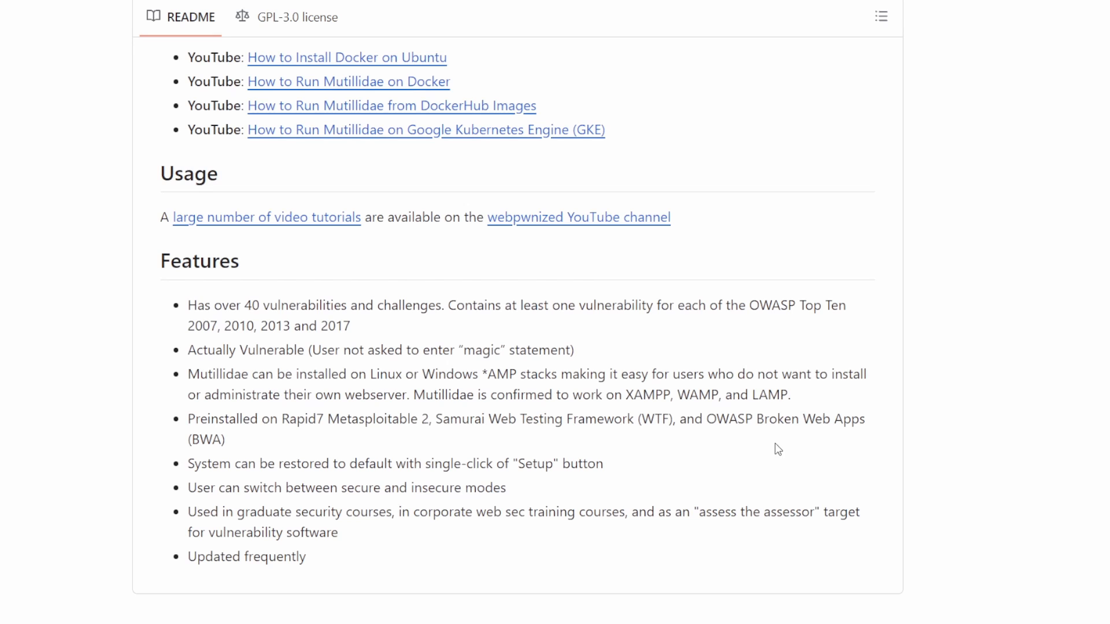
{"action": "left_click_drag", "start_coordinate": [187, 305], "coordinate": [439, 306]}
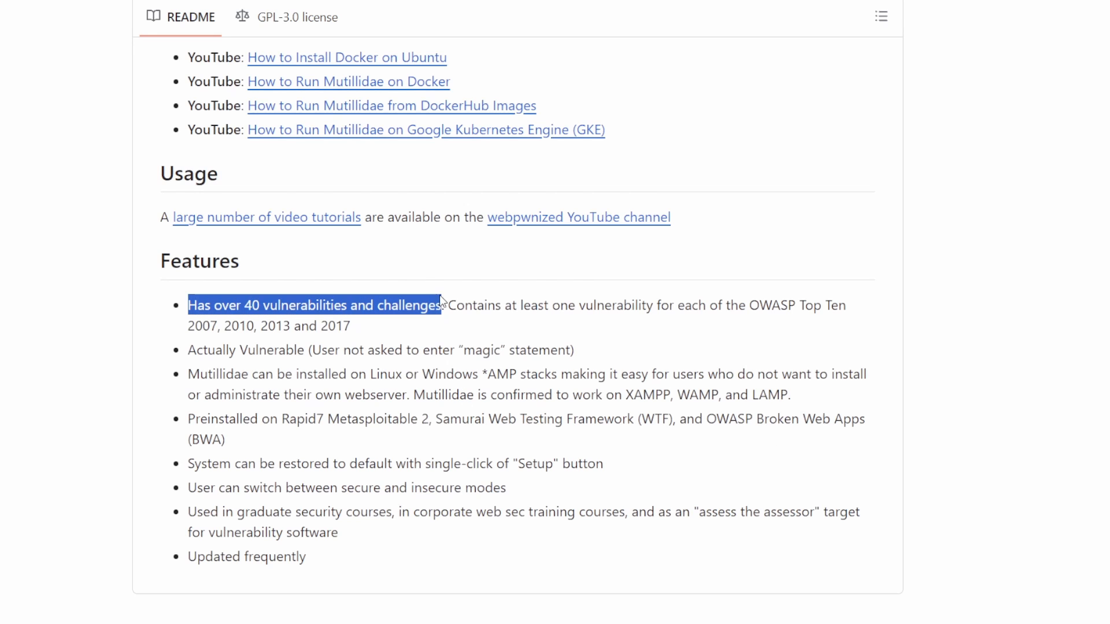
{"action": "left_click_drag", "start_coordinate": [448, 305], "coordinate": [530, 305]}
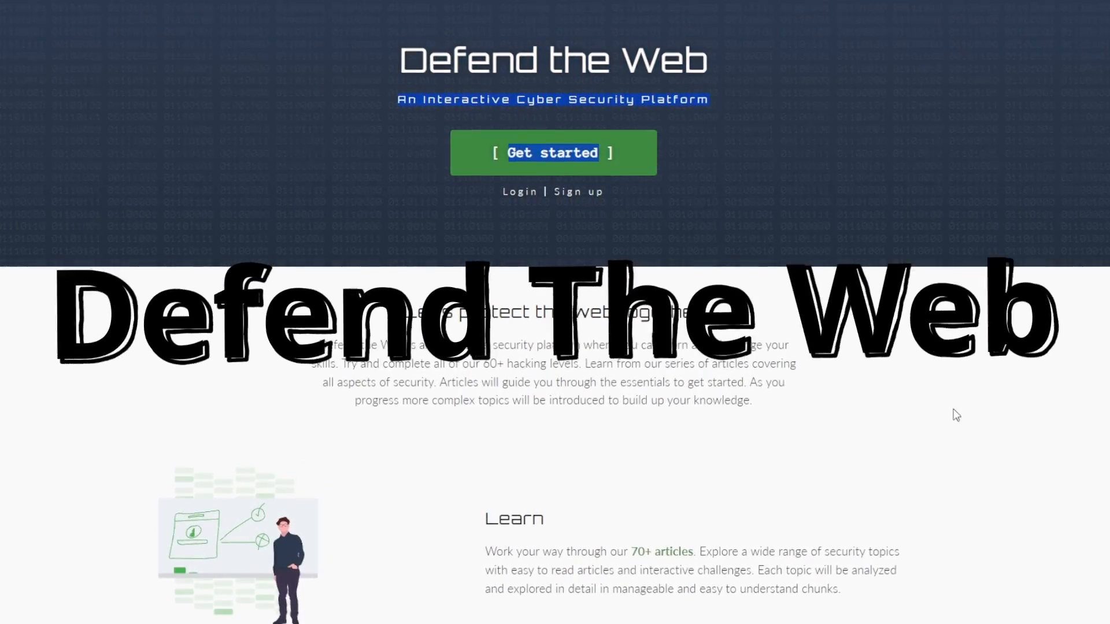
Step: Scroll through the Learn and Challenge sections, highlighting the line about taking challenges anytime
{"action": "scroll", "scroll_direction": "down", "scroll_amount": 3}
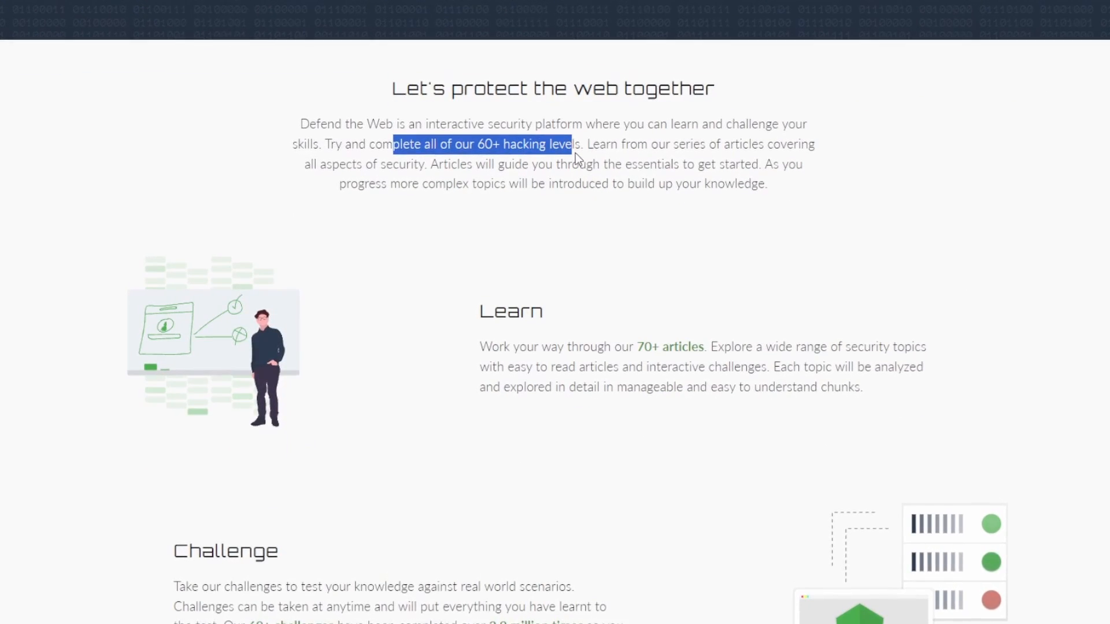
{"action": "scroll", "scroll_direction": "down", "scroll_amount": 3}
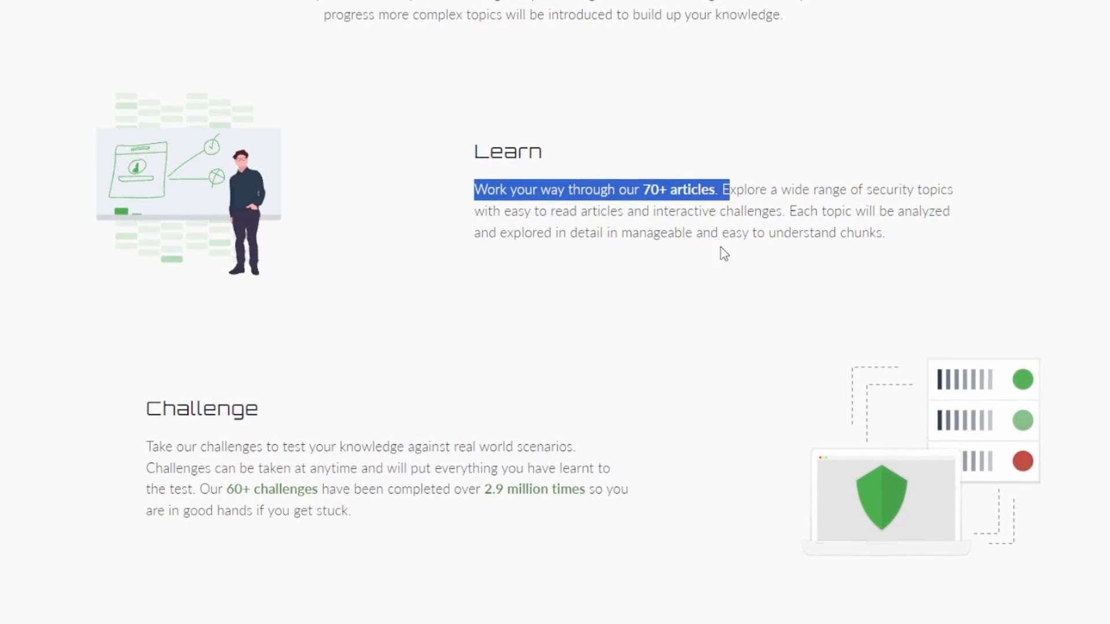
{"action": "scroll", "scroll_direction": "down", "scroll_amount": 3}
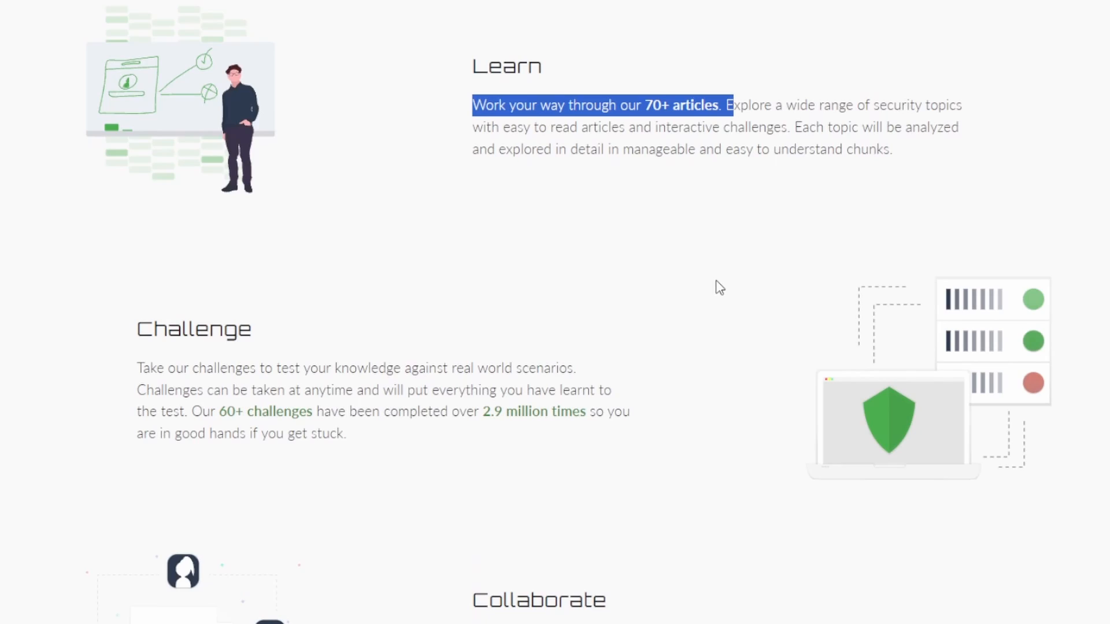
{"action": "scroll", "scroll_direction": "down", "scroll_amount": 3}
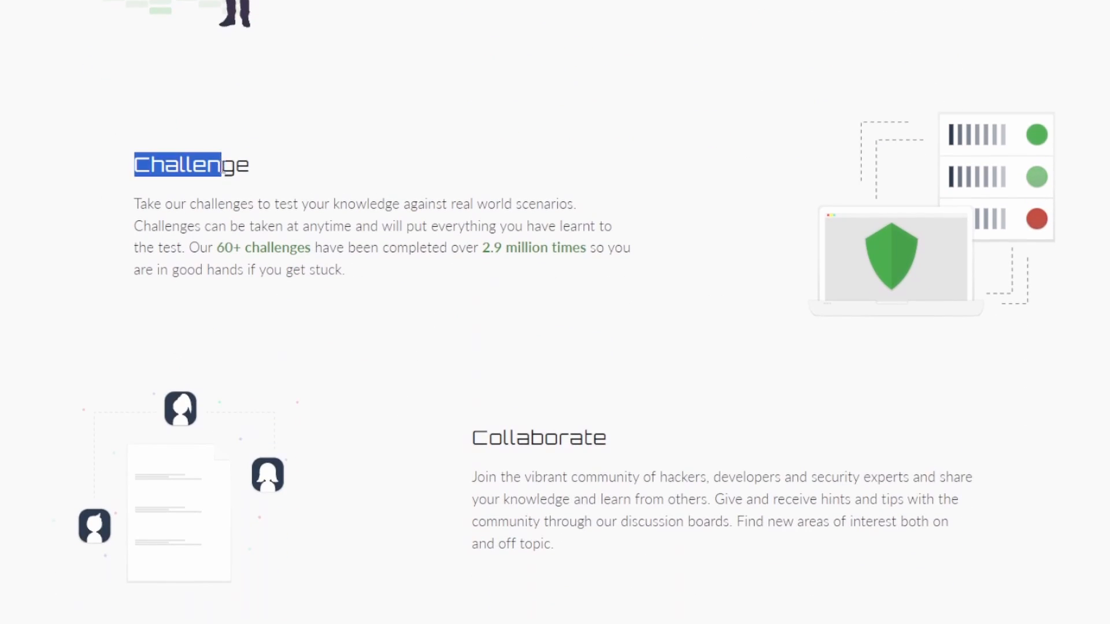
{"action": "left_click_drag", "start_coordinate": [133, 164], "coordinate": [574, 205]}
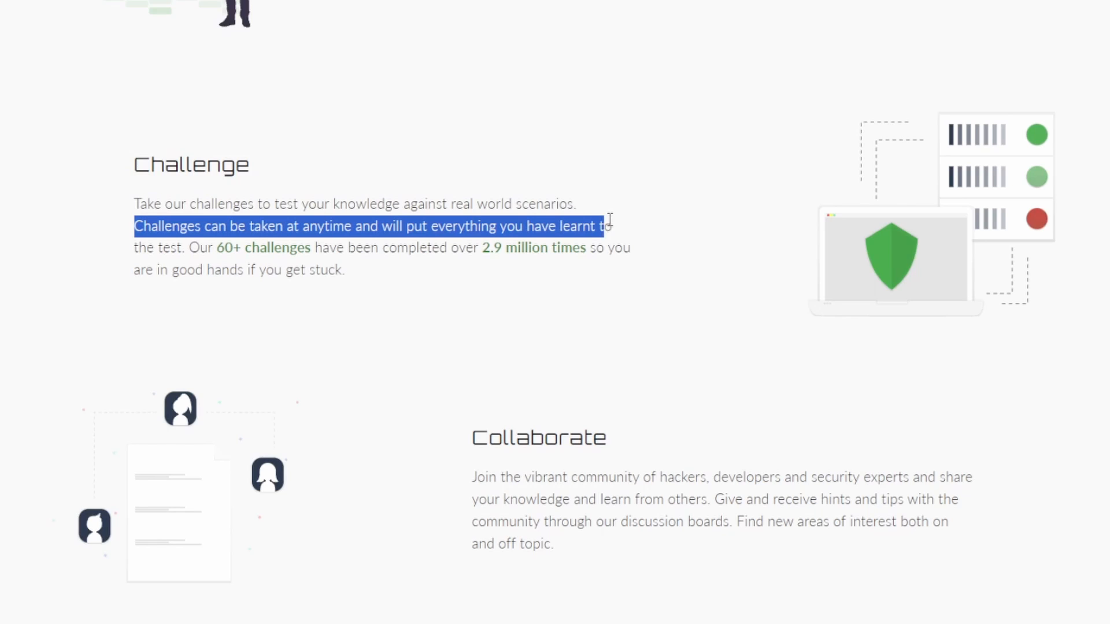
Step: Continue through Collaborate and Progress down to the Top Articles section
{"action": "scroll", "scroll_direction": "down", "scroll_amount": 3}
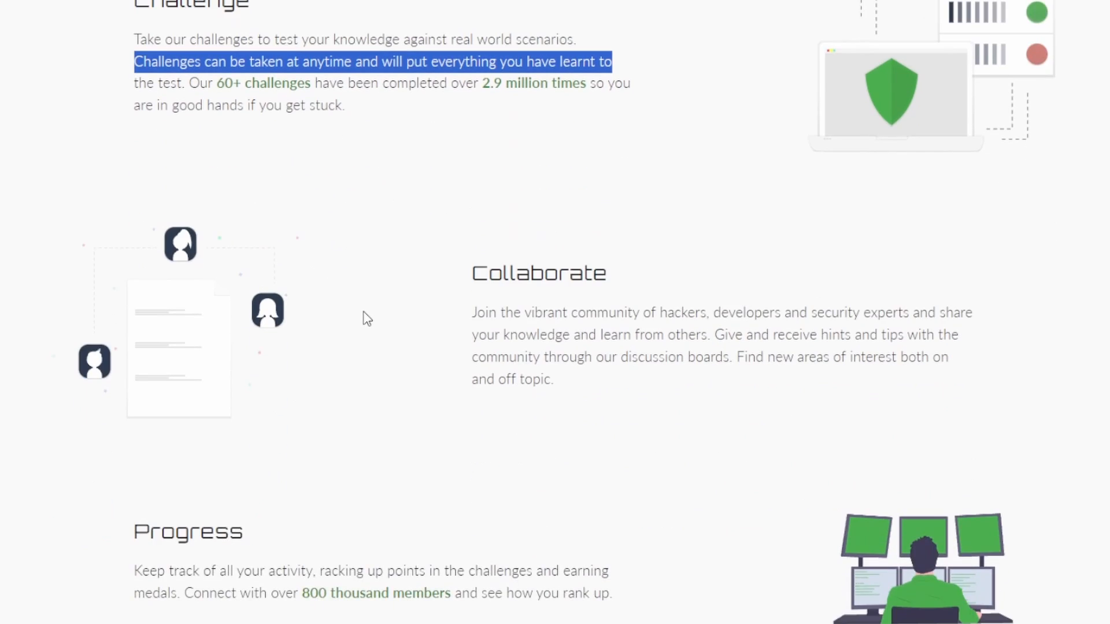
{"action": "scroll", "scroll_direction": "down", "scroll_amount": 3}
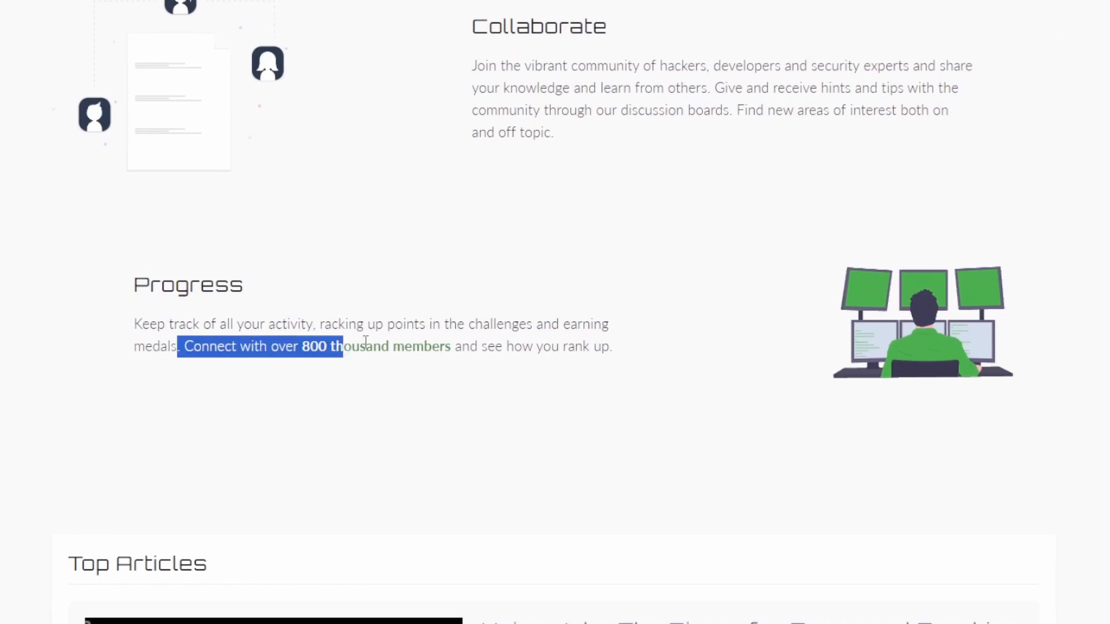
{"action": "scroll", "scroll_direction": "down", "scroll_amount": 3}
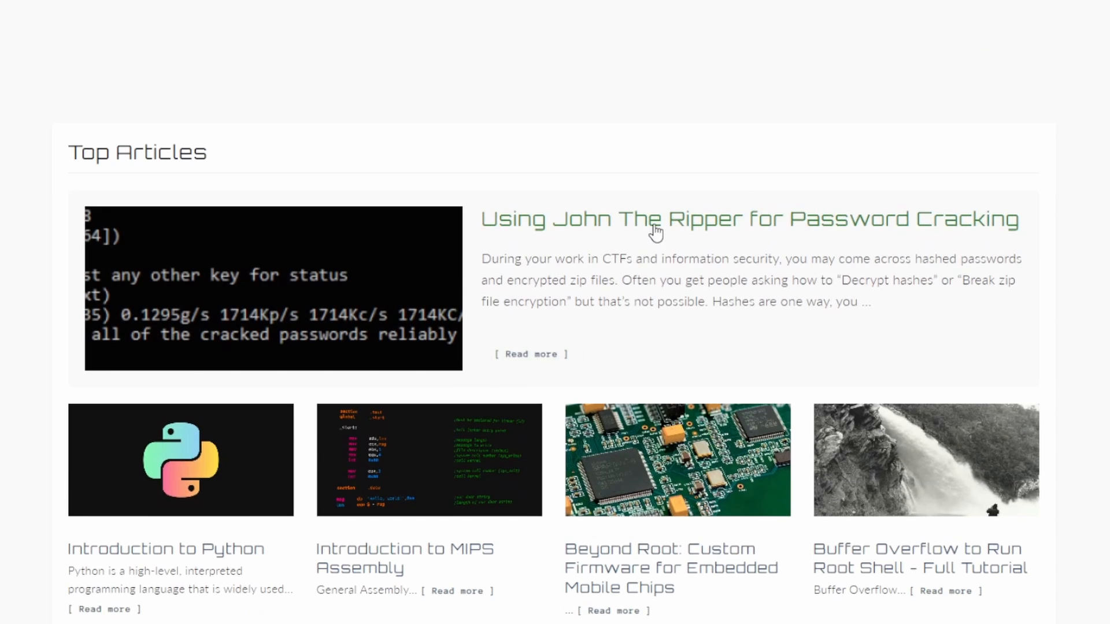
{"action": "left_click", "coordinate": [747, 220]}
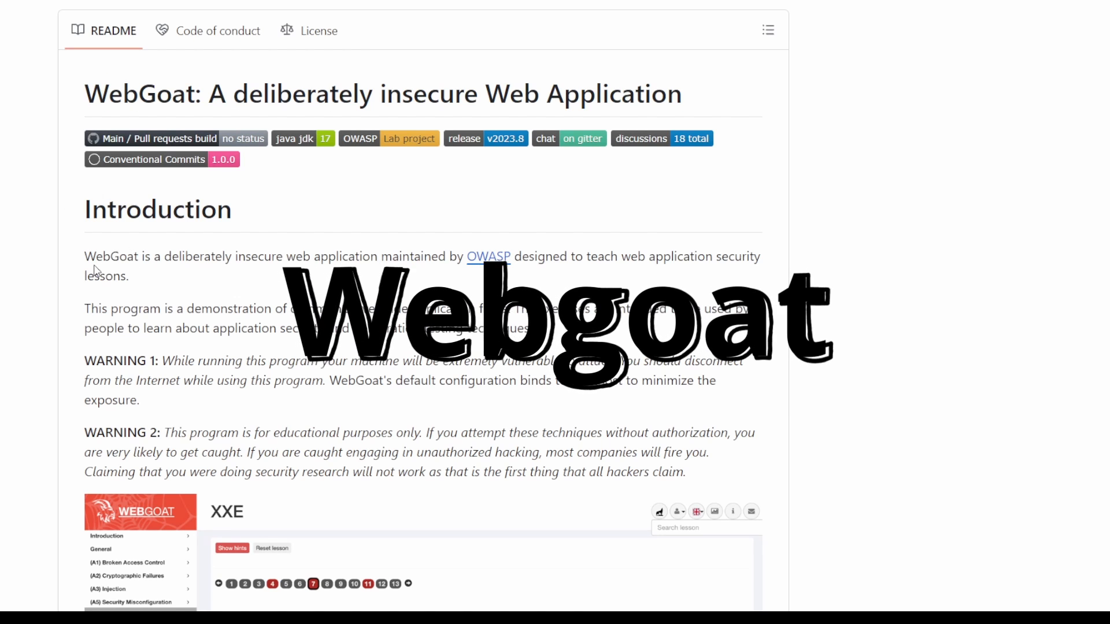
Step: Read the WebGoat README, highlighting the disconnect-from-Internet warning, through the Docker and Standalone instructions
{"action": "scroll", "scroll_direction": "down", "scroll_amount": 3}
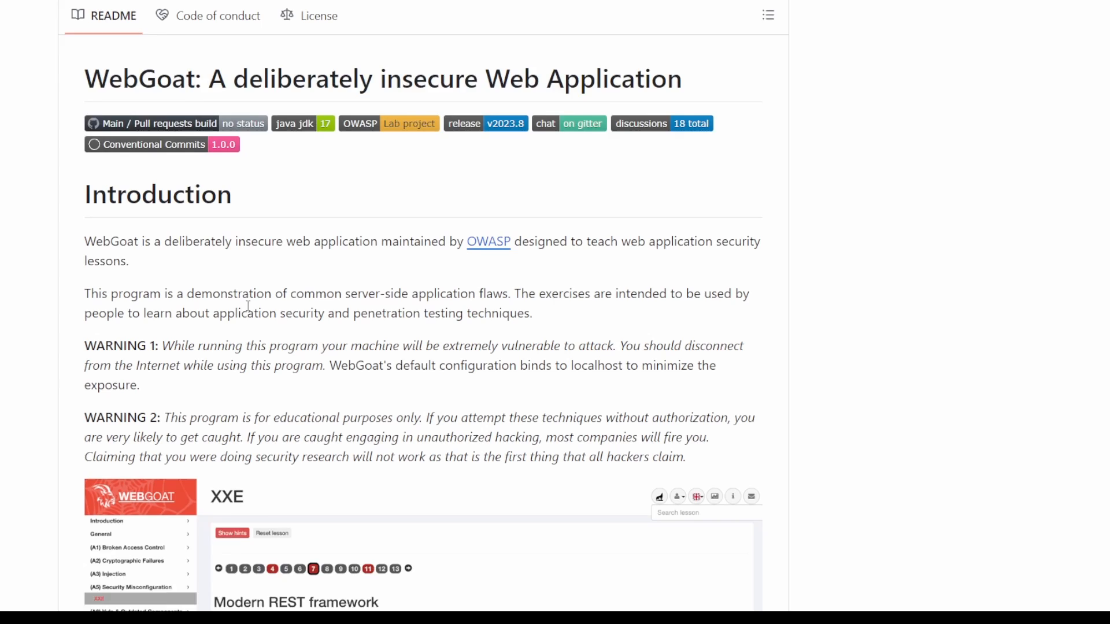
{"action": "scroll", "scroll_direction": "down", "scroll_amount": 3}
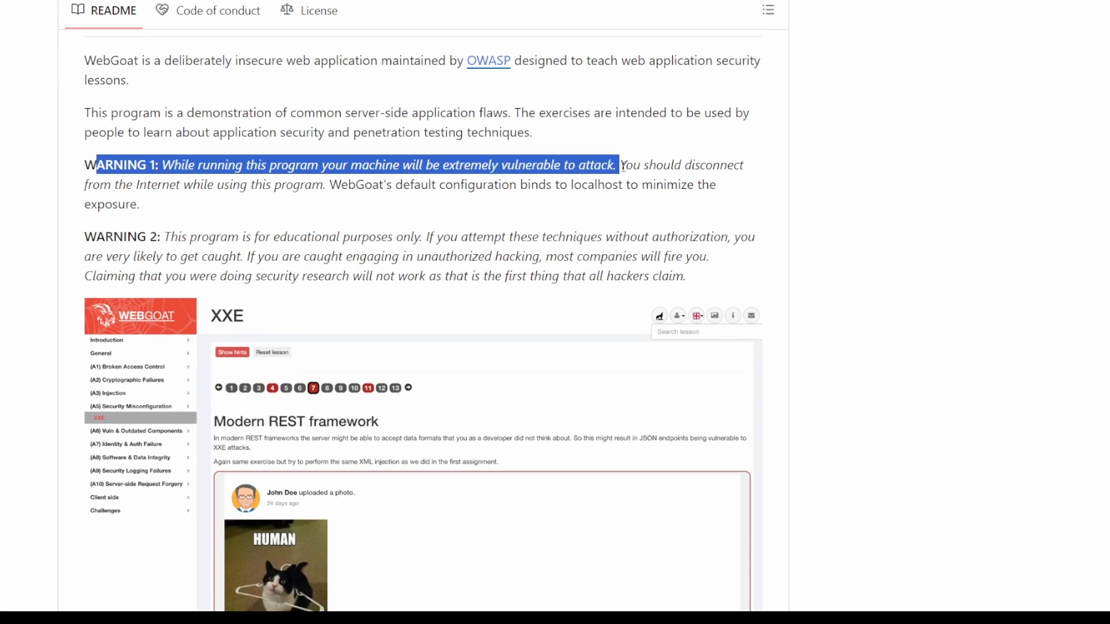
{"action": "left_click_drag", "start_coordinate": [617, 165], "coordinate": [606, 165]}
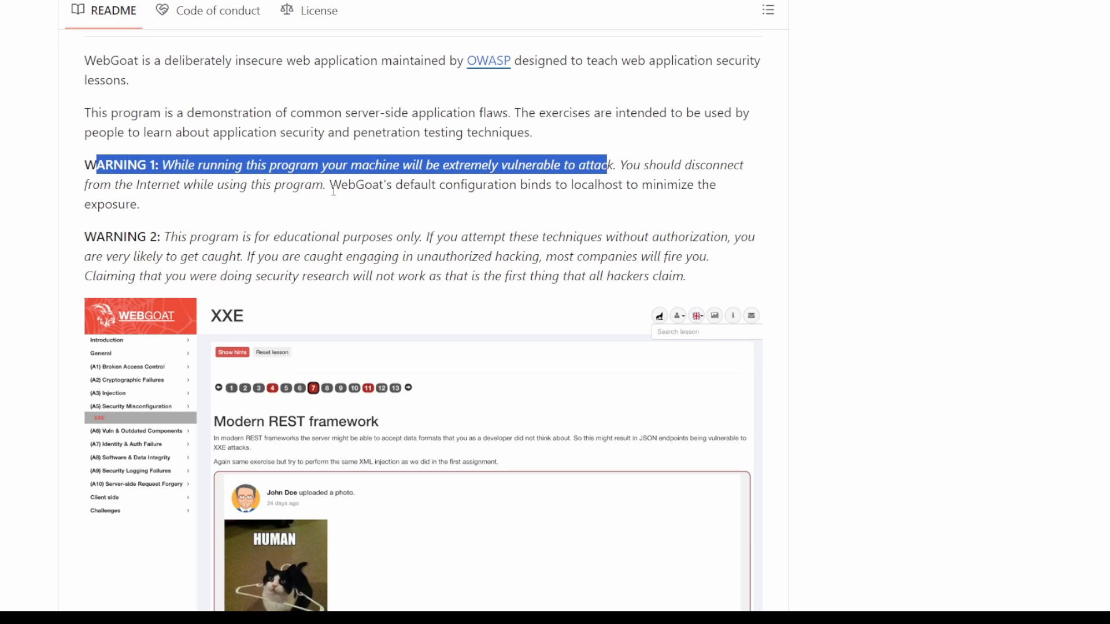
{"action": "scroll", "scroll_direction": "down", "scroll_amount": 3}
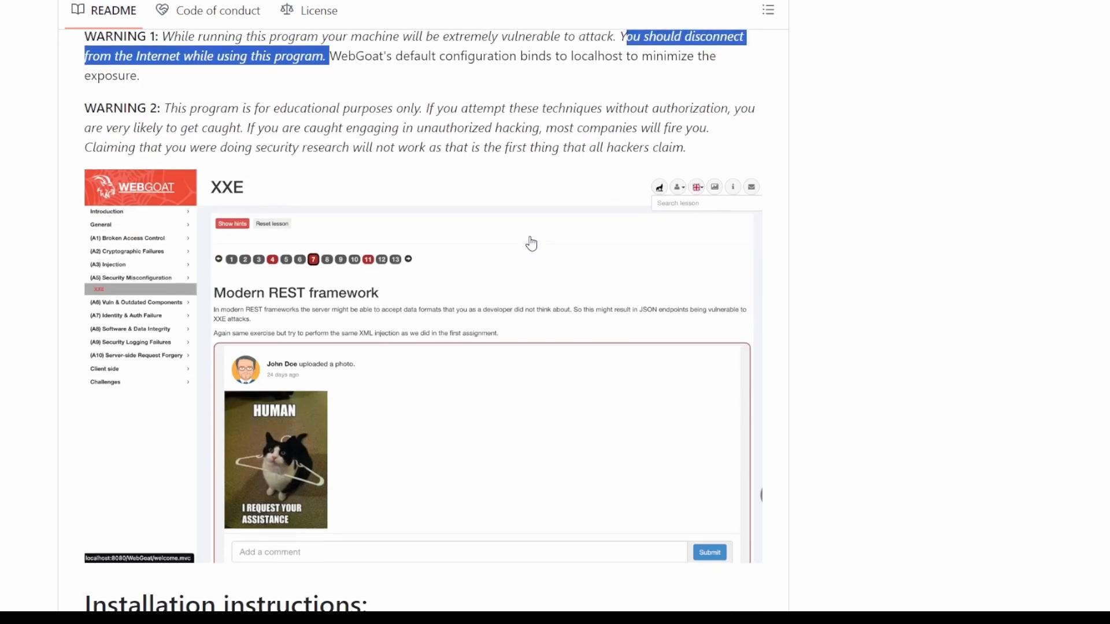
{"action": "scroll", "scroll_direction": "down", "scroll_amount": 3}
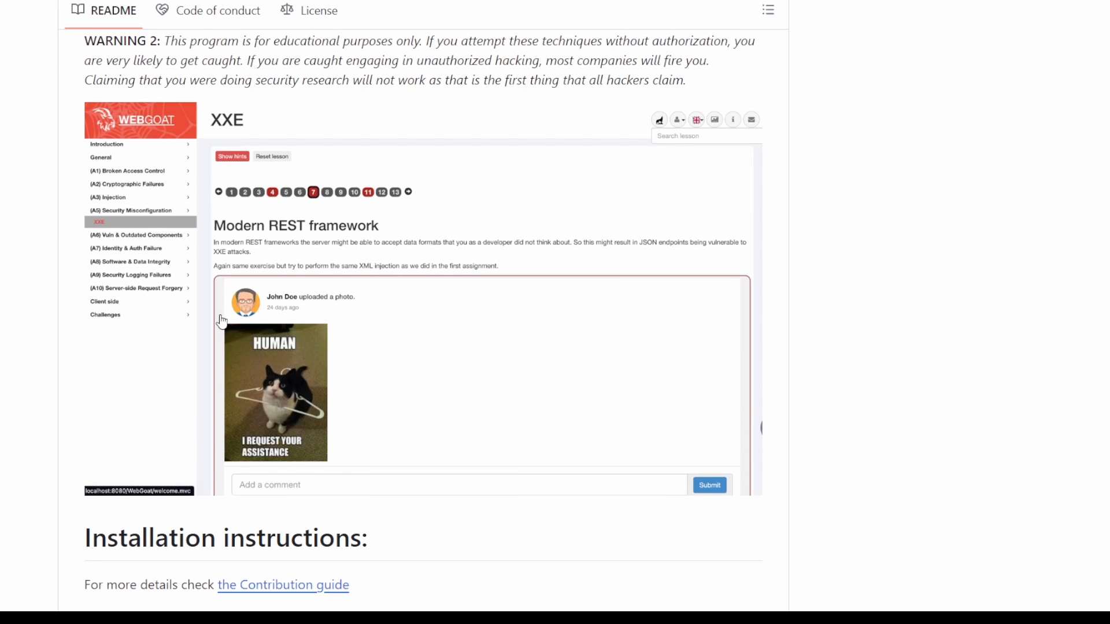
{"action": "mouse_move", "coordinate": [133, 182]}
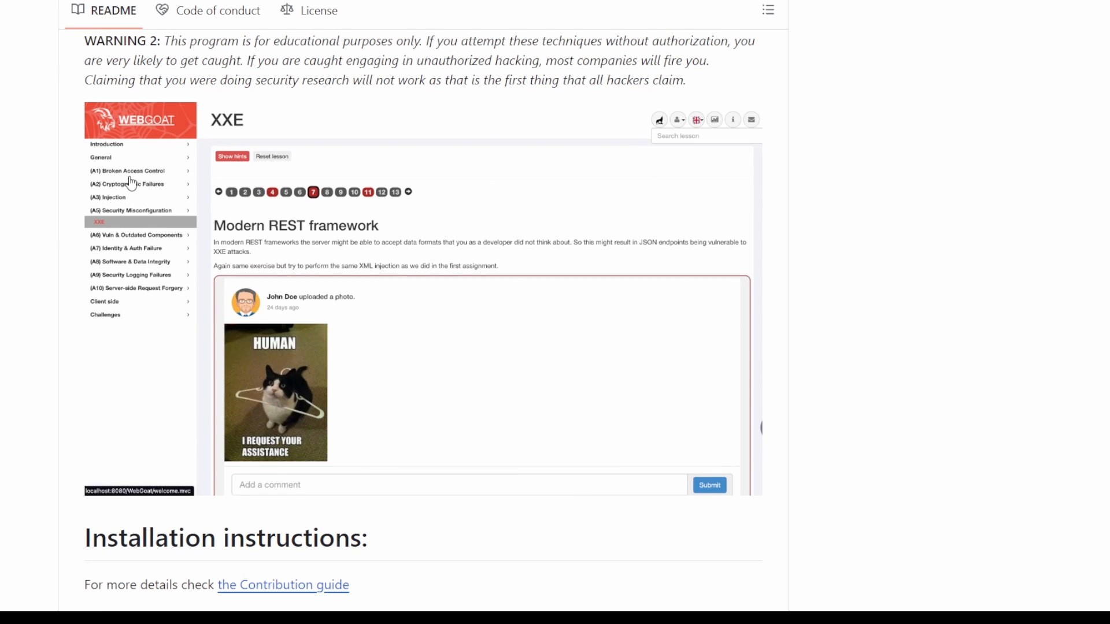
{"action": "scroll", "scroll_direction": "down", "scroll_amount": 3}
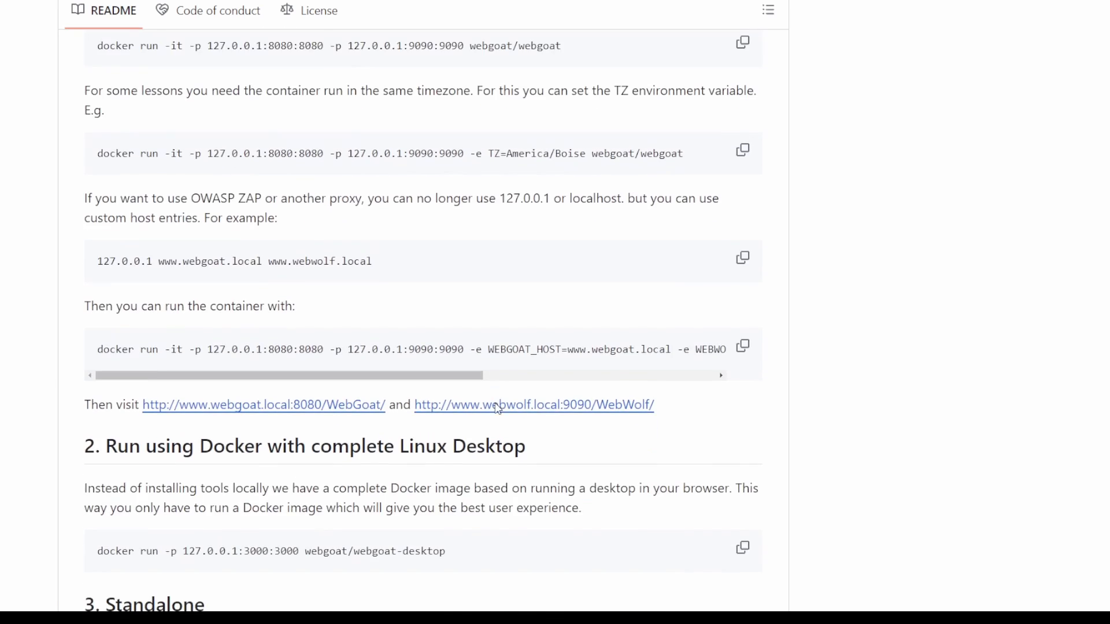
{"action": "scroll", "scroll_direction": "down", "scroll_amount": 3}
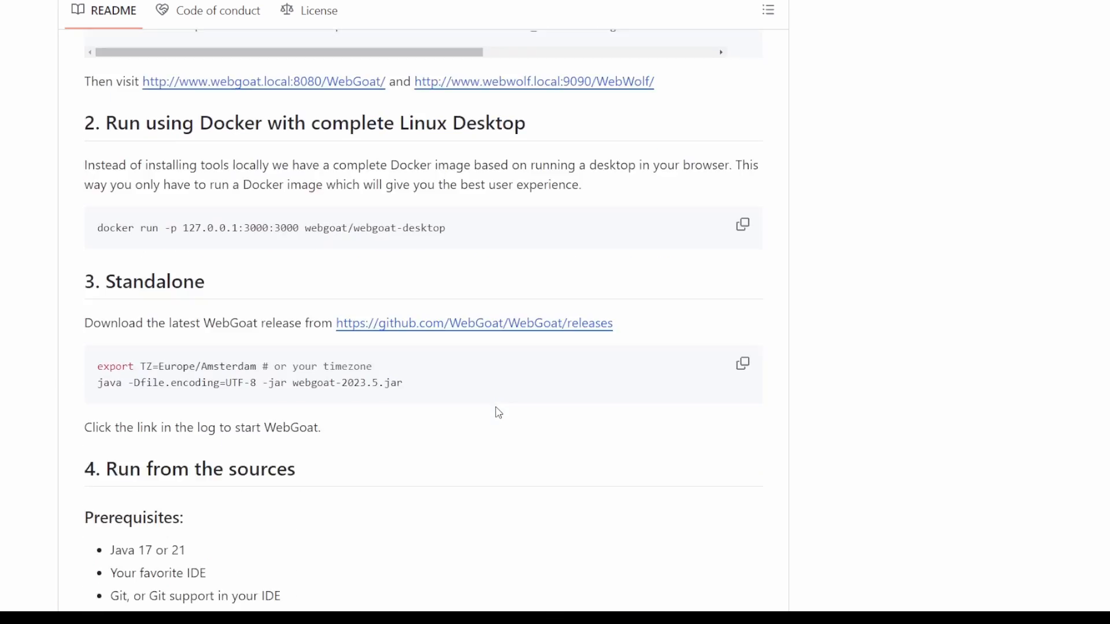
{"action": "scroll", "scroll_direction": "down", "scroll_amount": 3}
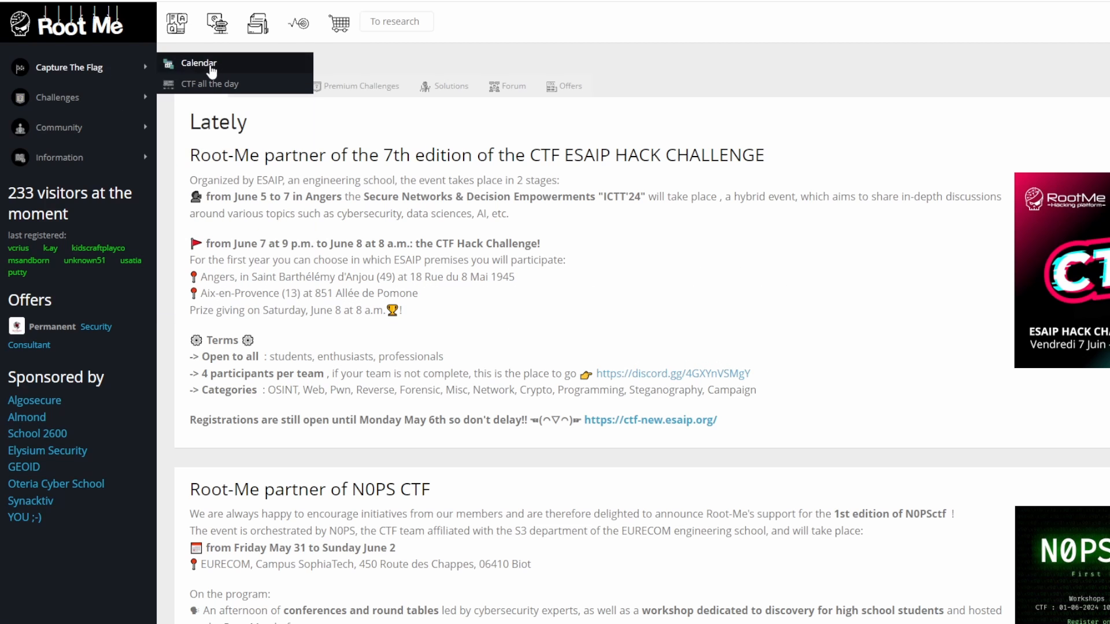
Step: Open Root Me's Challenges and browse the category cards from App - Script to Web - Customer
{"action": "left_click", "coordinate": [56, 97]}
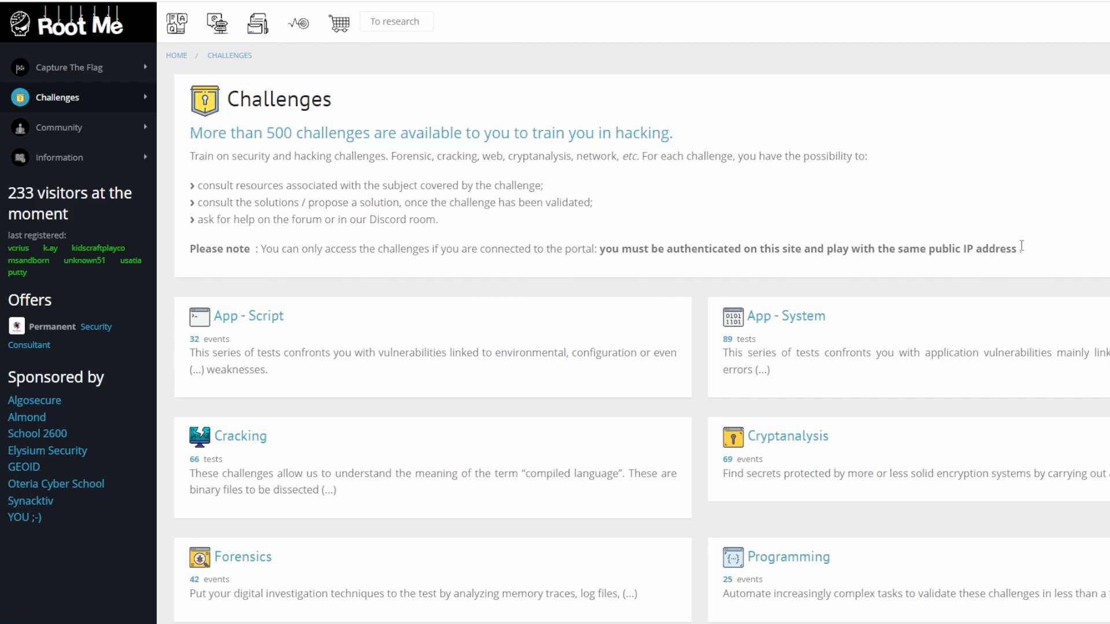
{"action": "left_click_drag", "start_coordinate": [361, 133], "coordinate": [672, 133]}
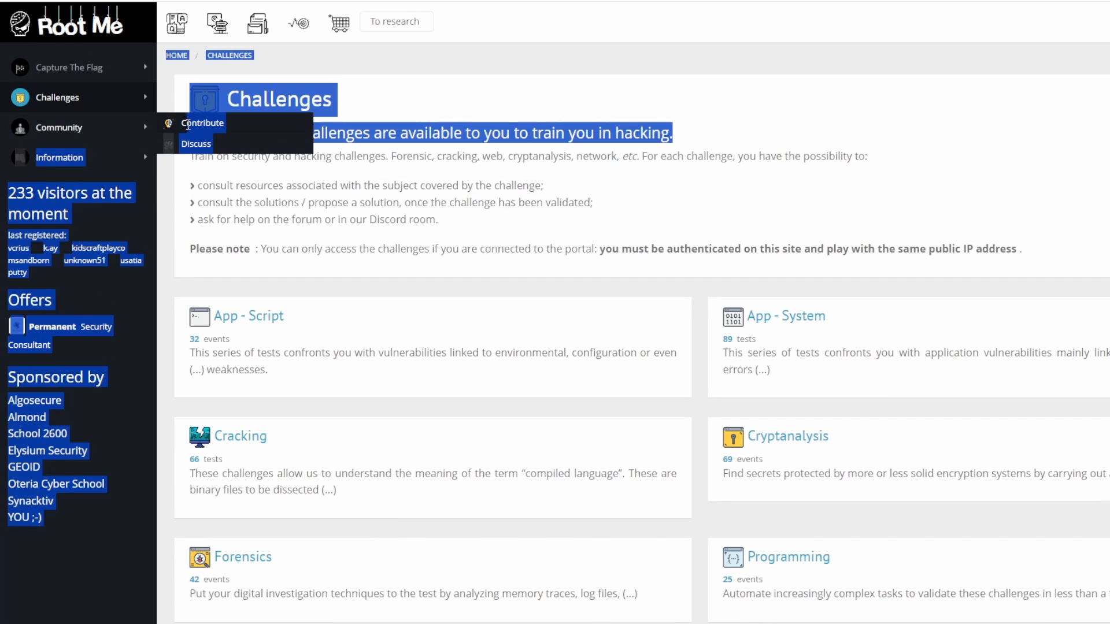
{"action": "scroll", "scroll_direction": "down", "scroll_amount": 3}
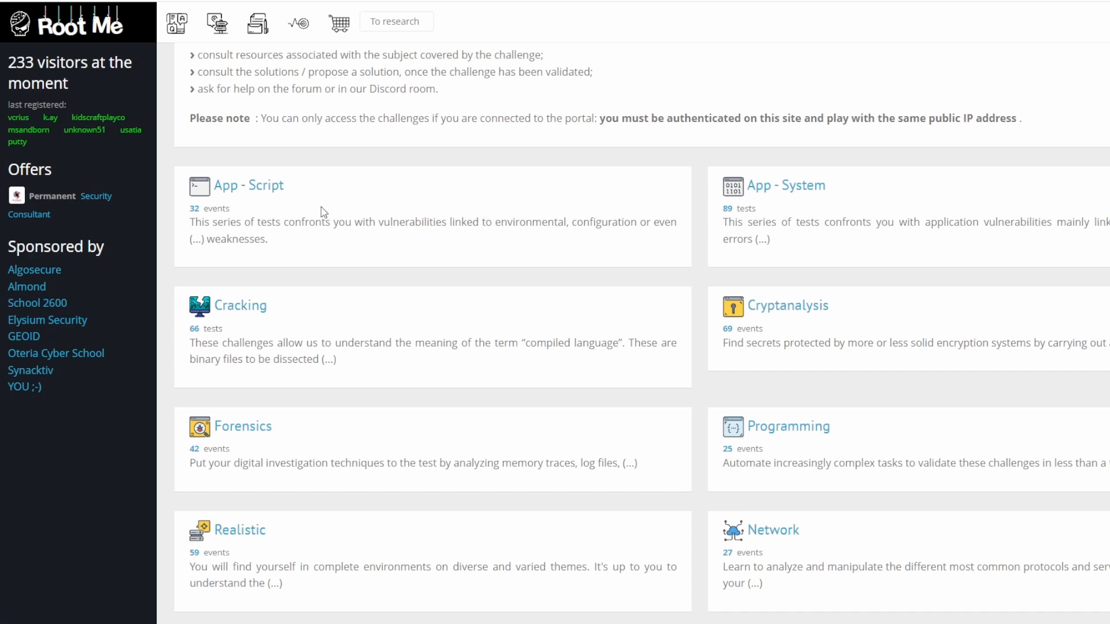
{"action": "scroll", "scroll_direction": "down", "scroll_amount": 3}
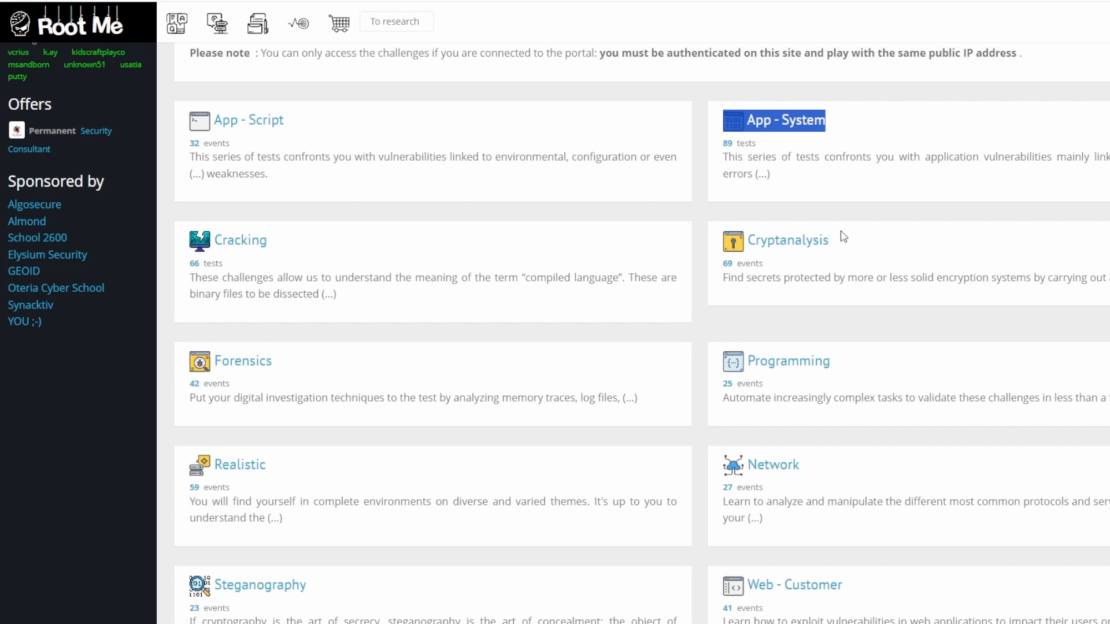
{"action": "mouse_move", "coordinate": [861, 364]}
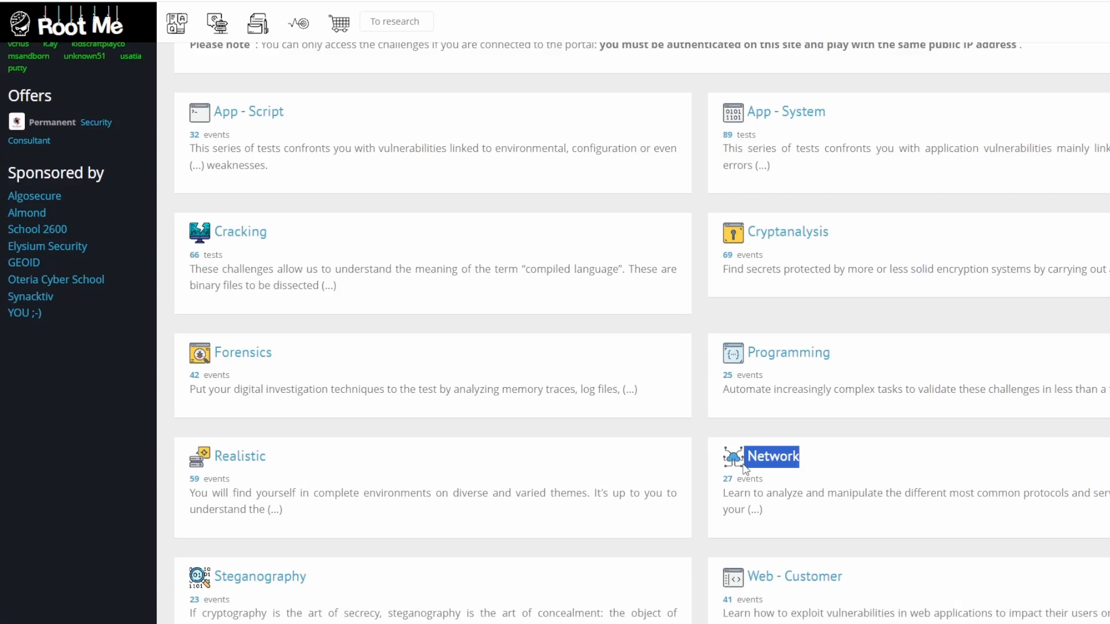
{"action": "scroll", "scroll_direction": "down", "scroll_amount": 3}
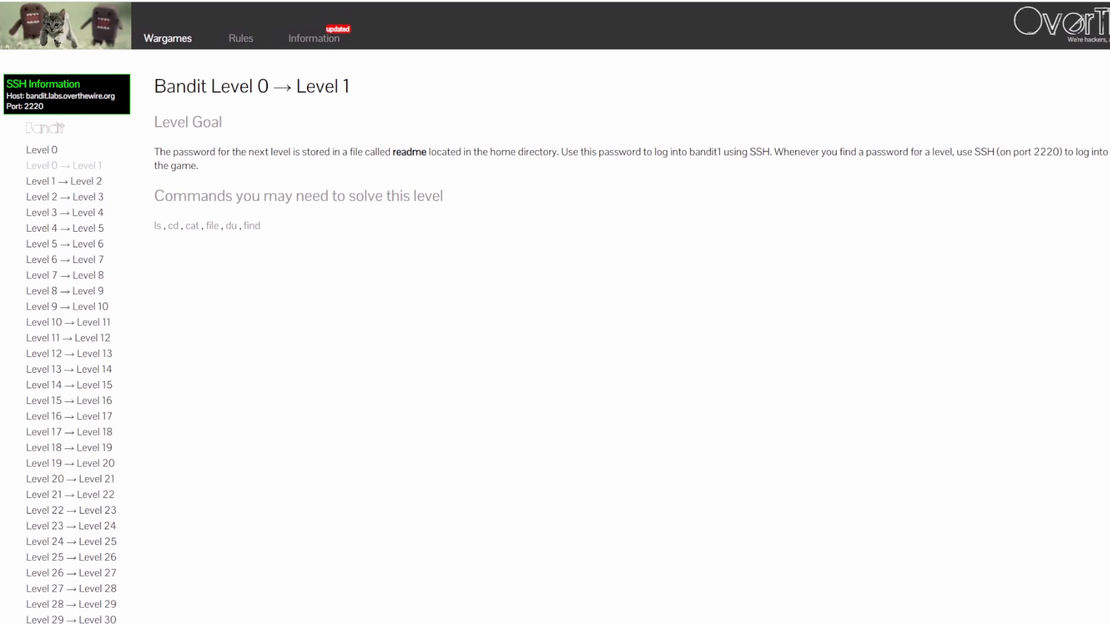
Step: Open the Bandit Level 16 → 17 page, then the Level 22 → 23 cron page
{"action": "scroll", "scroll_direction": "down", "scroll_amount": 3}
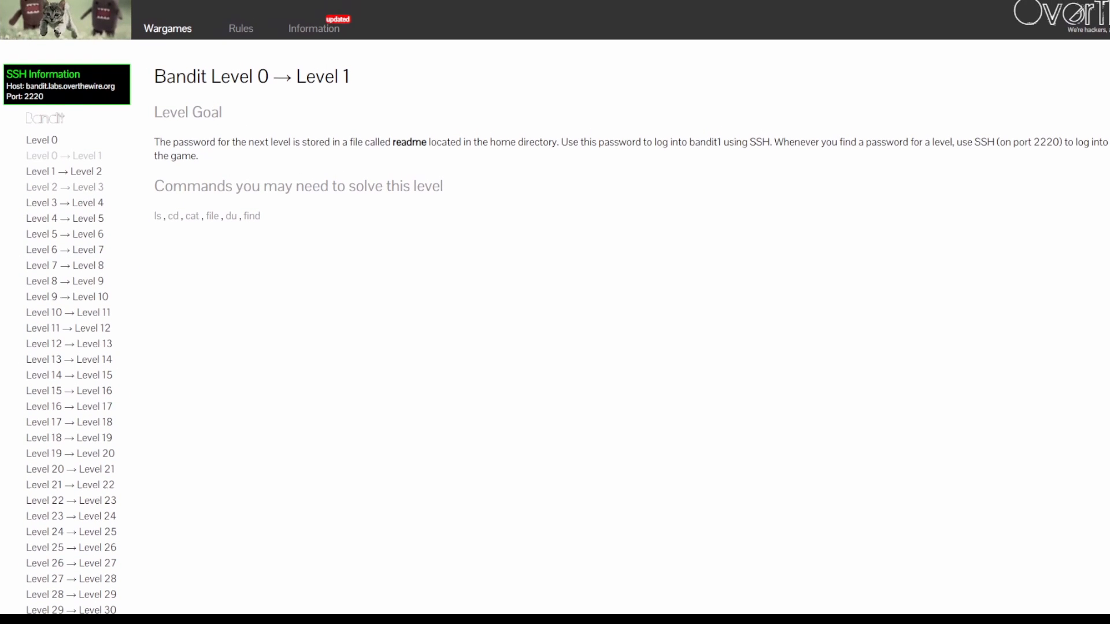
{"action": "left_click", "coordinate": [69, 406]}
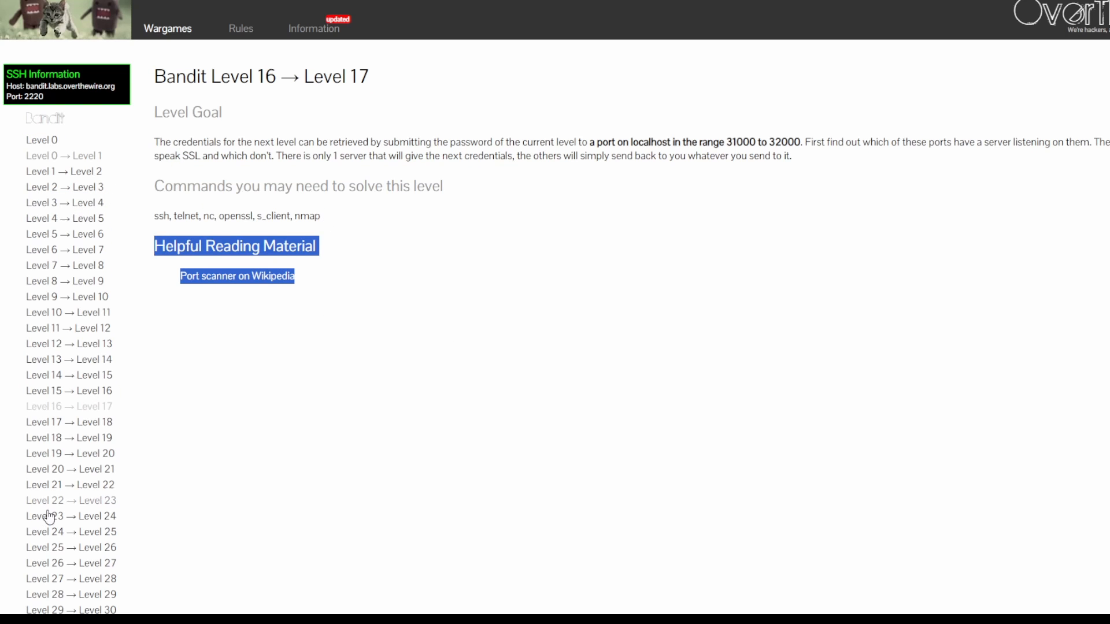
{"action": "left_click", "coordinate": [70, 500]}
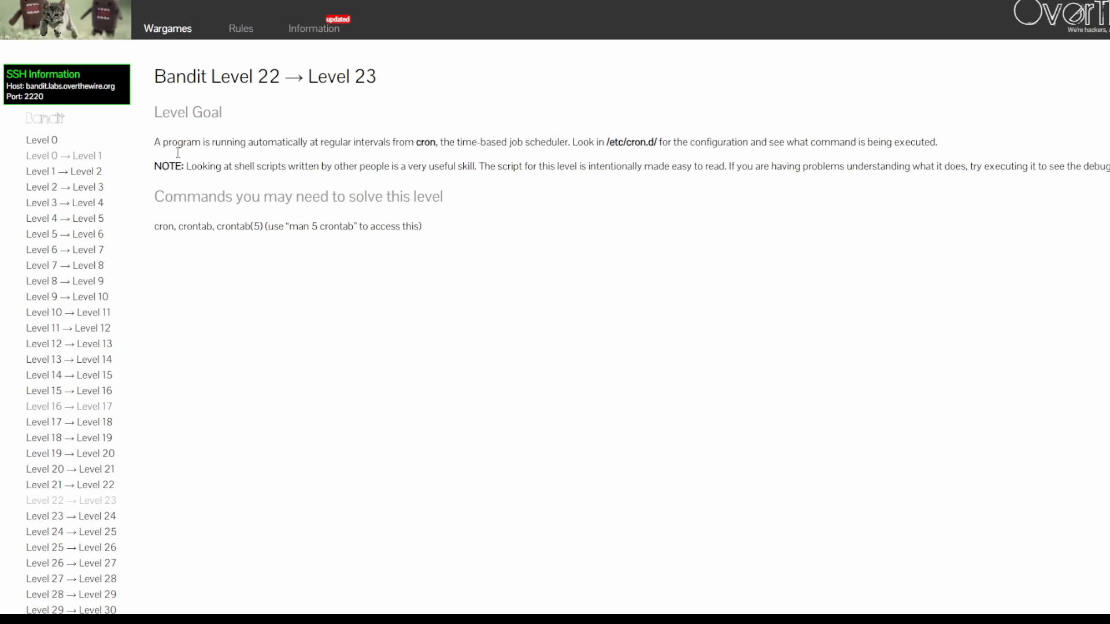